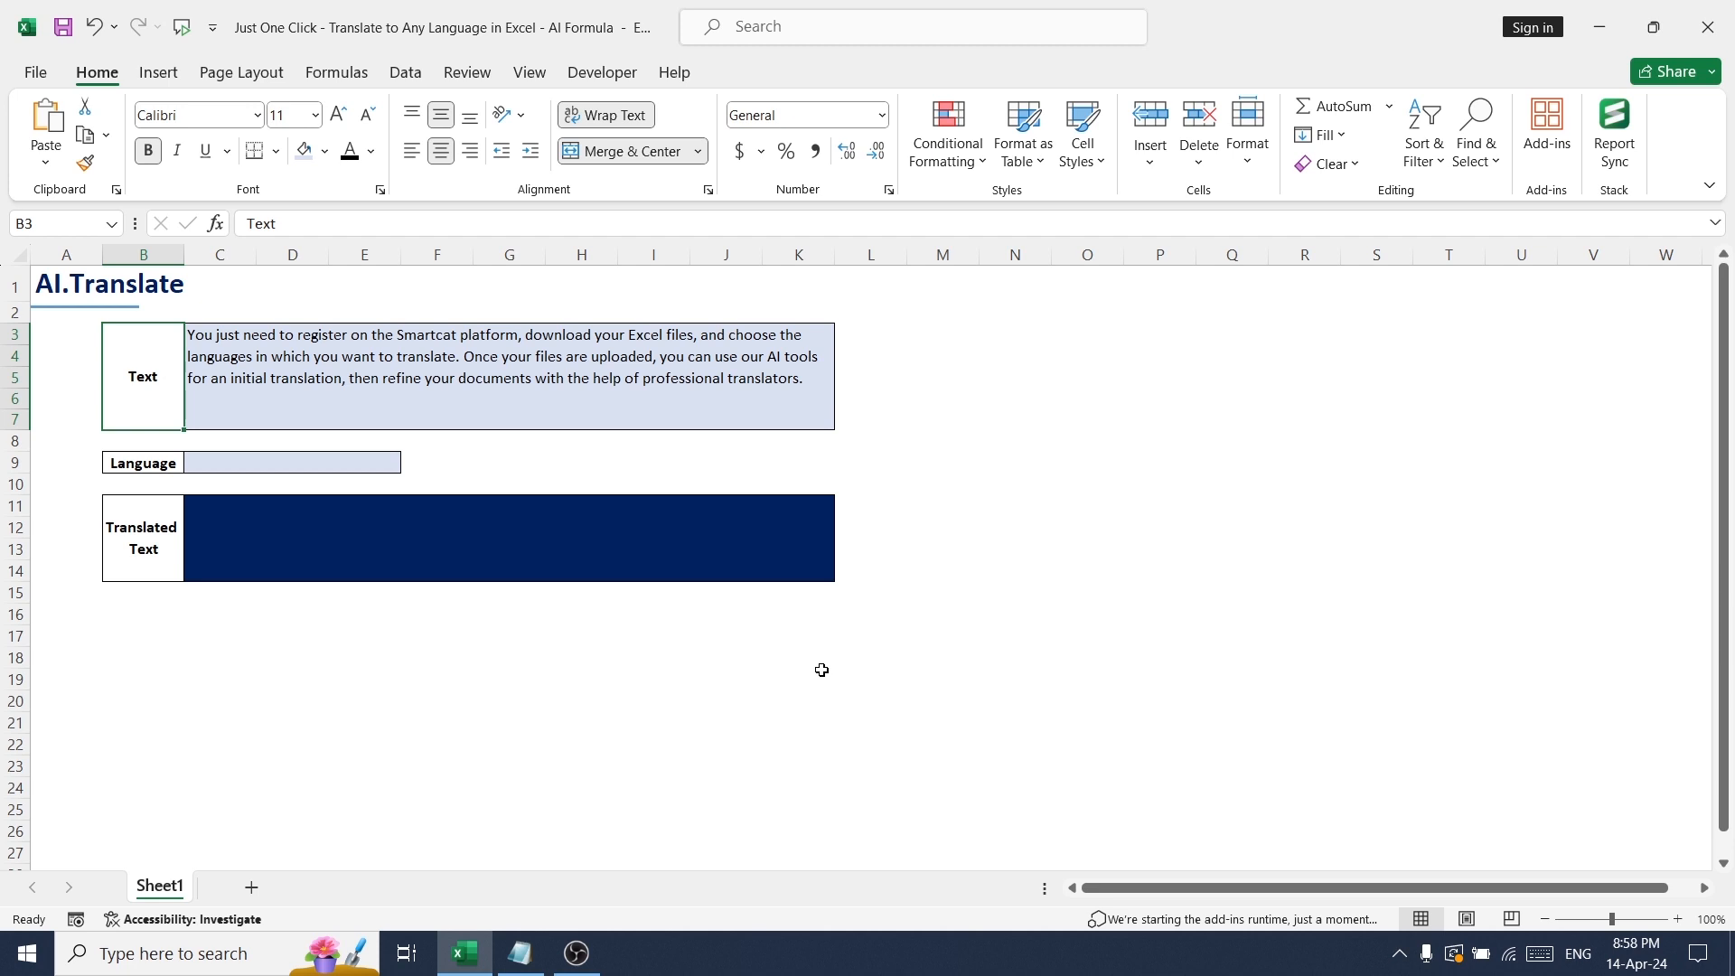
Step: Search the add-ins list for 'chatgpt' and add ChatGPT for Excel
click(797, 679)
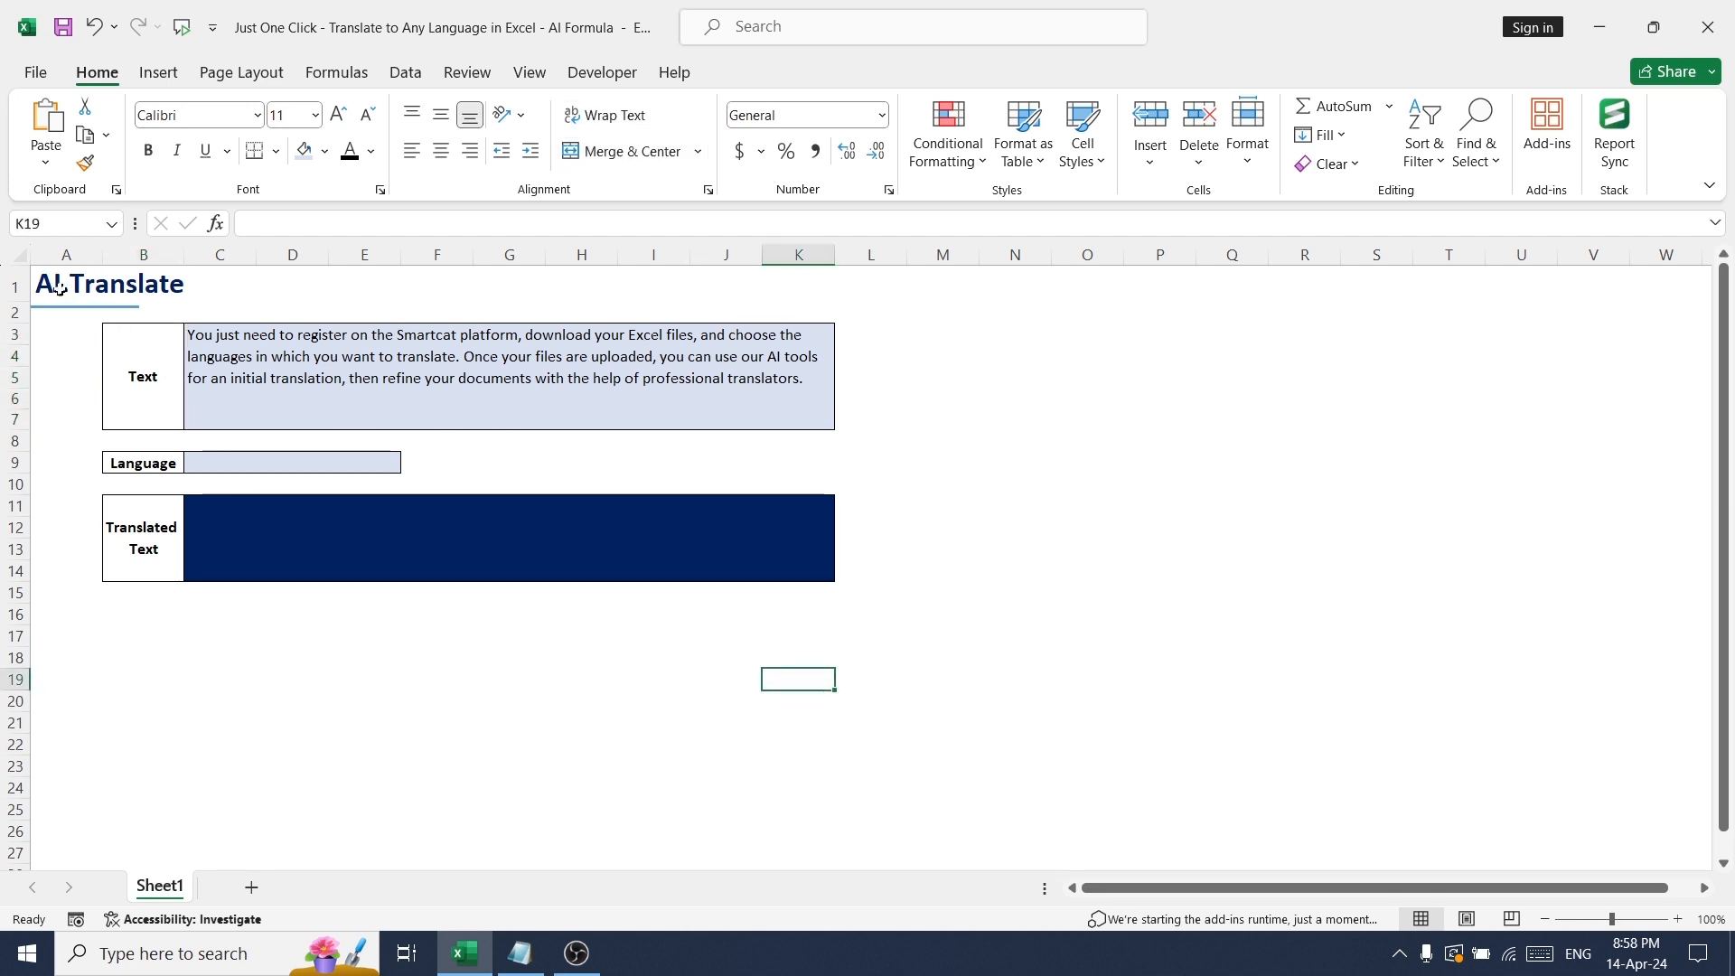
click(65, 283)
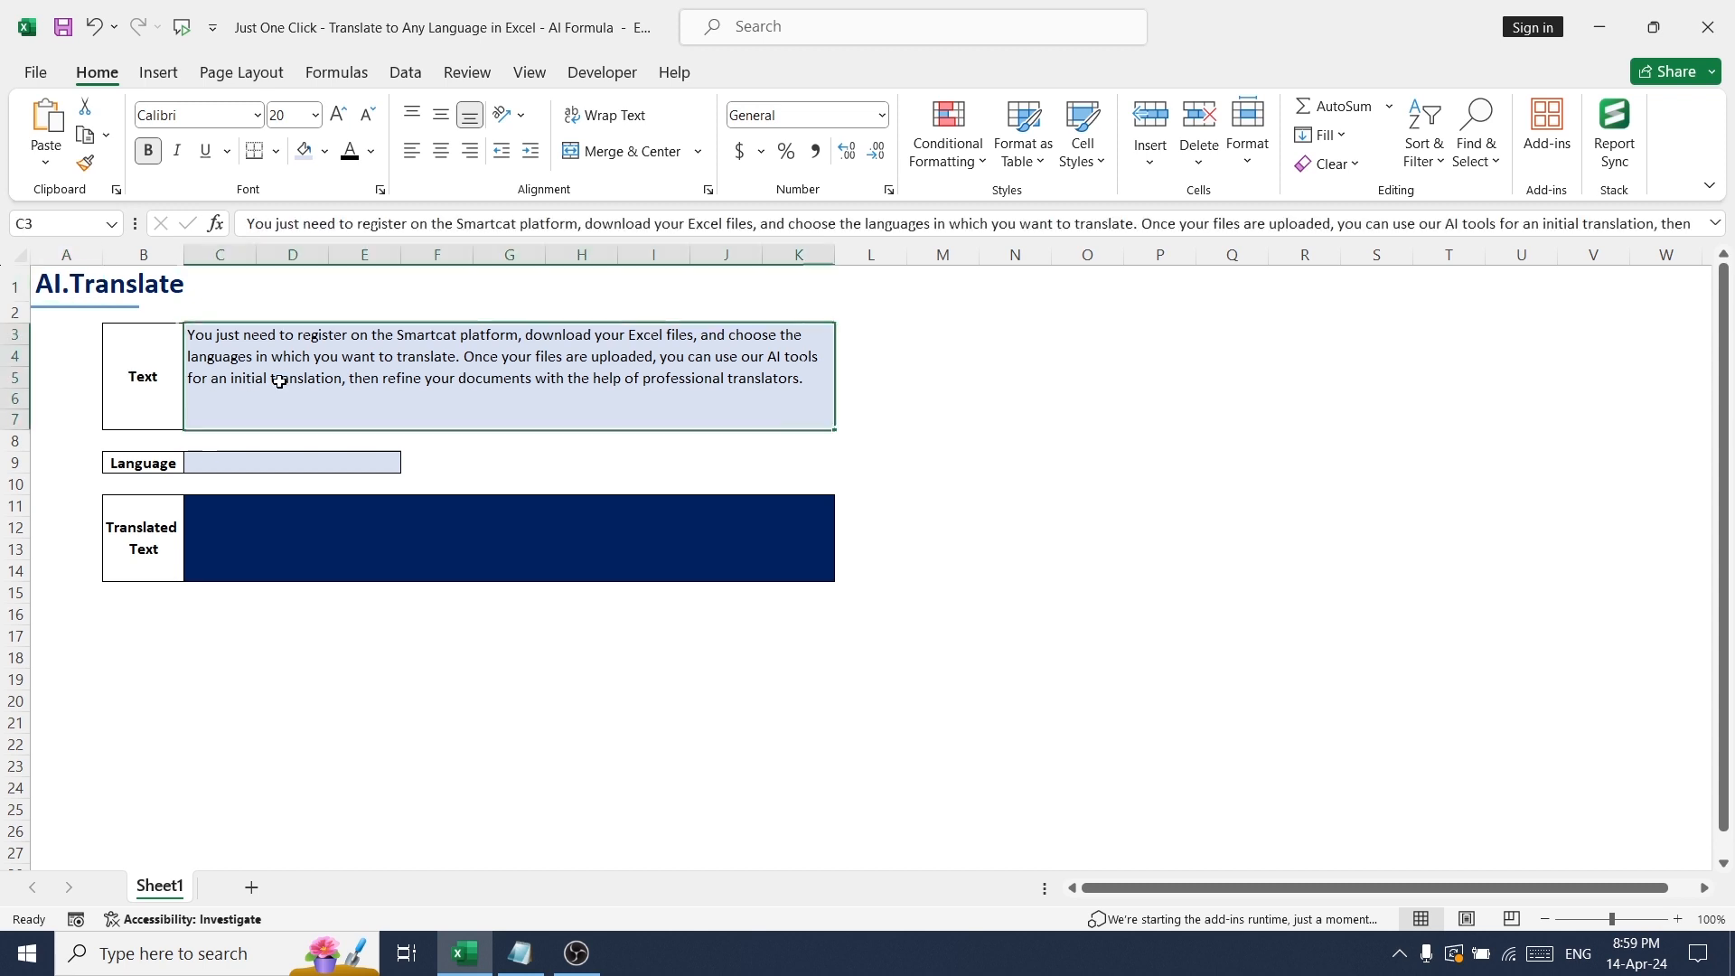
click(1014, 462)
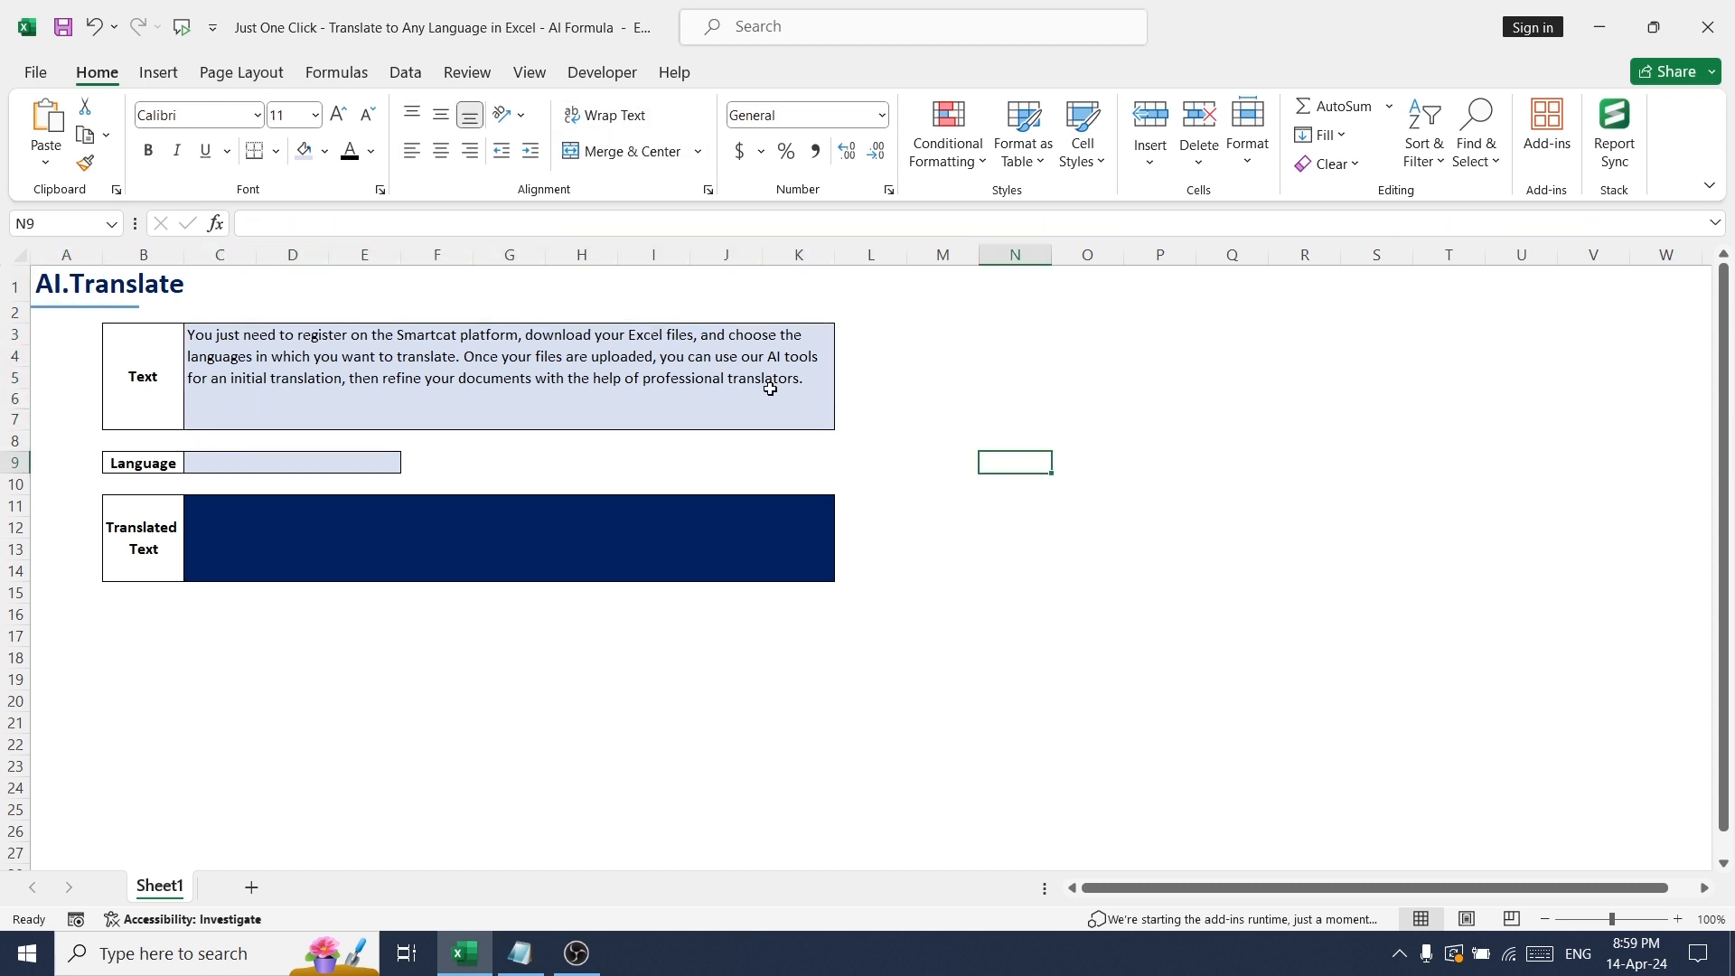
mouse_move(1548, 133)
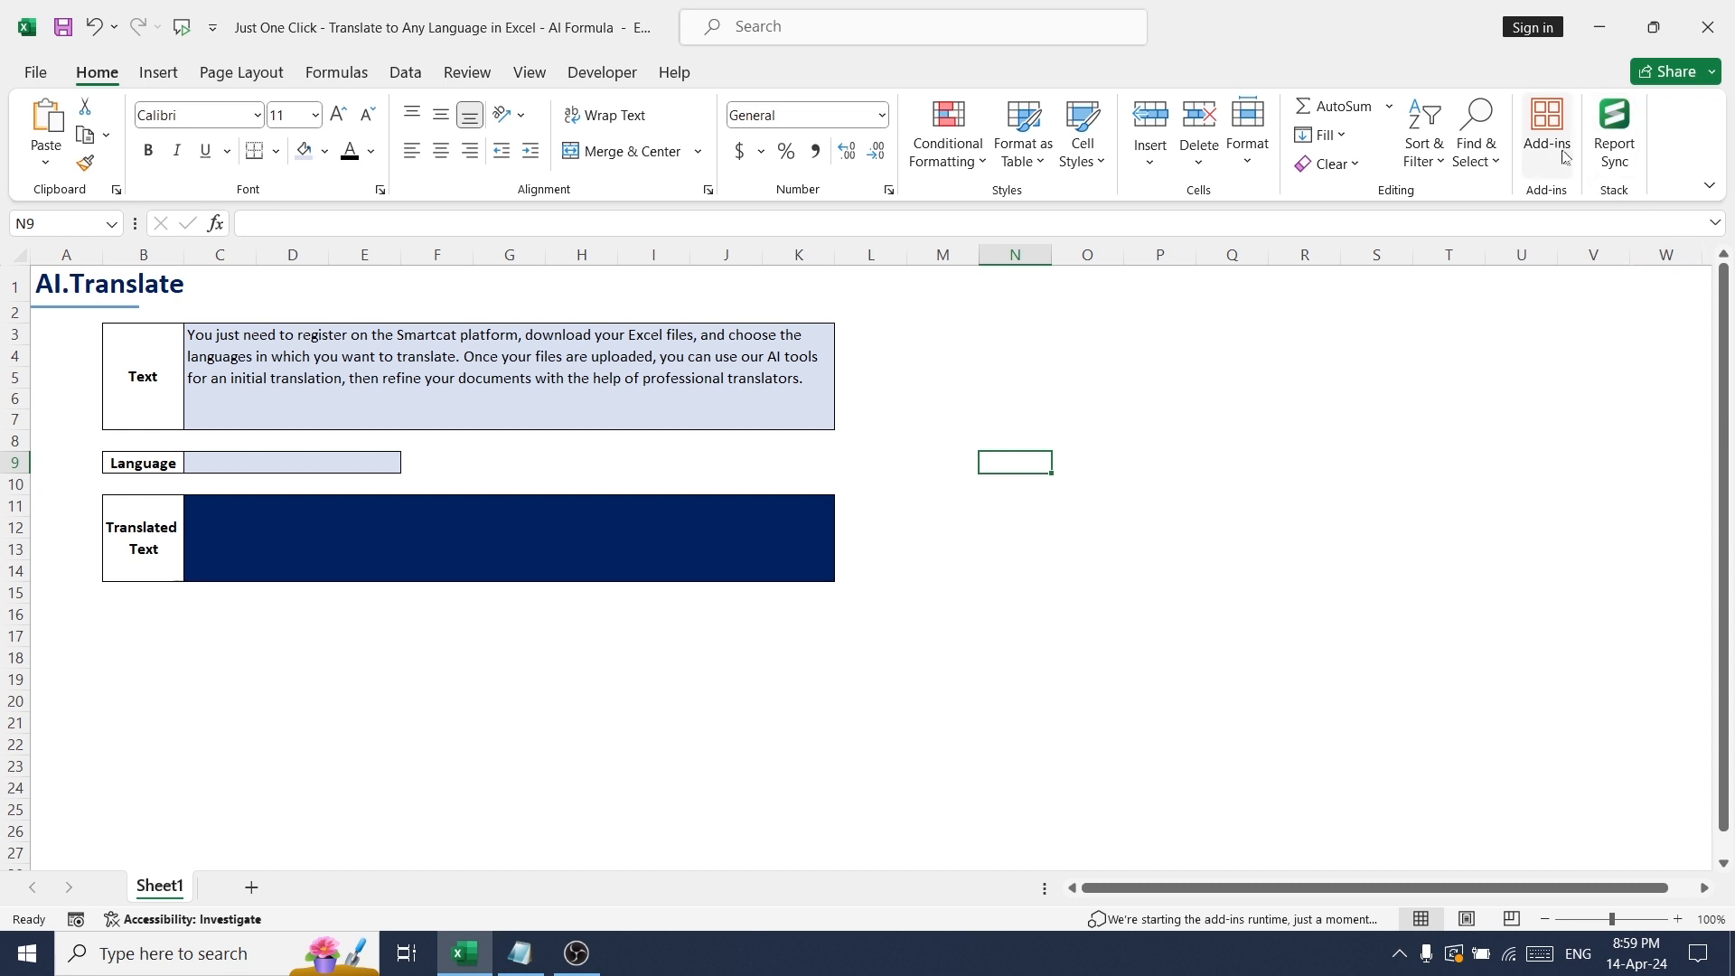
mouse_move(1394, 109)
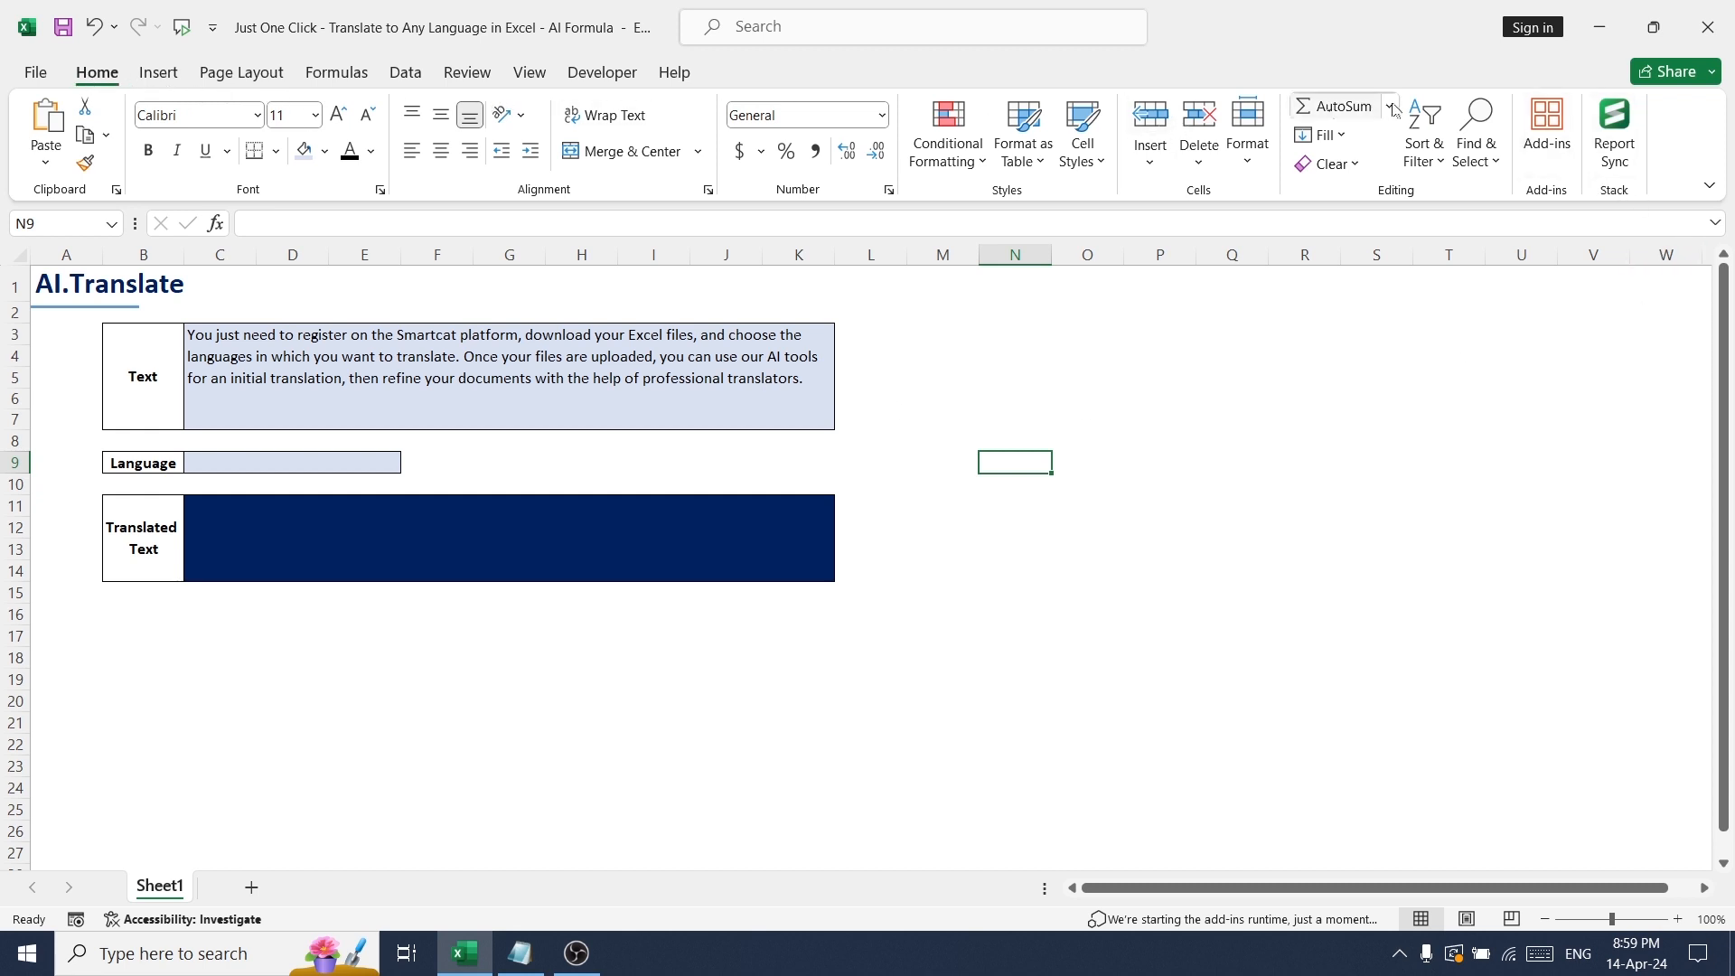
click(1547, 131)
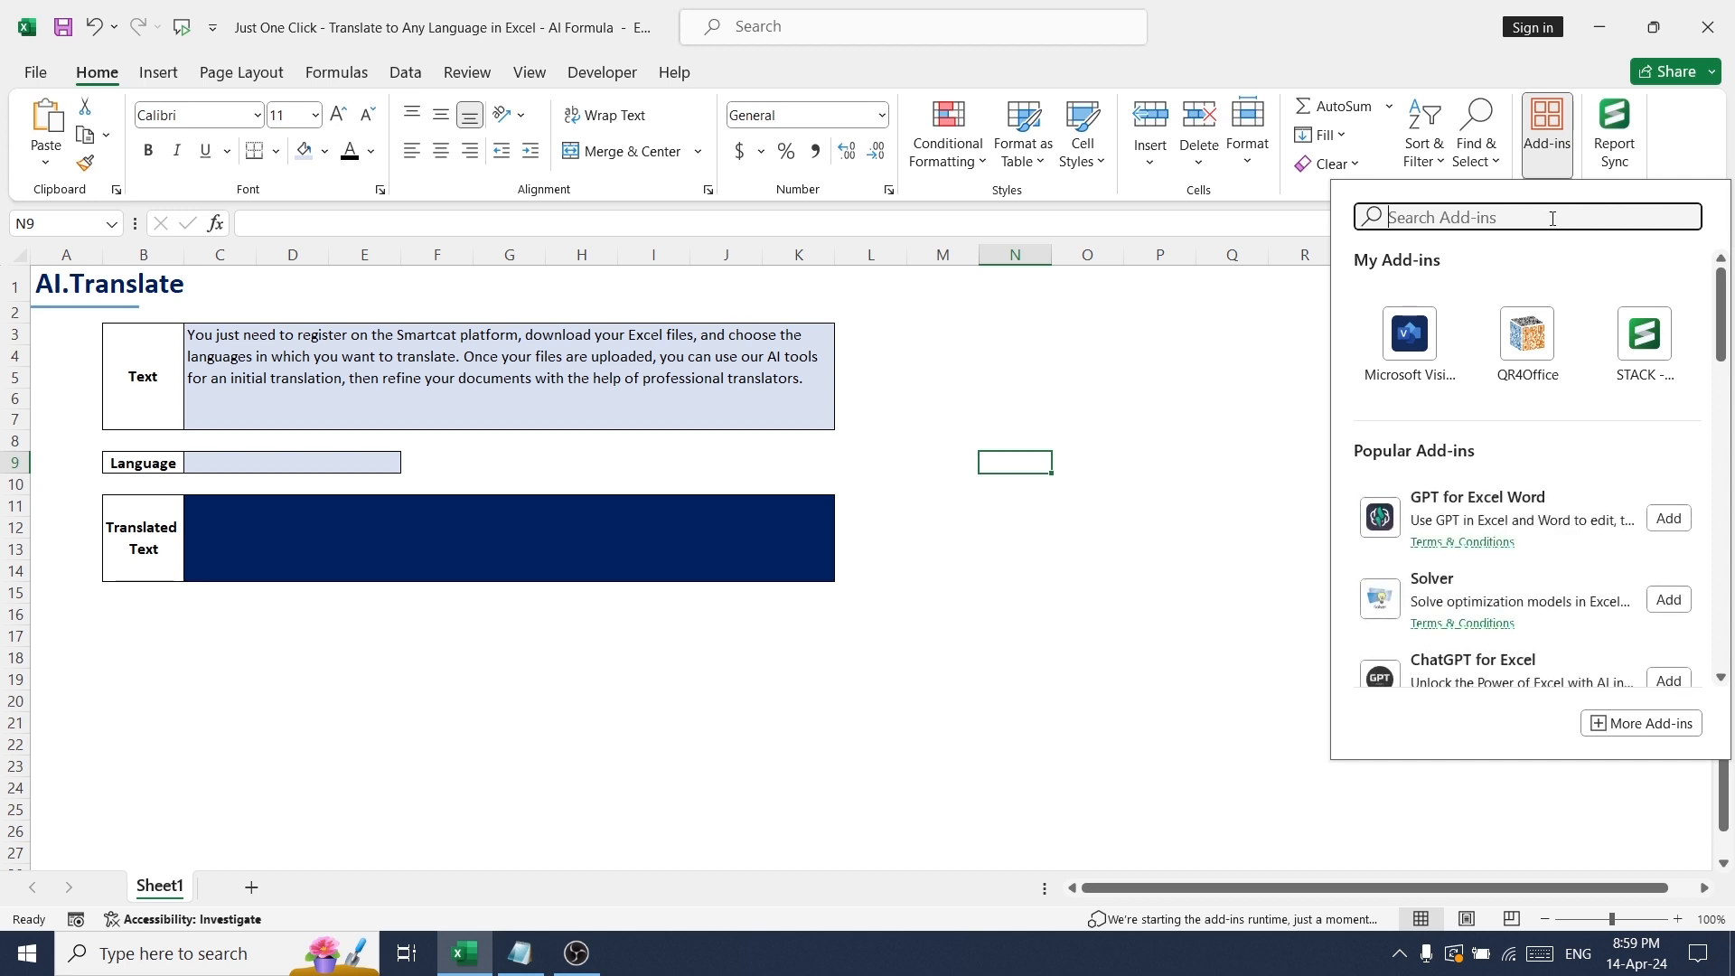
text(chatg)
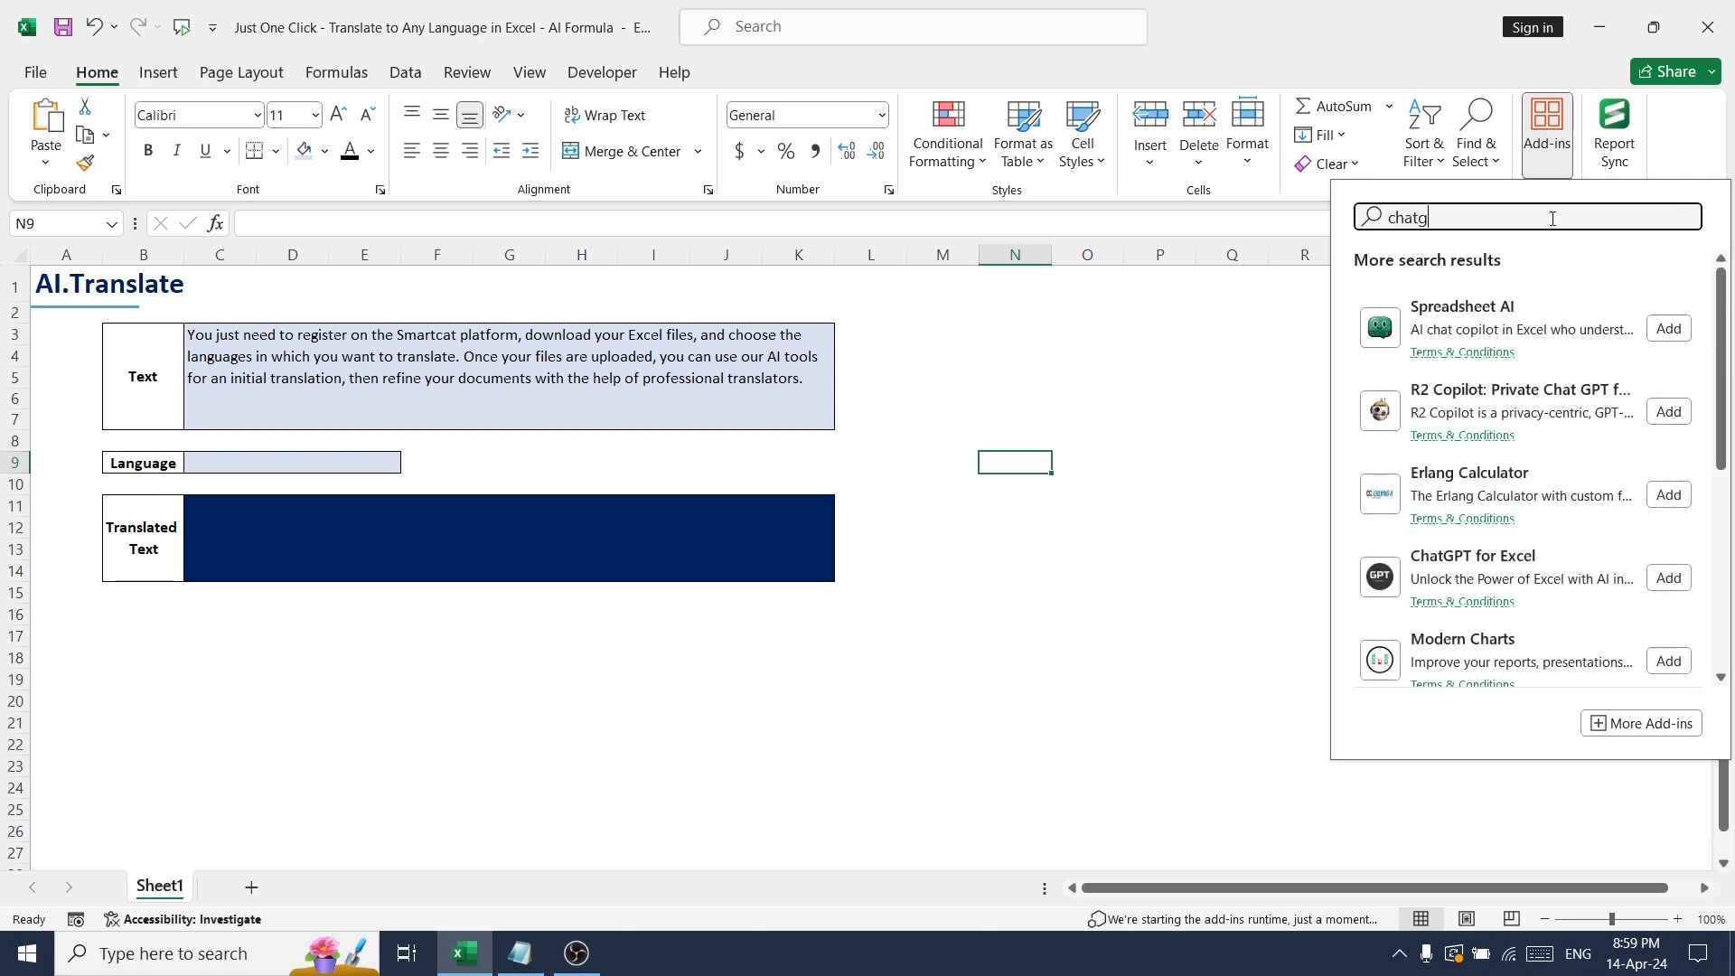
text(pt)
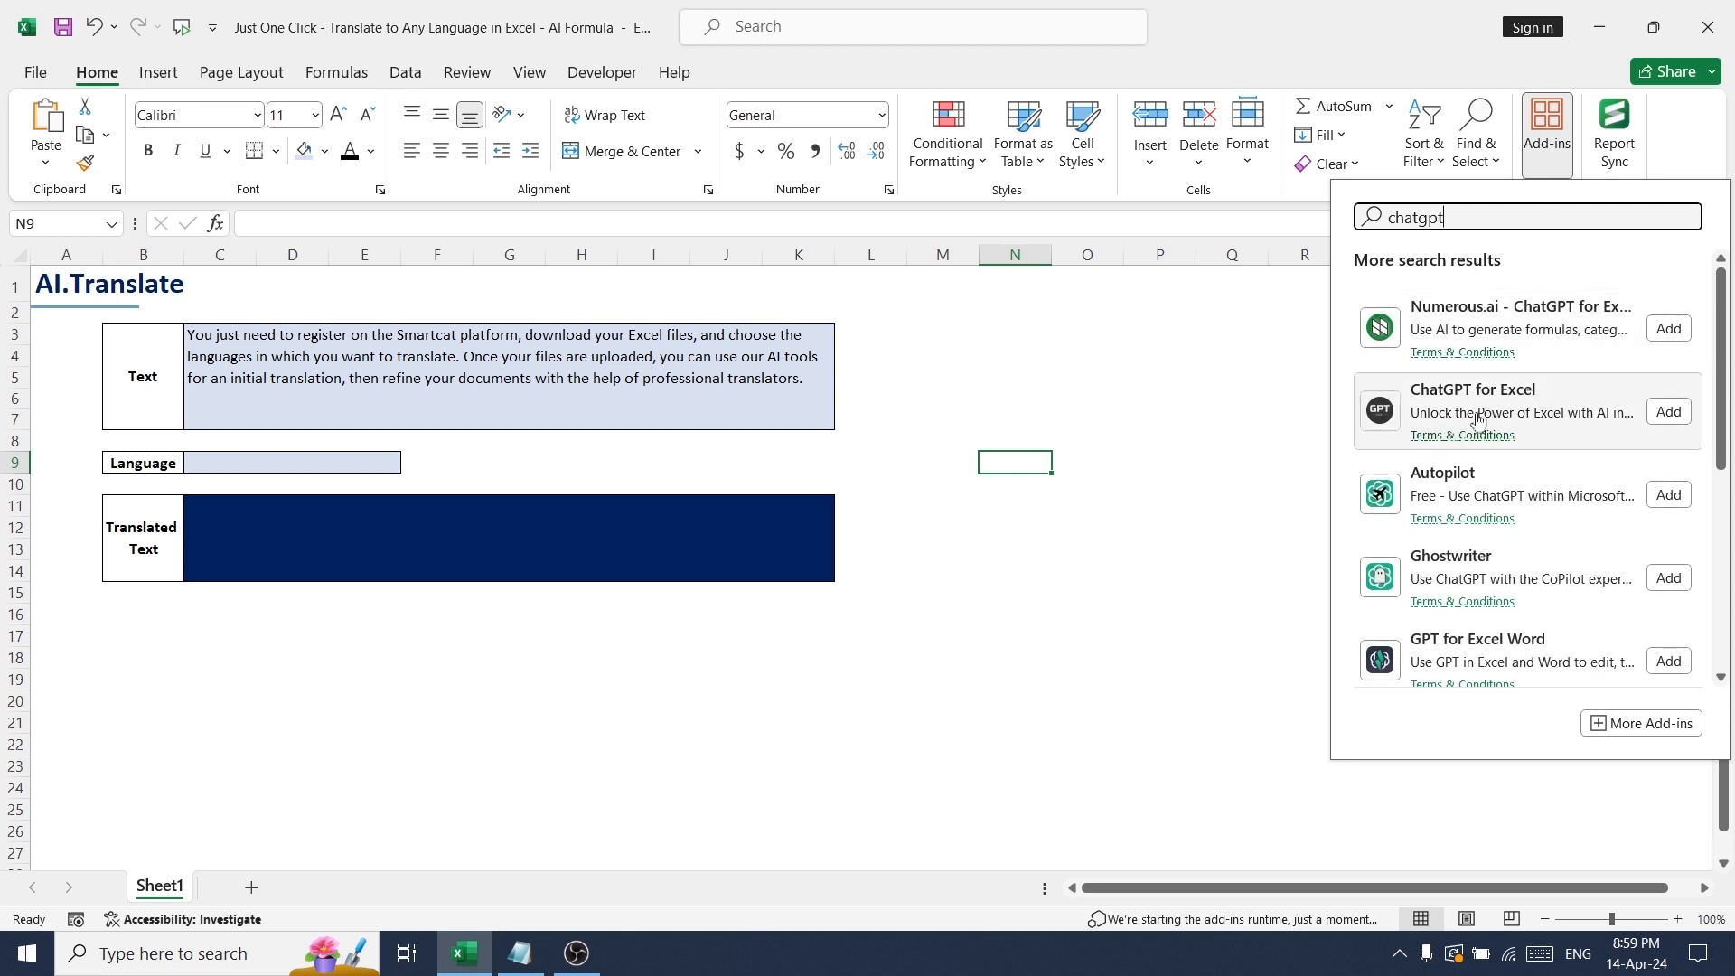
mouse_move(1667, 412)
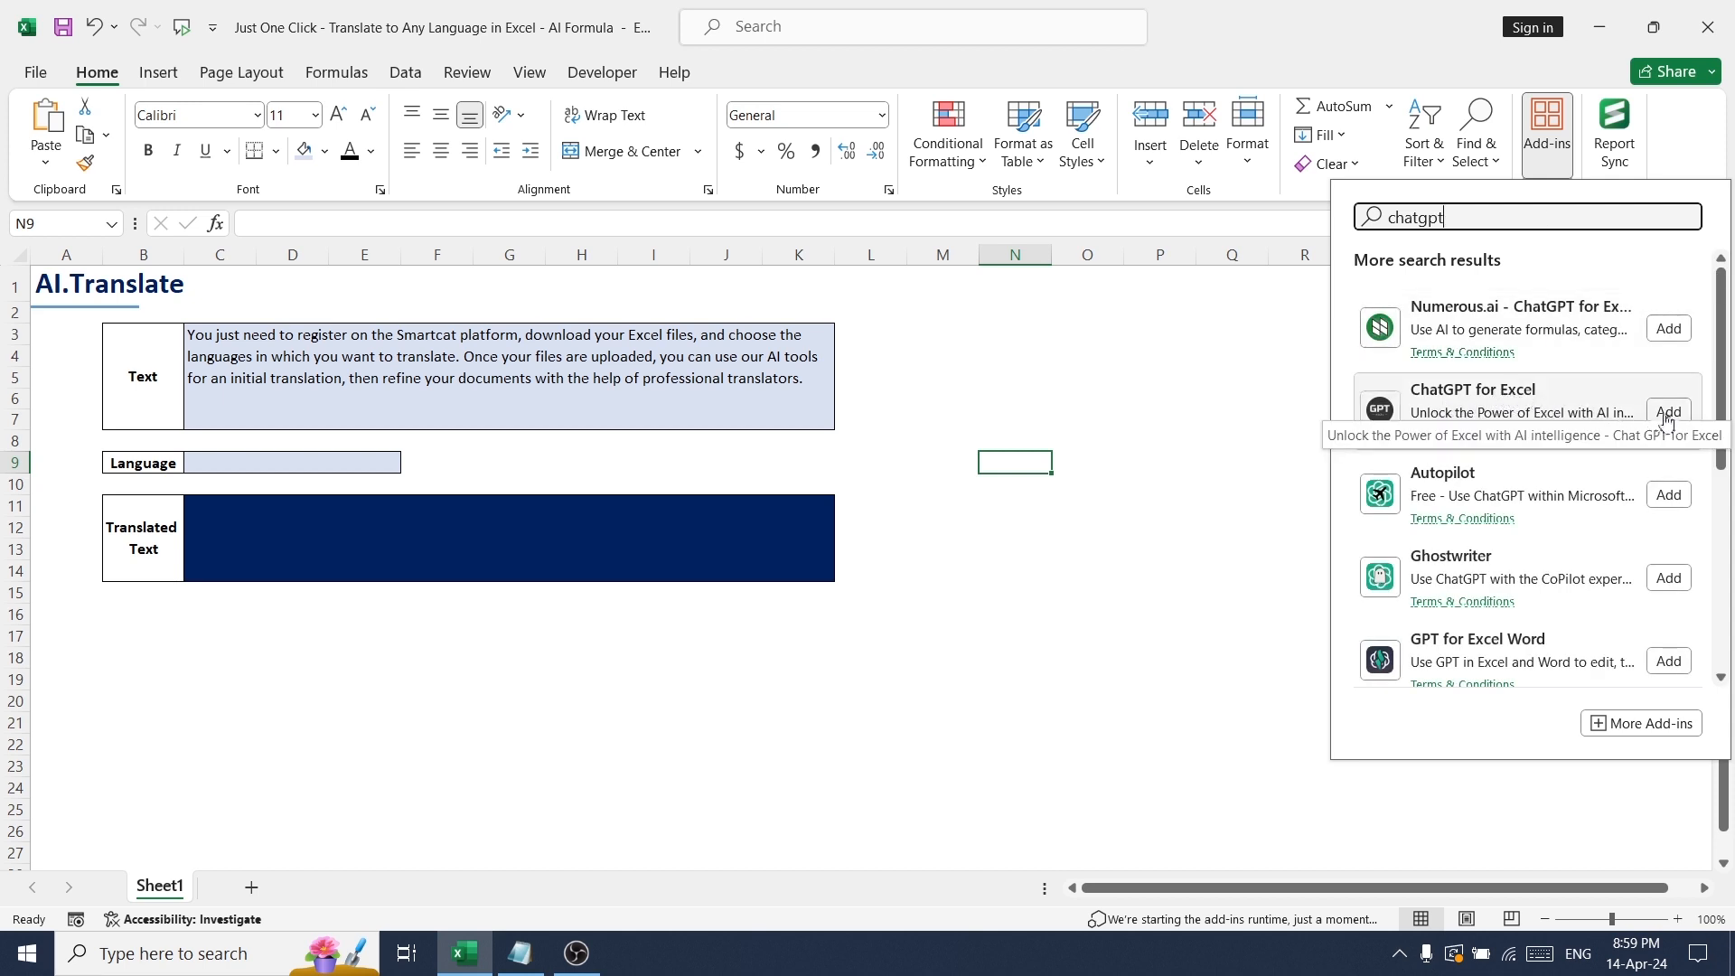
click(1666, 412)
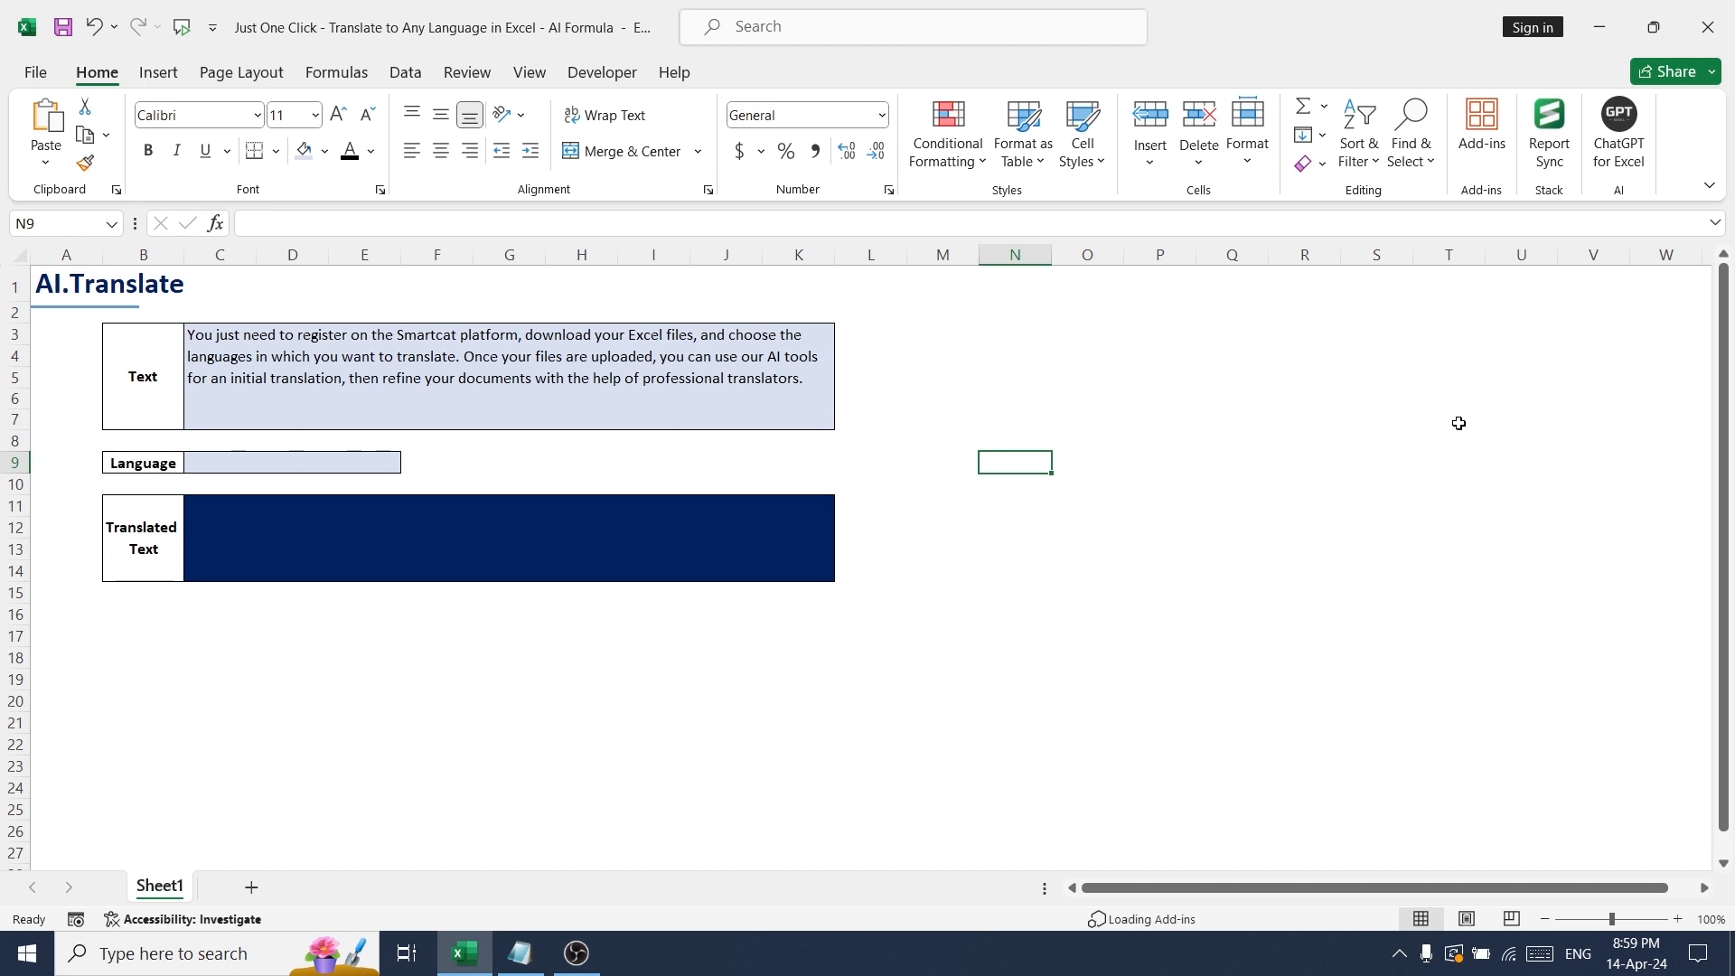
click(1617, 131)
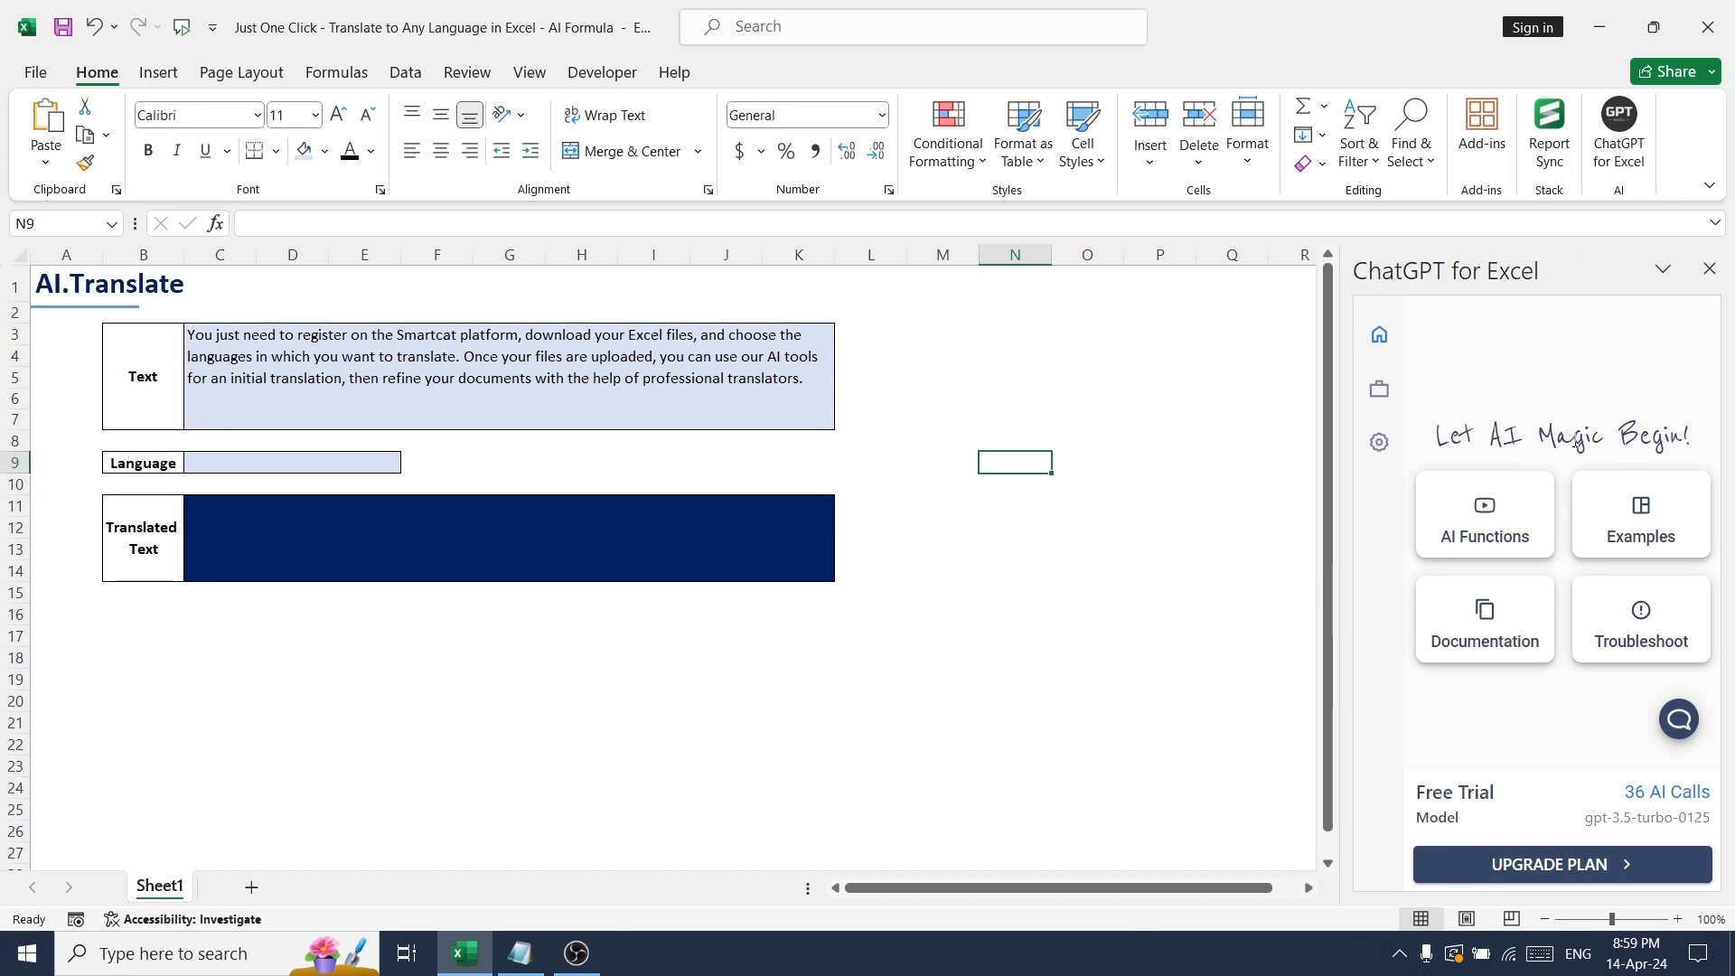
mouse_move(1484, 535)
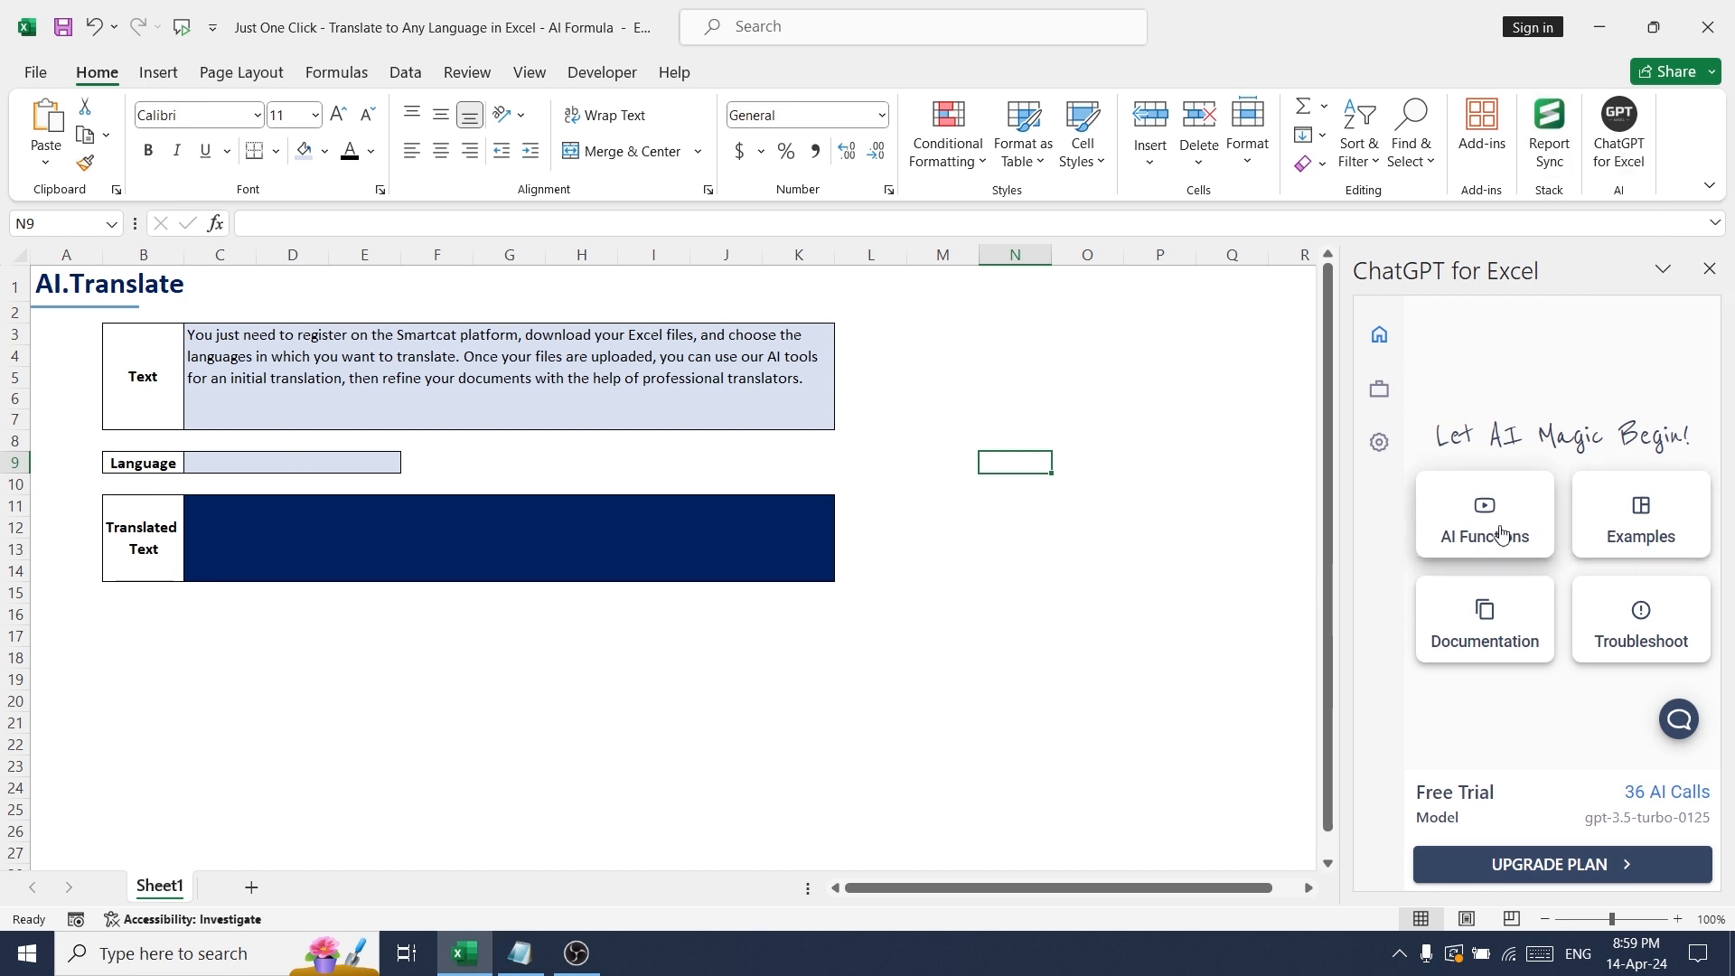
mouse_move(1010, 691)
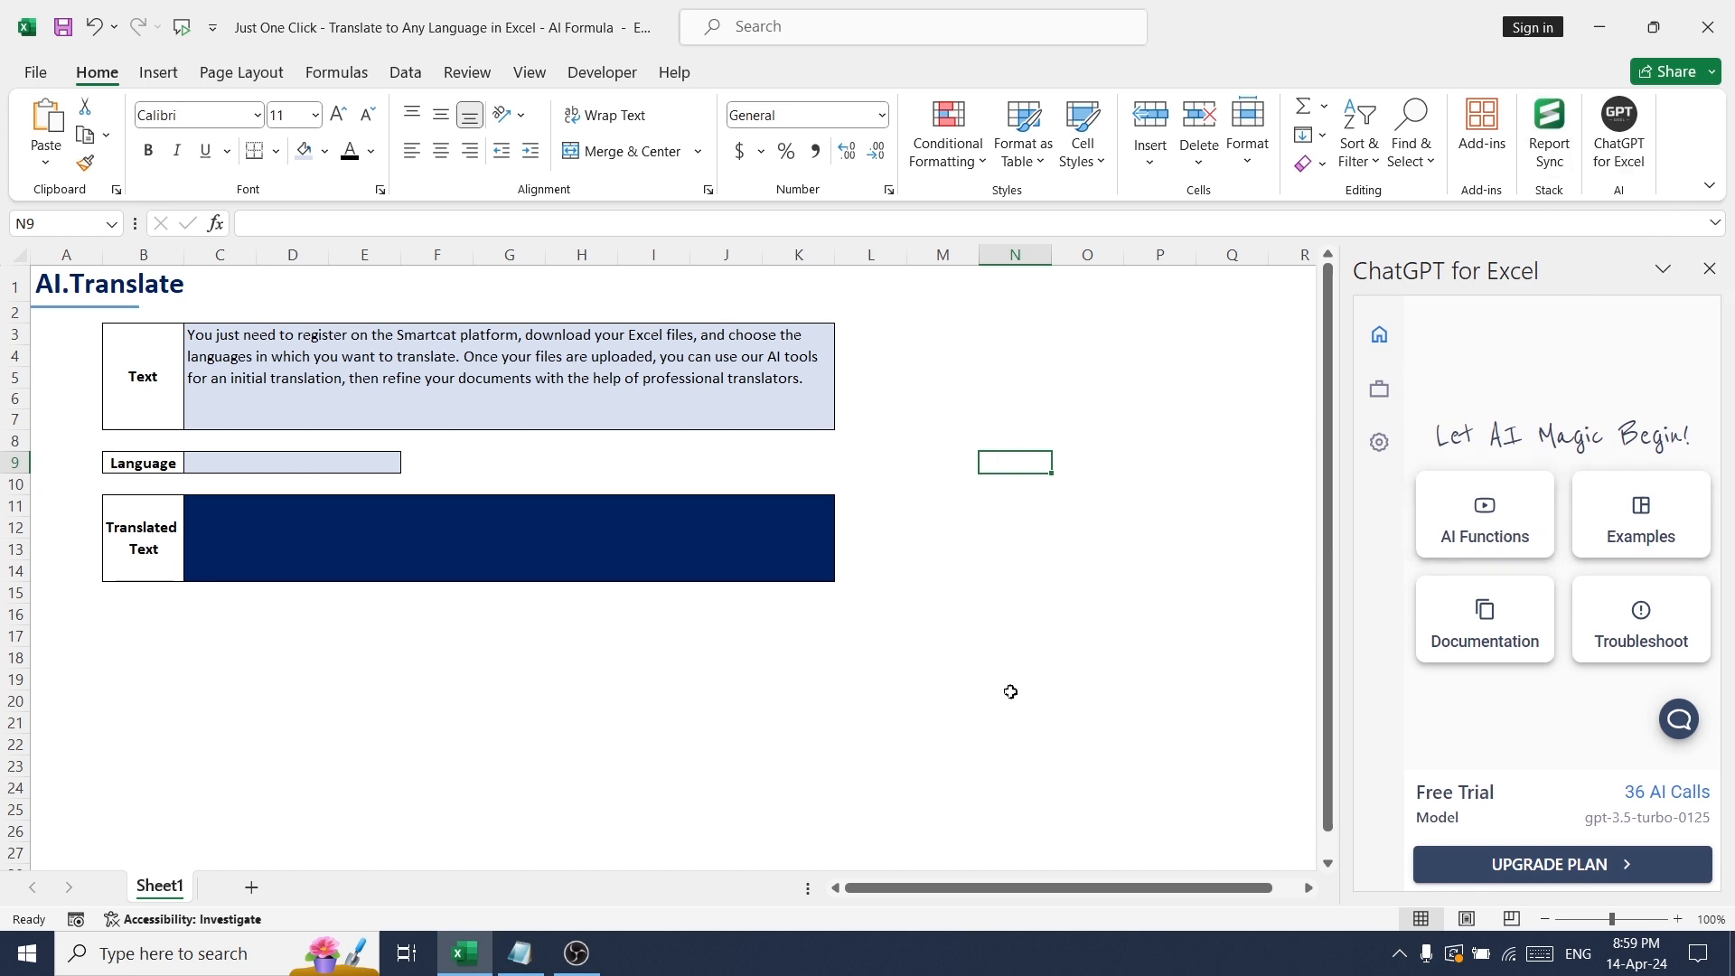
click(1707, 268)
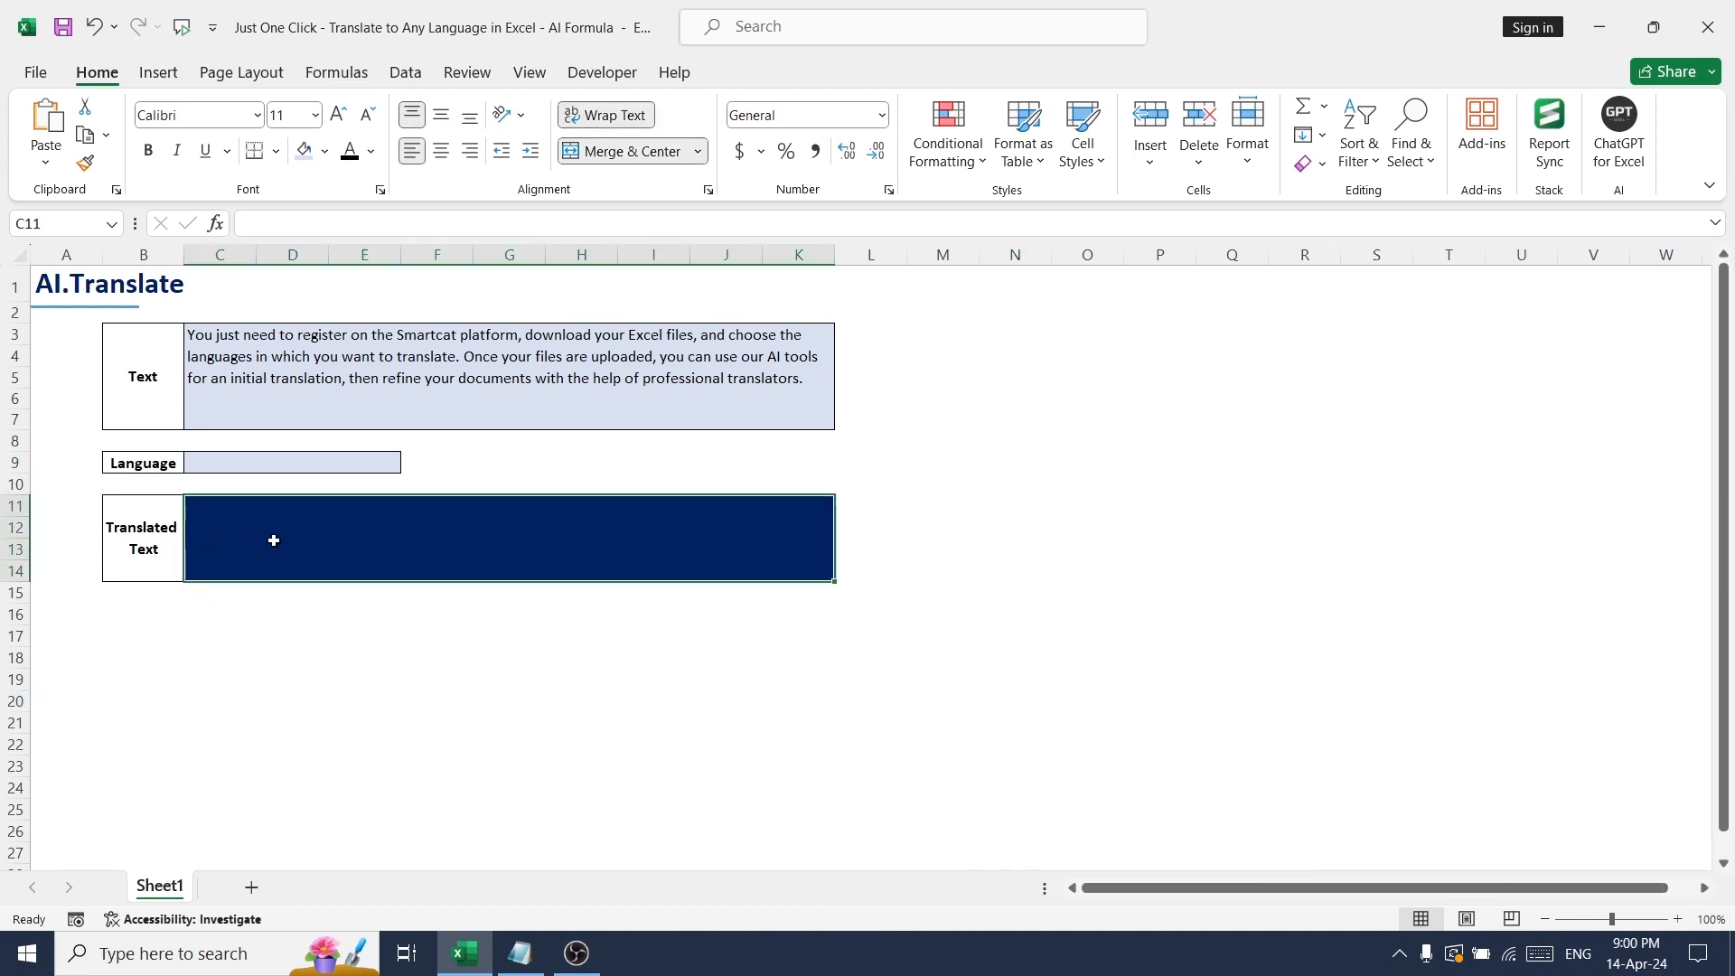
Step: Enter =AI.TRANSLATE(C3, C9) in C11 to translate the source paragraph
text(=ai)
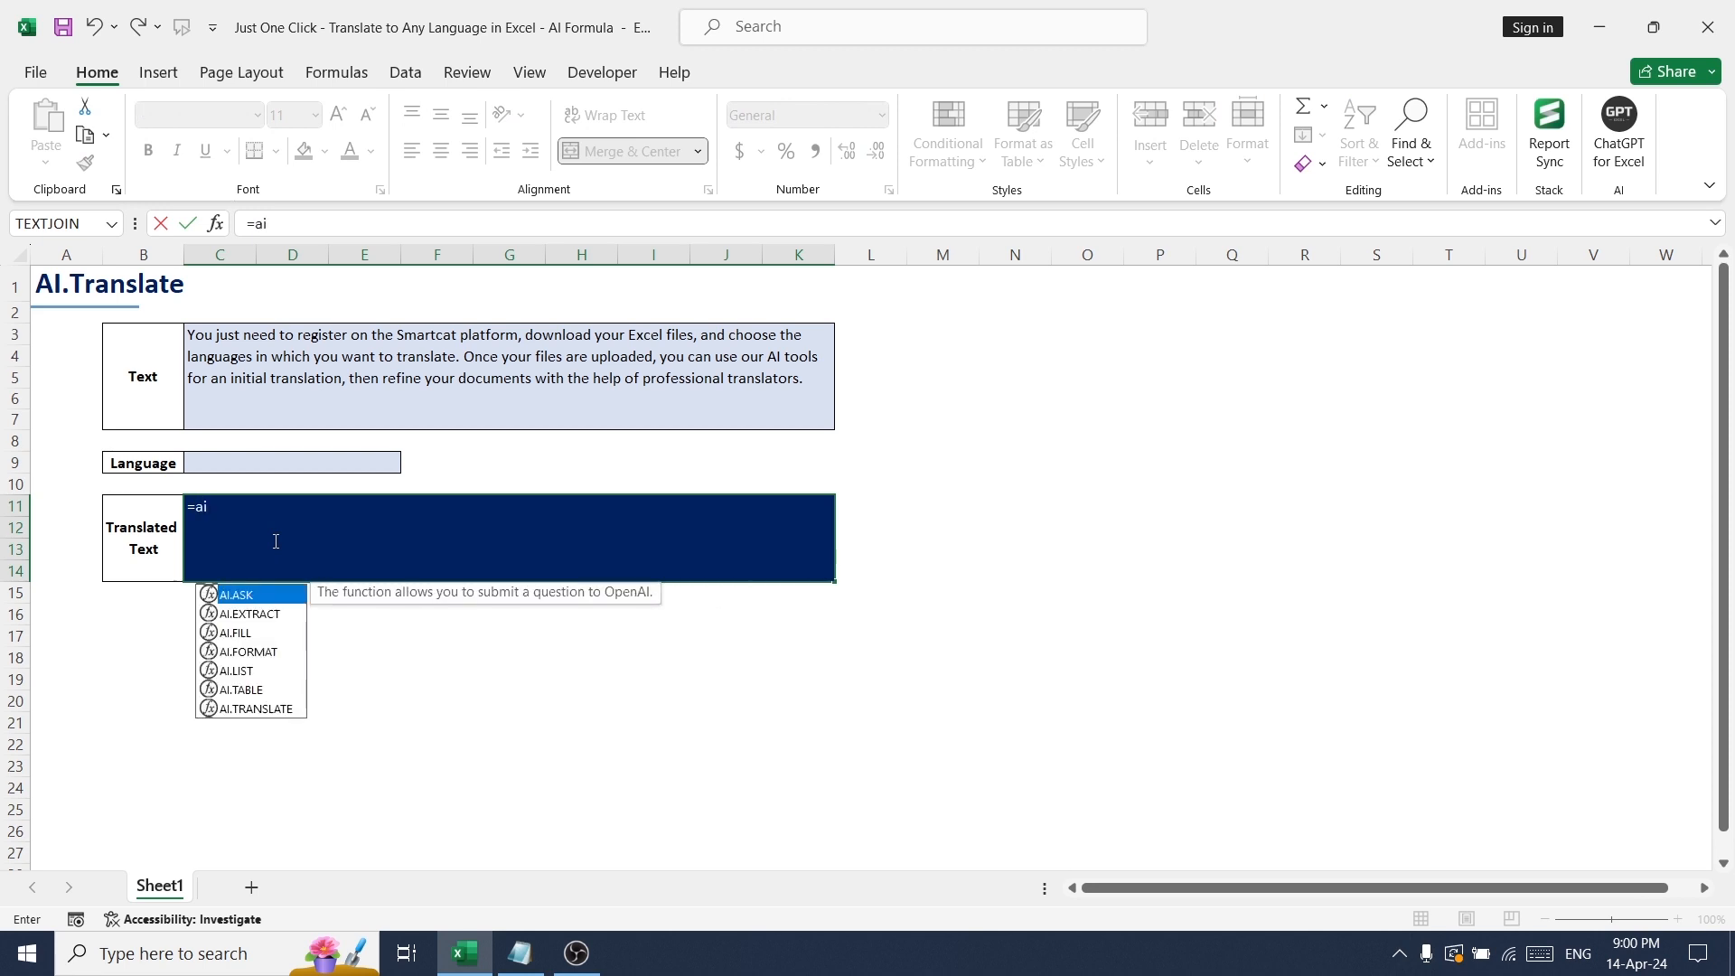
text(tra)
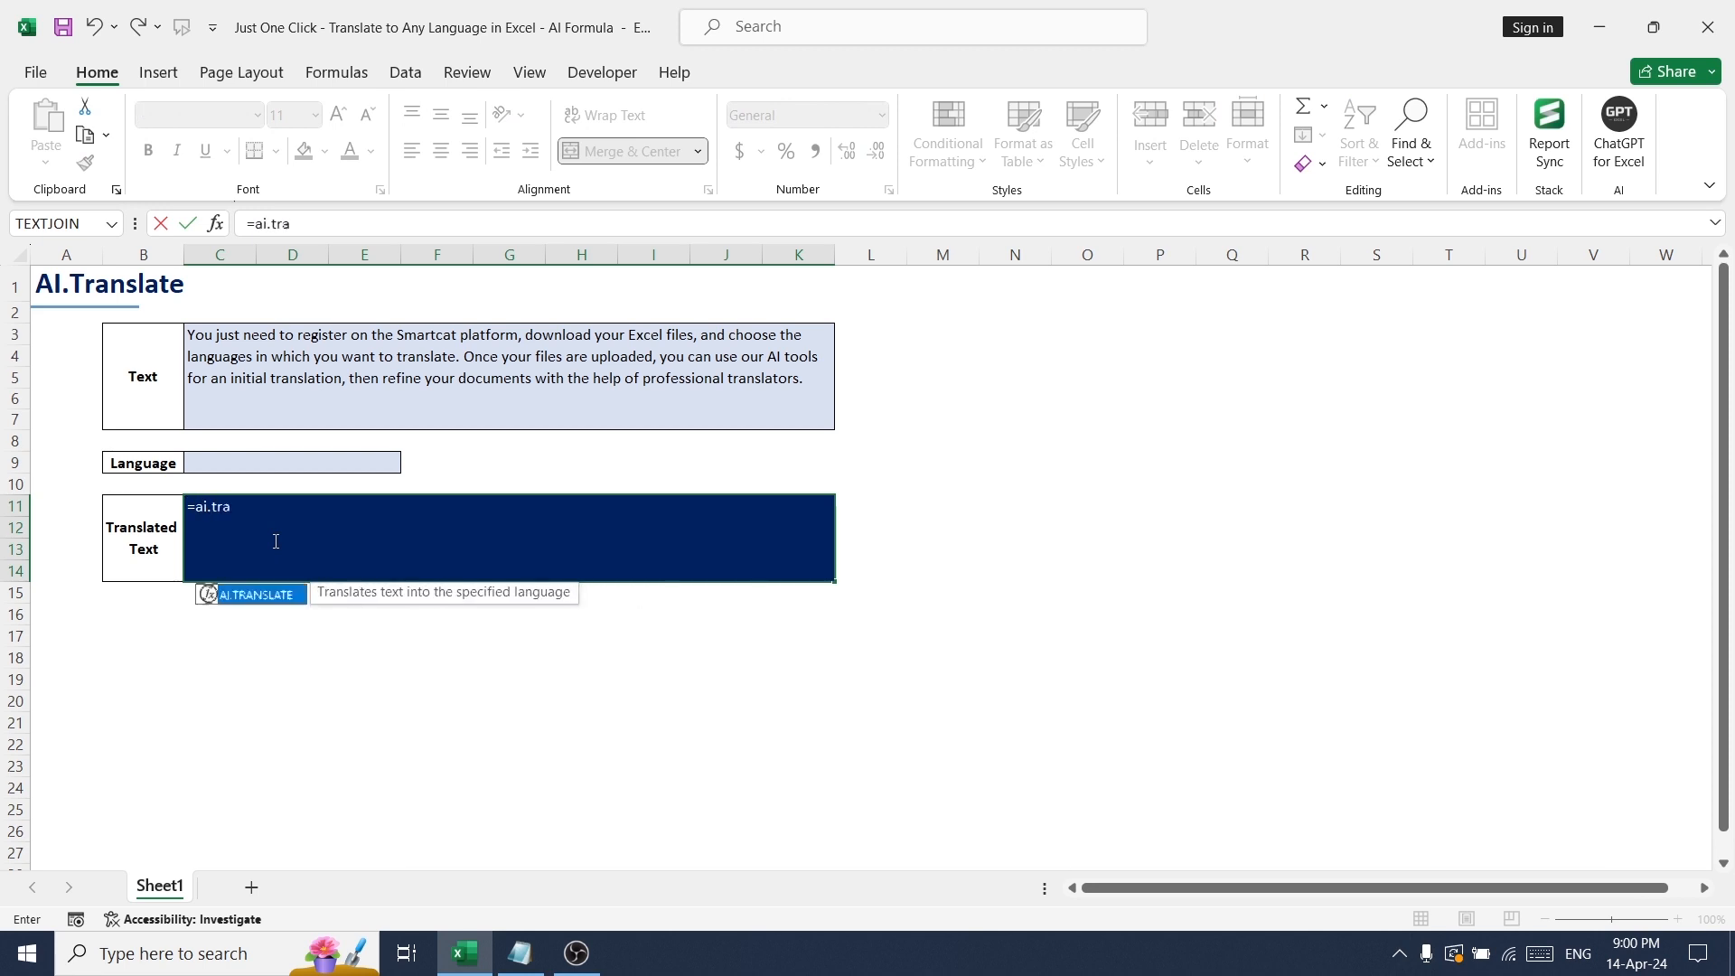
text(n)
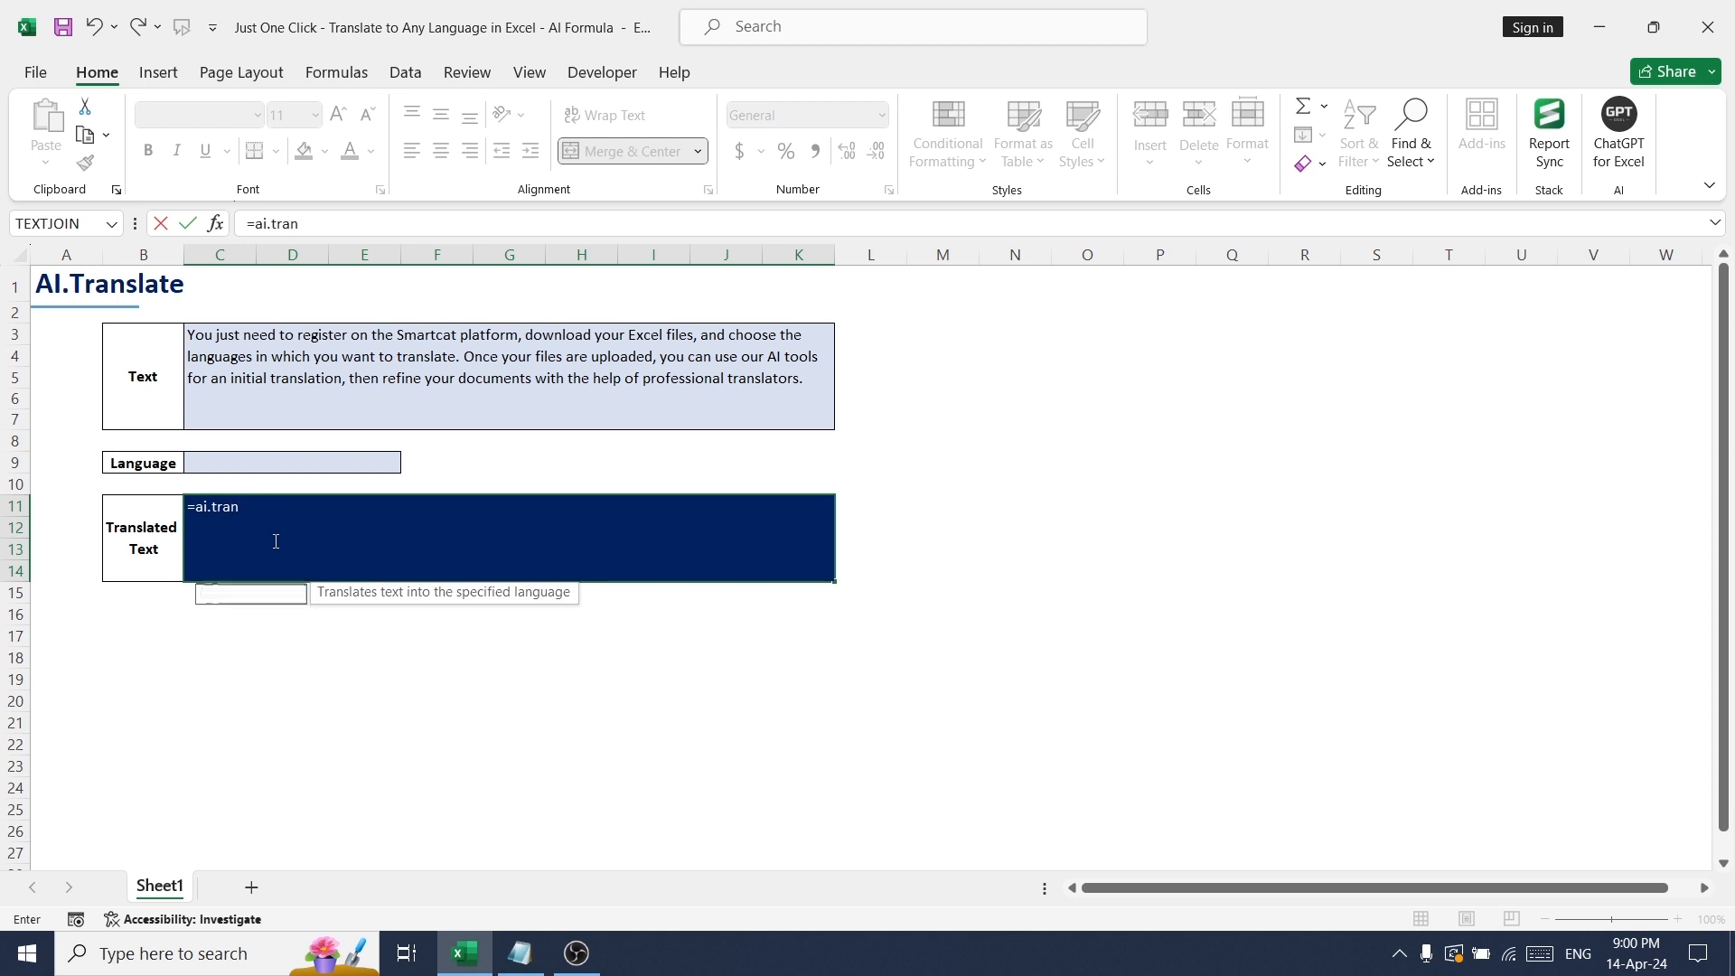
text(slate()
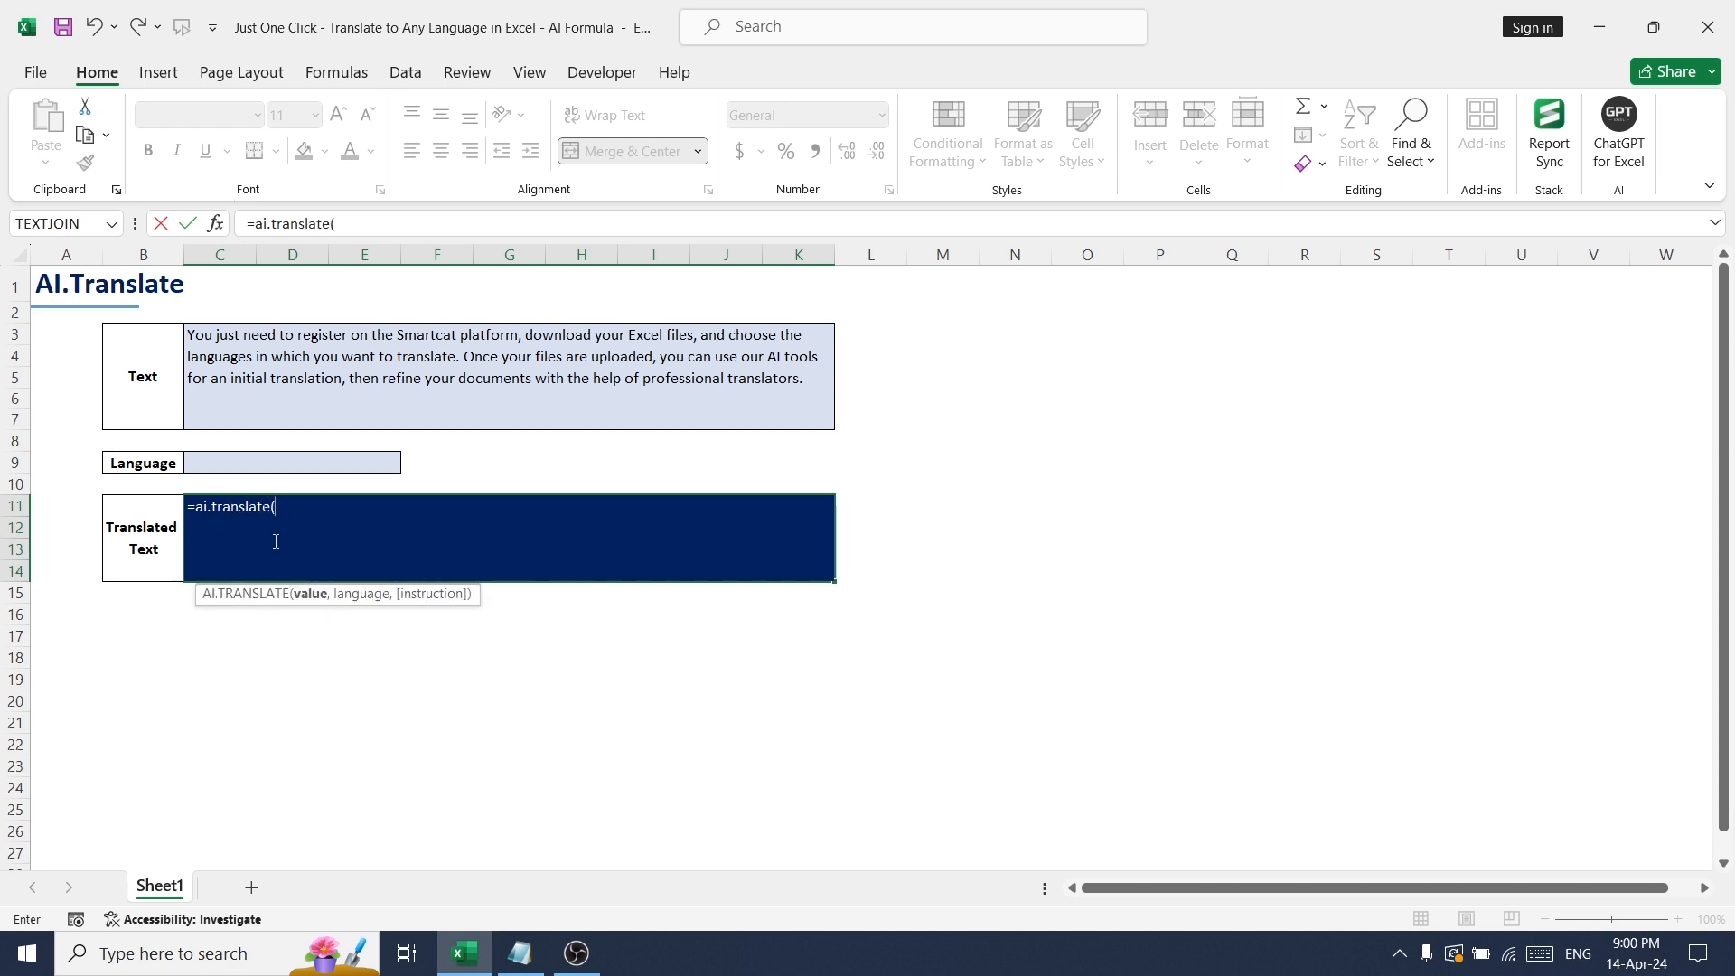
mouse_move(324, 655)
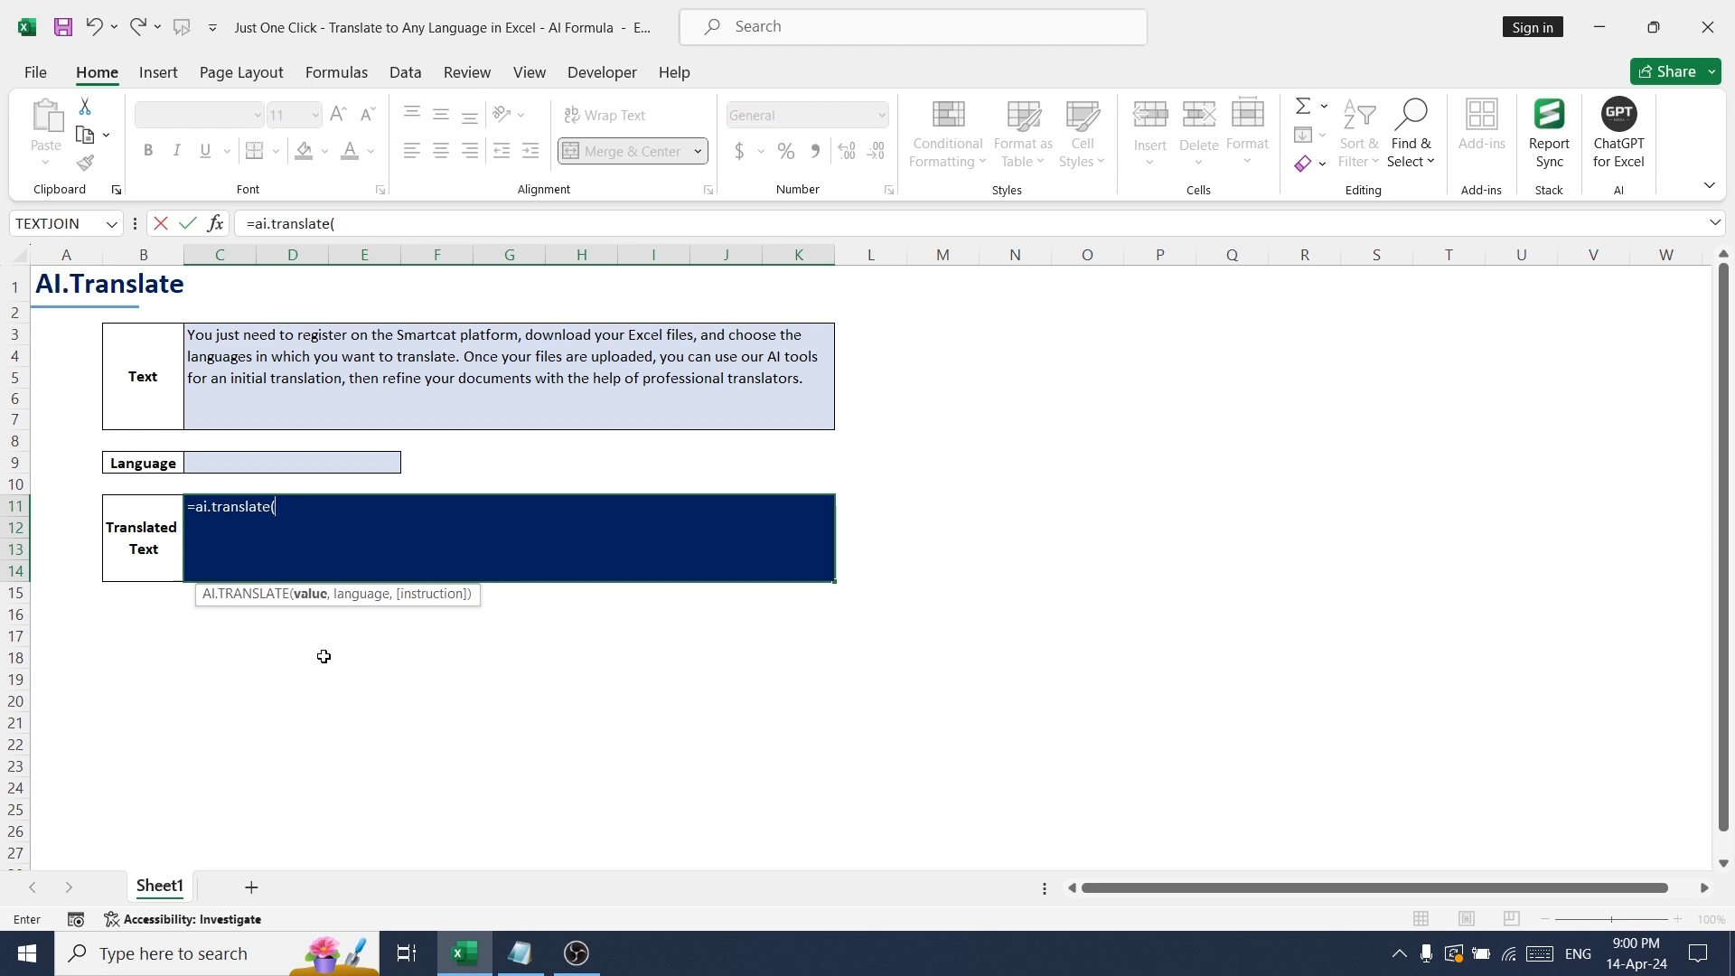
mouse_move(286, 385)
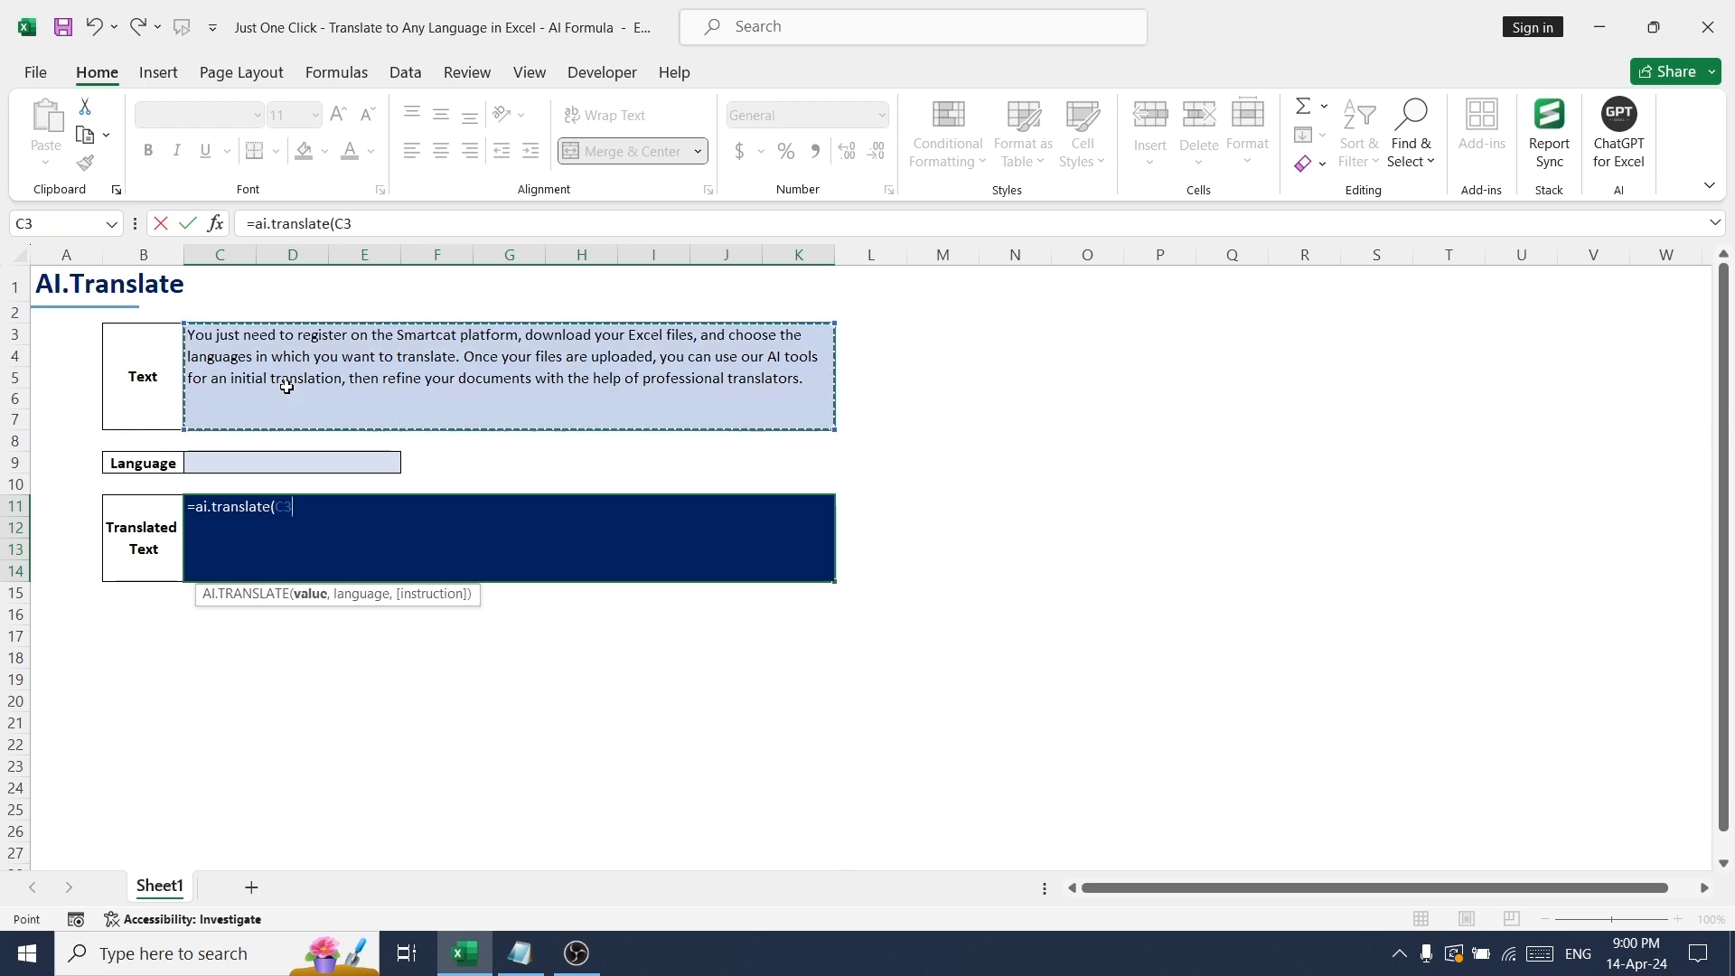
text(,)
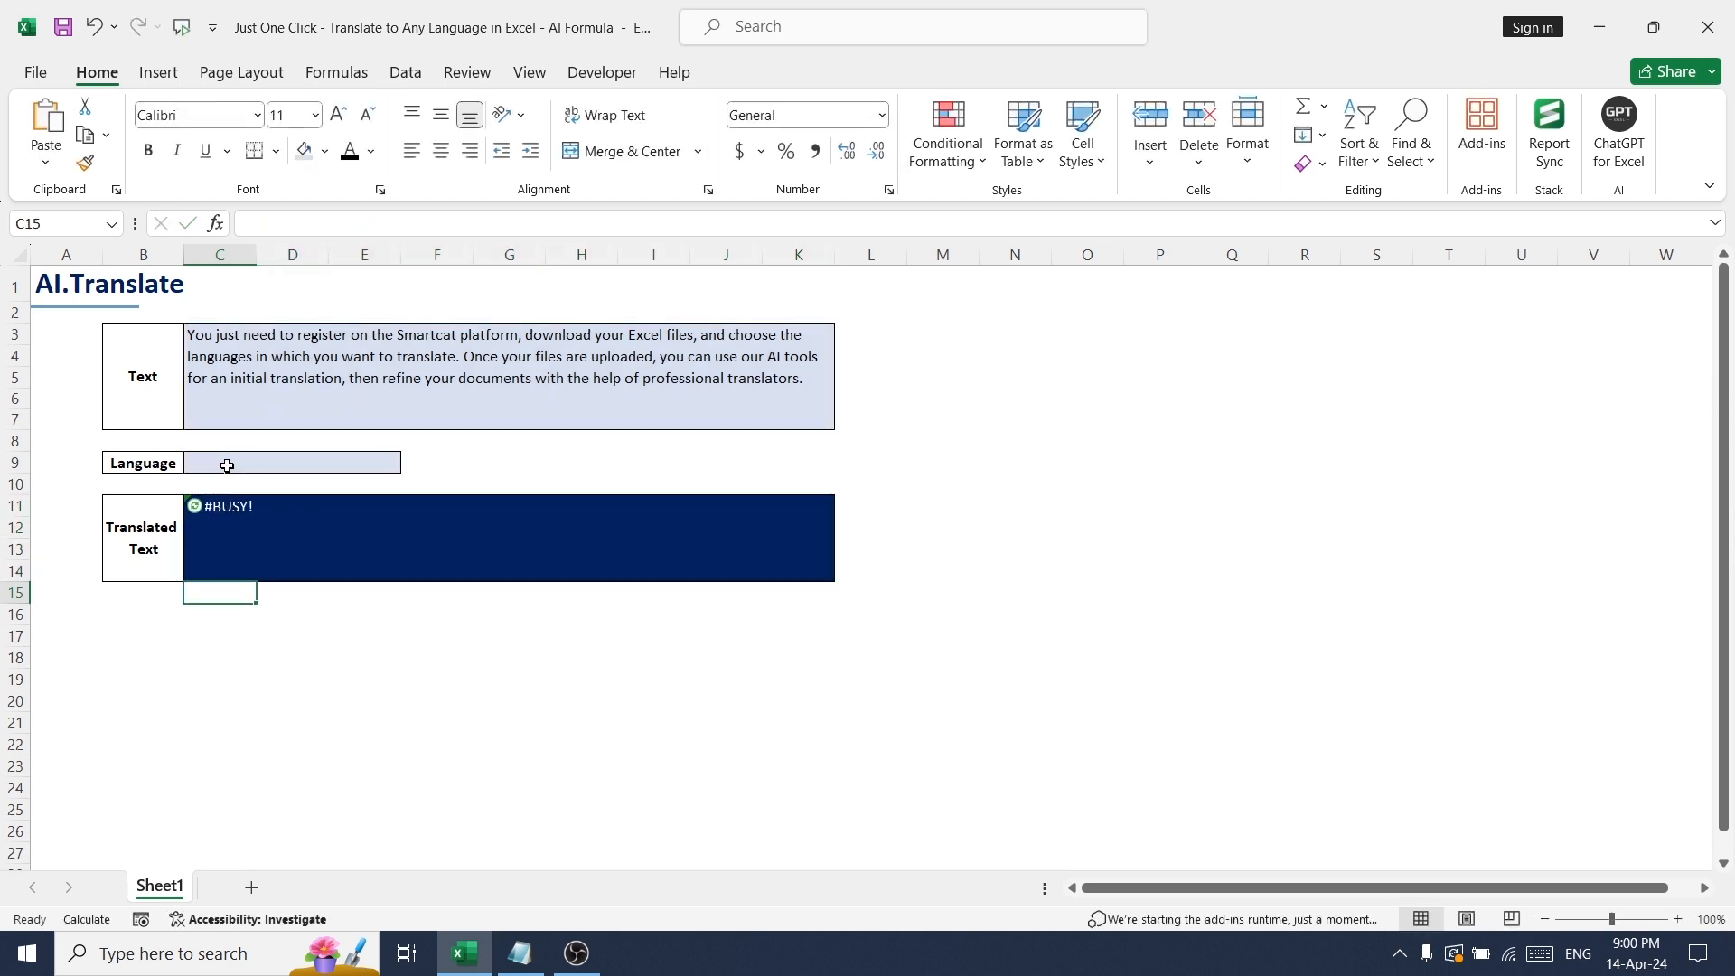
Step: Change the Language cell C9 from French to Hindi
text(F)
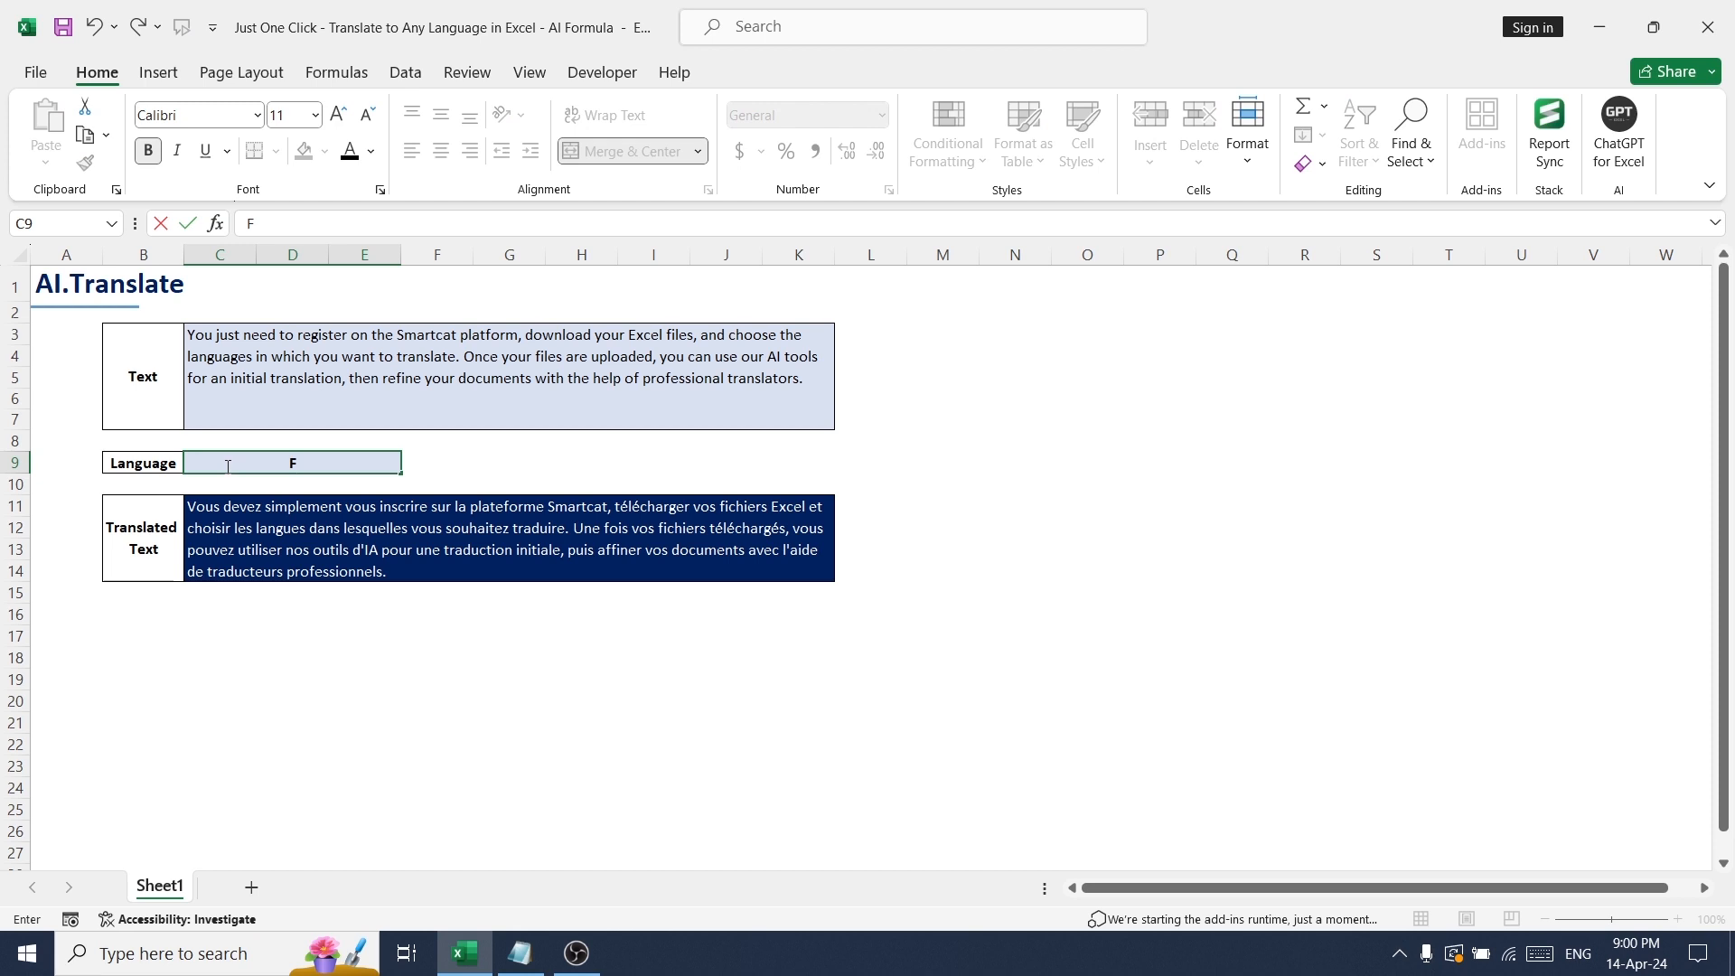
text(rench)
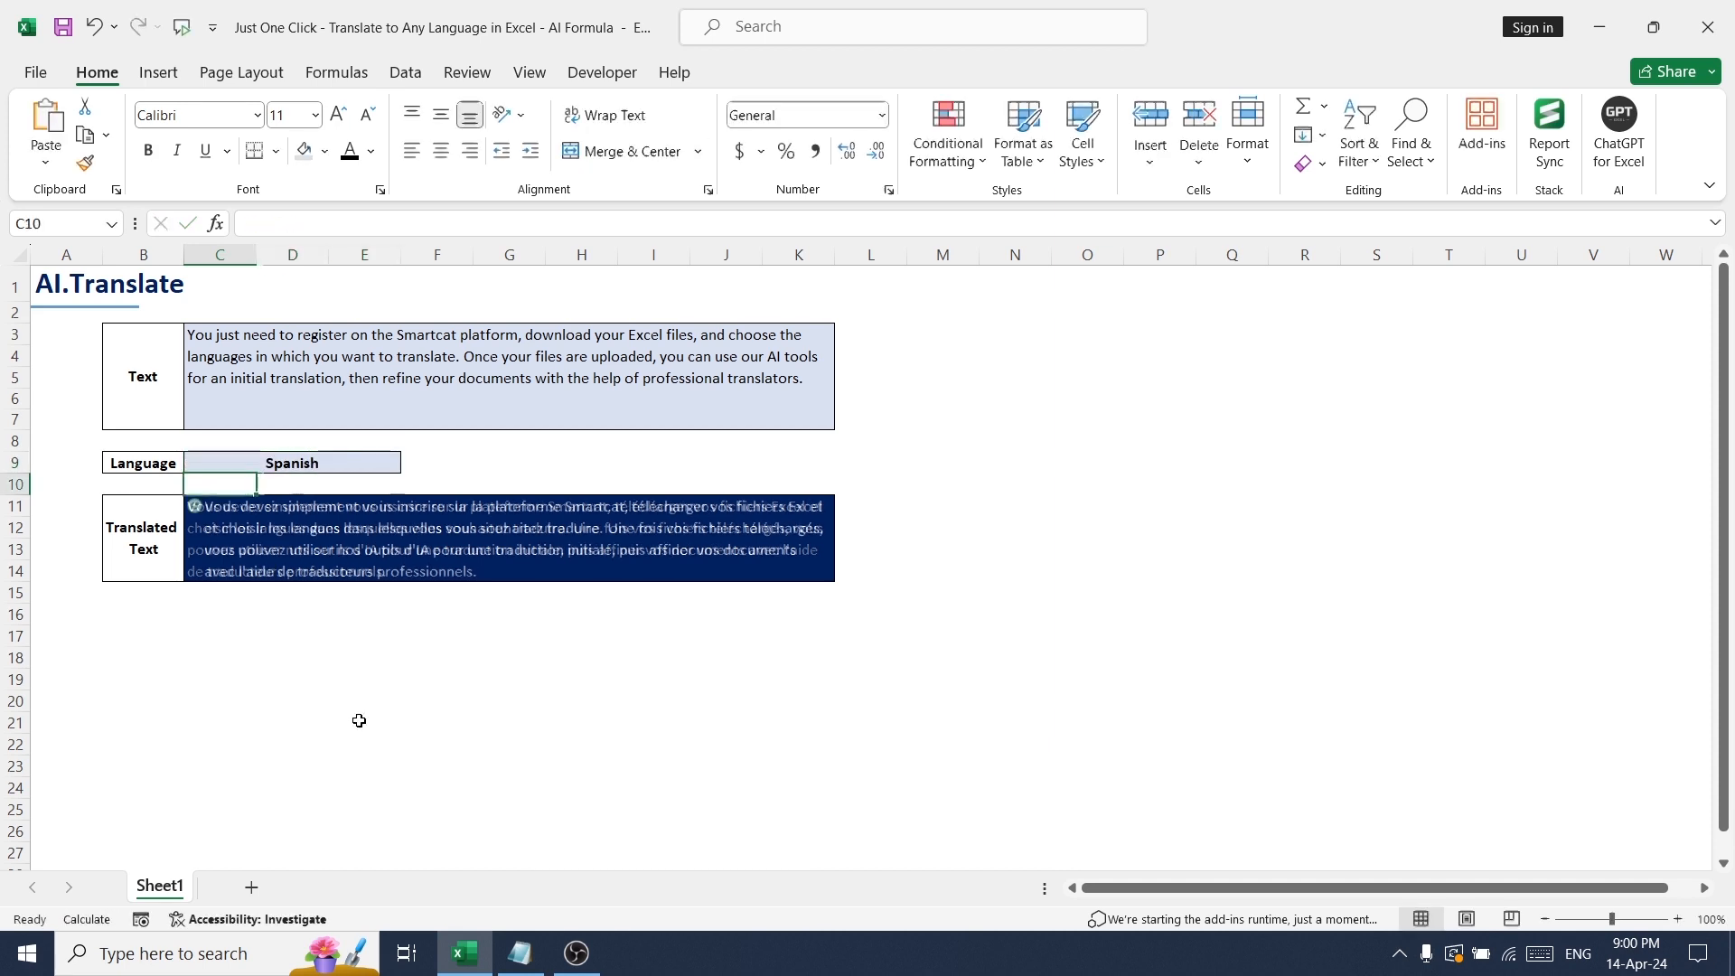
click(291, 462)
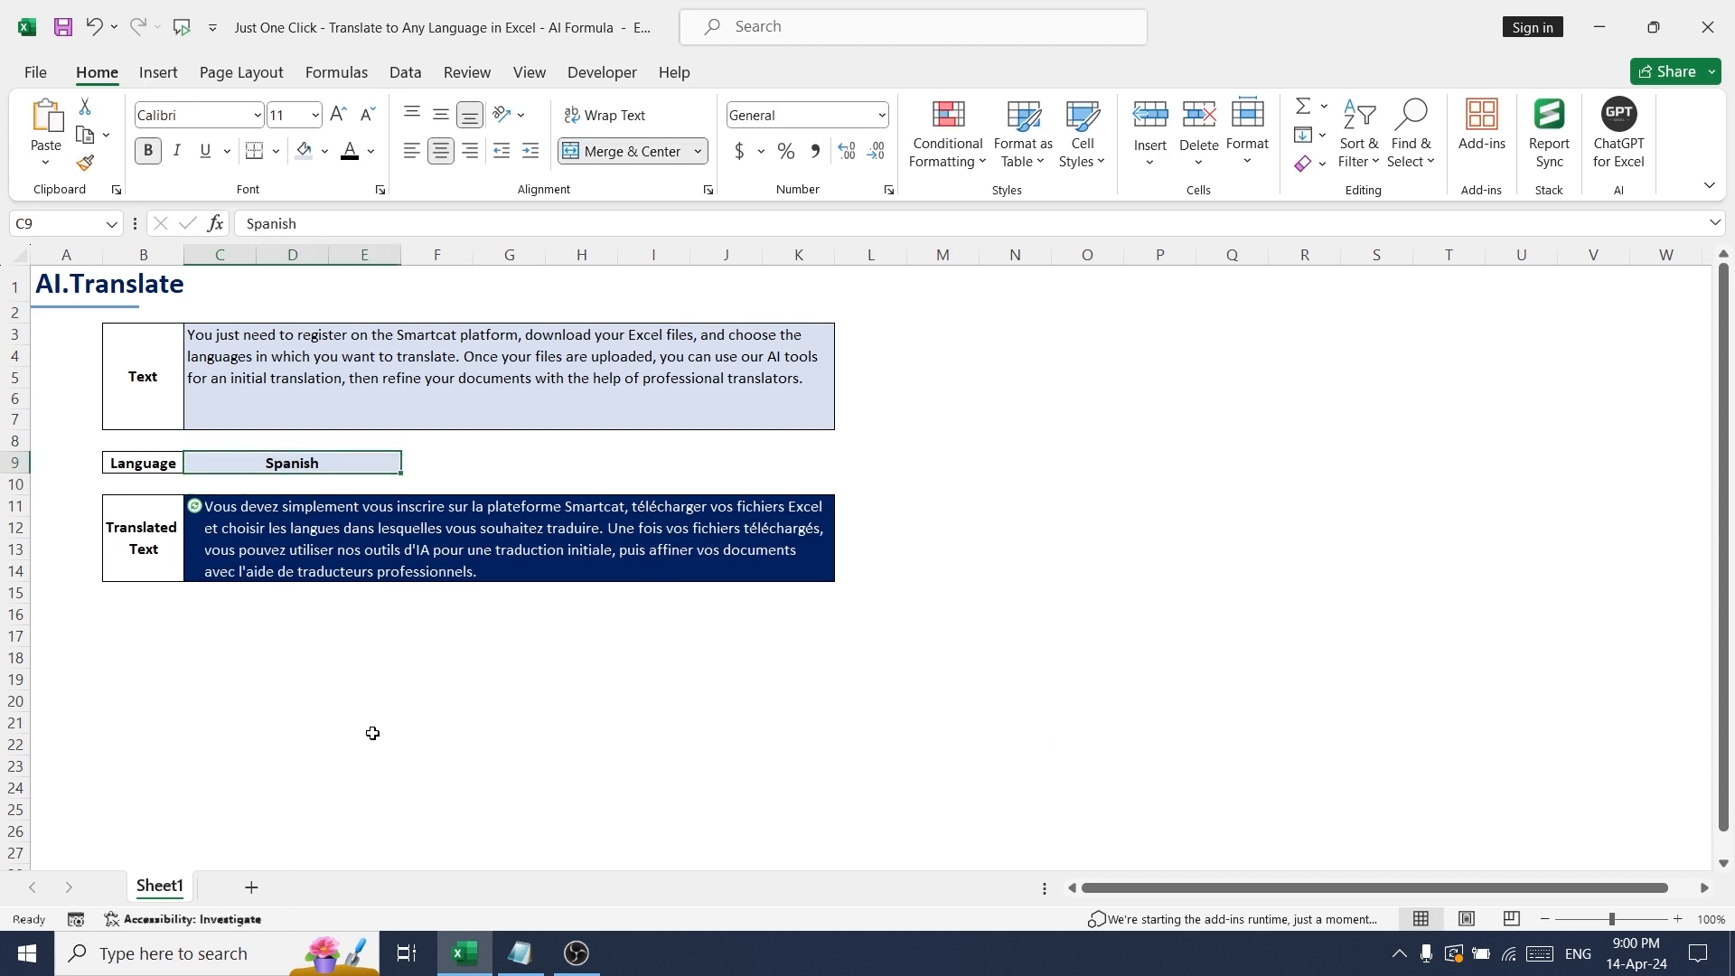
text(Hindi)
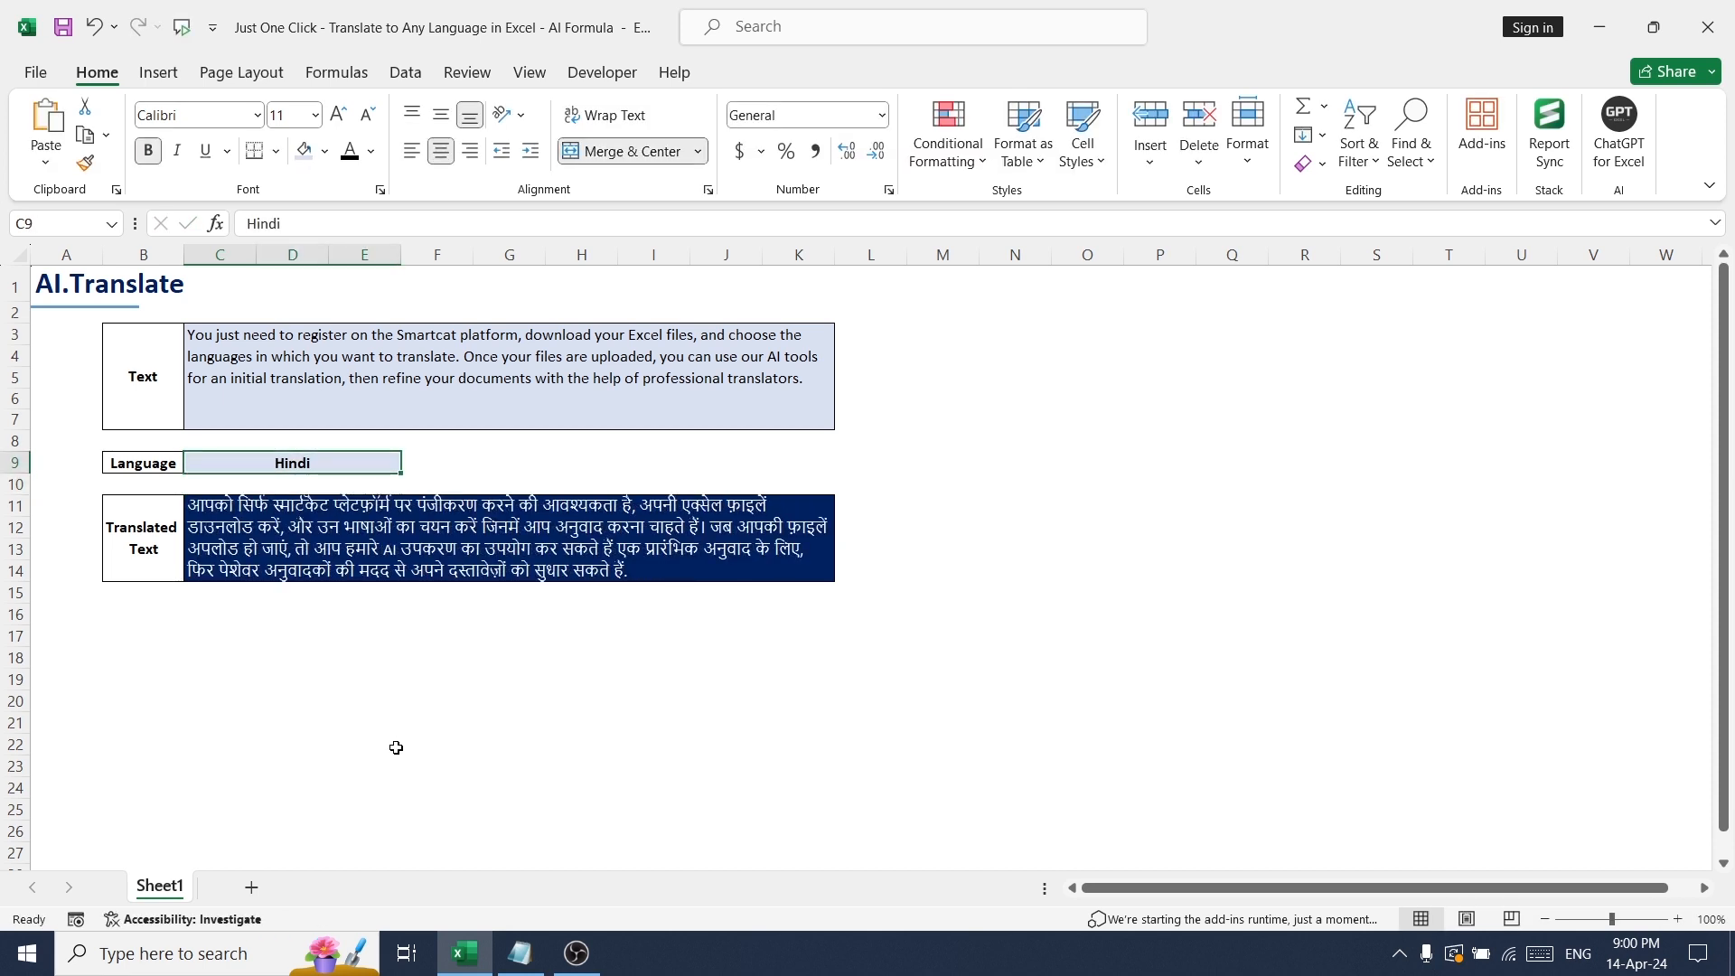
mouse_move(75, 434)
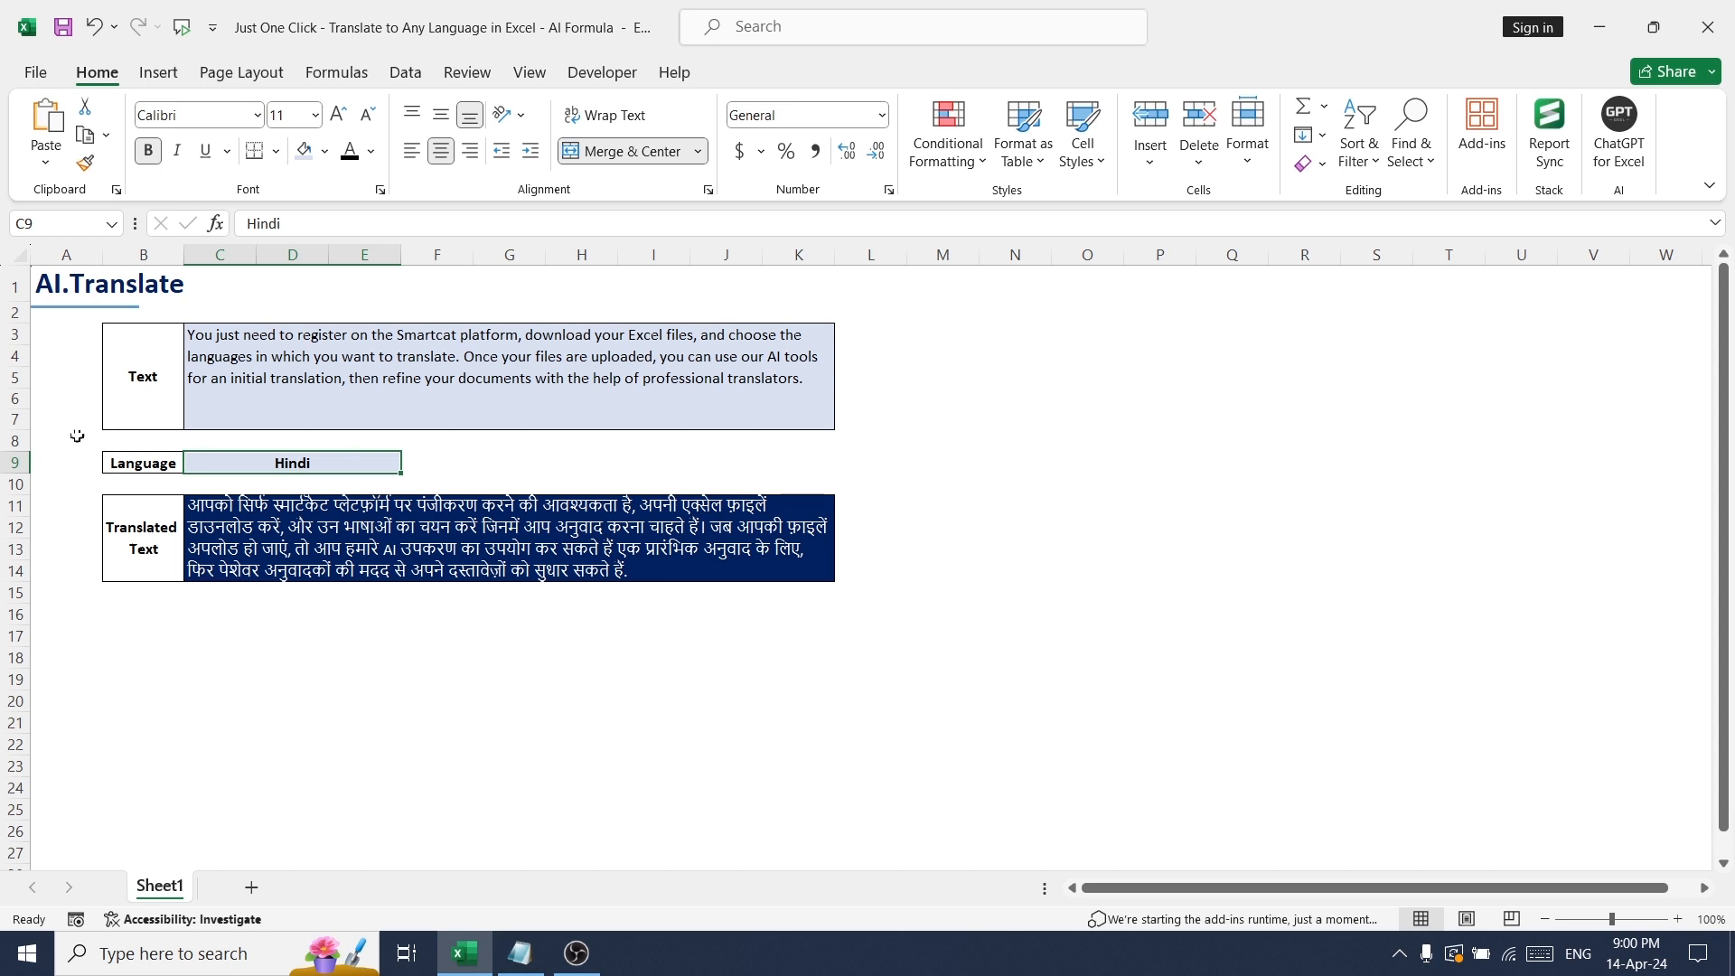
mouse_move(487, 667)
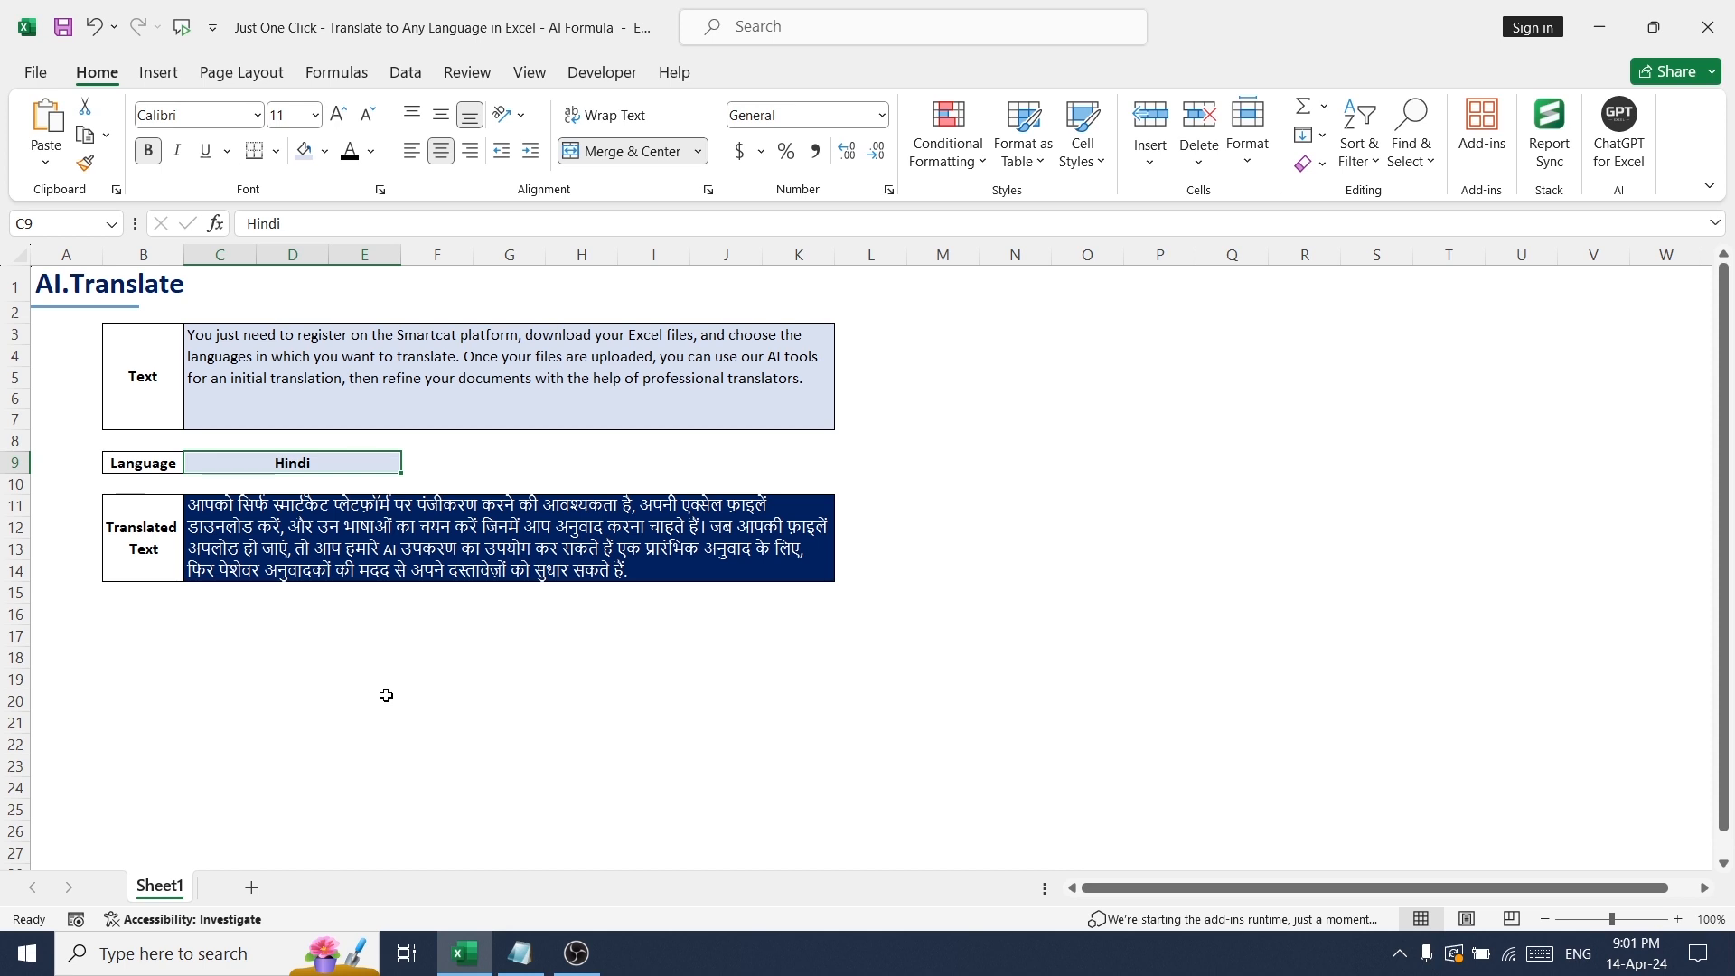
mouse_move(403, 72)
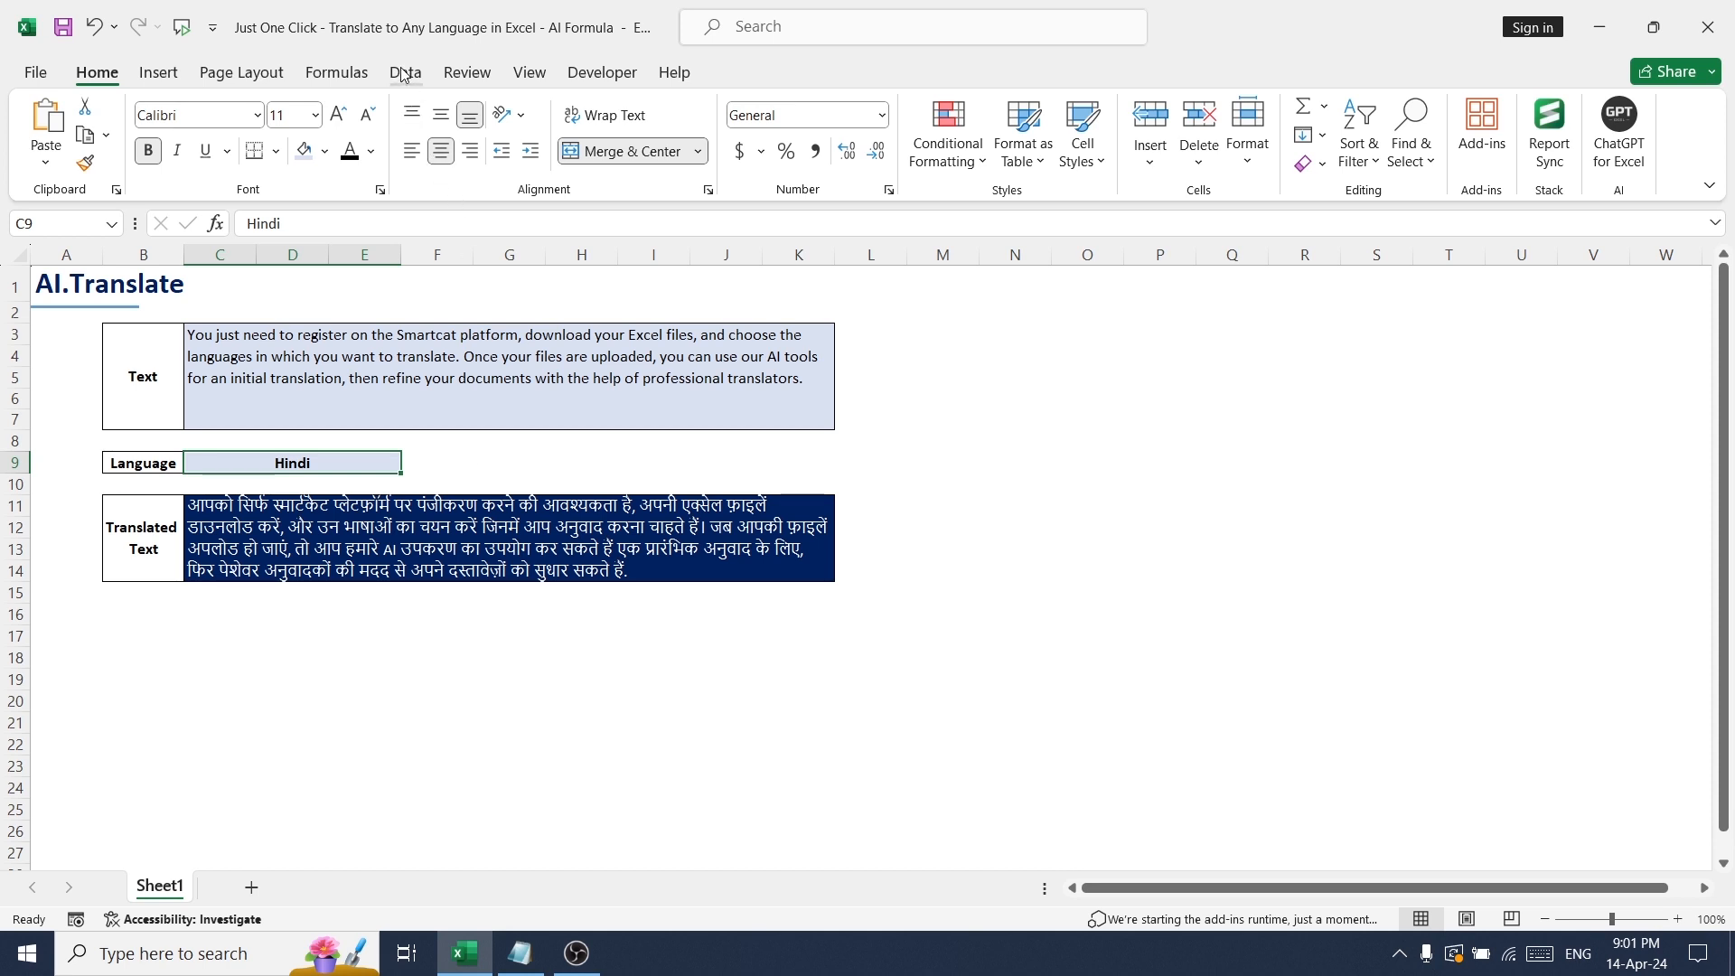
Step: Give C9 a List data validation with source English, French, Spanish, Hindi
click(404, 73)
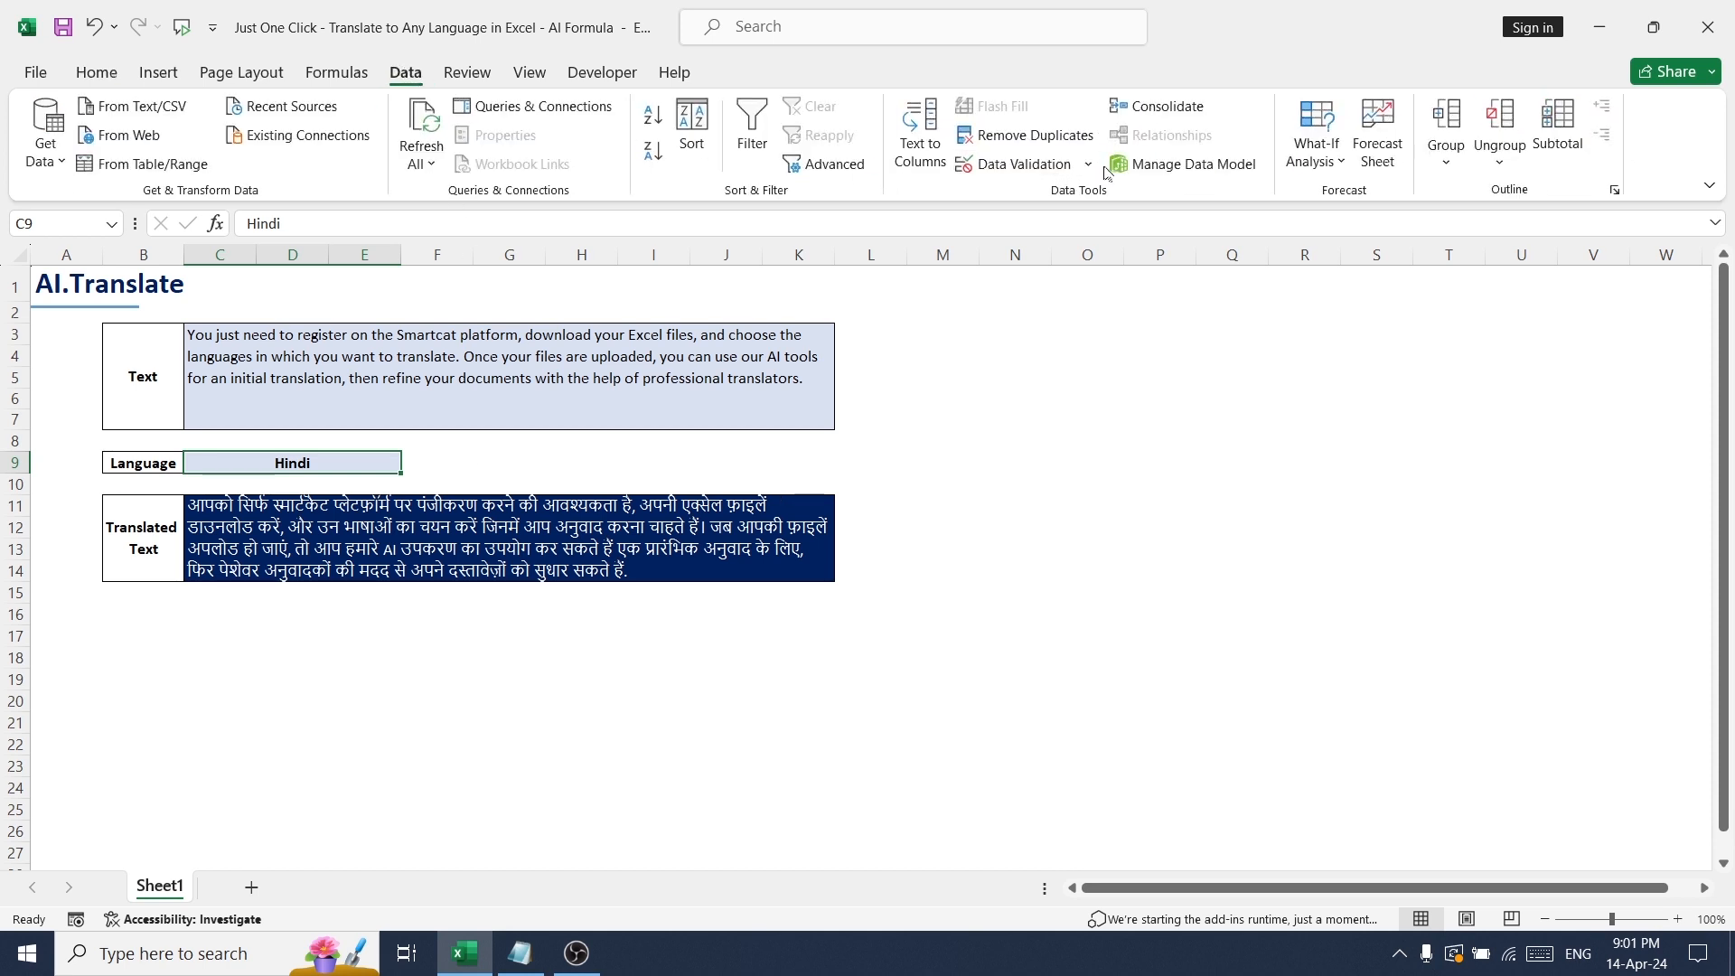
click(1088, 164)
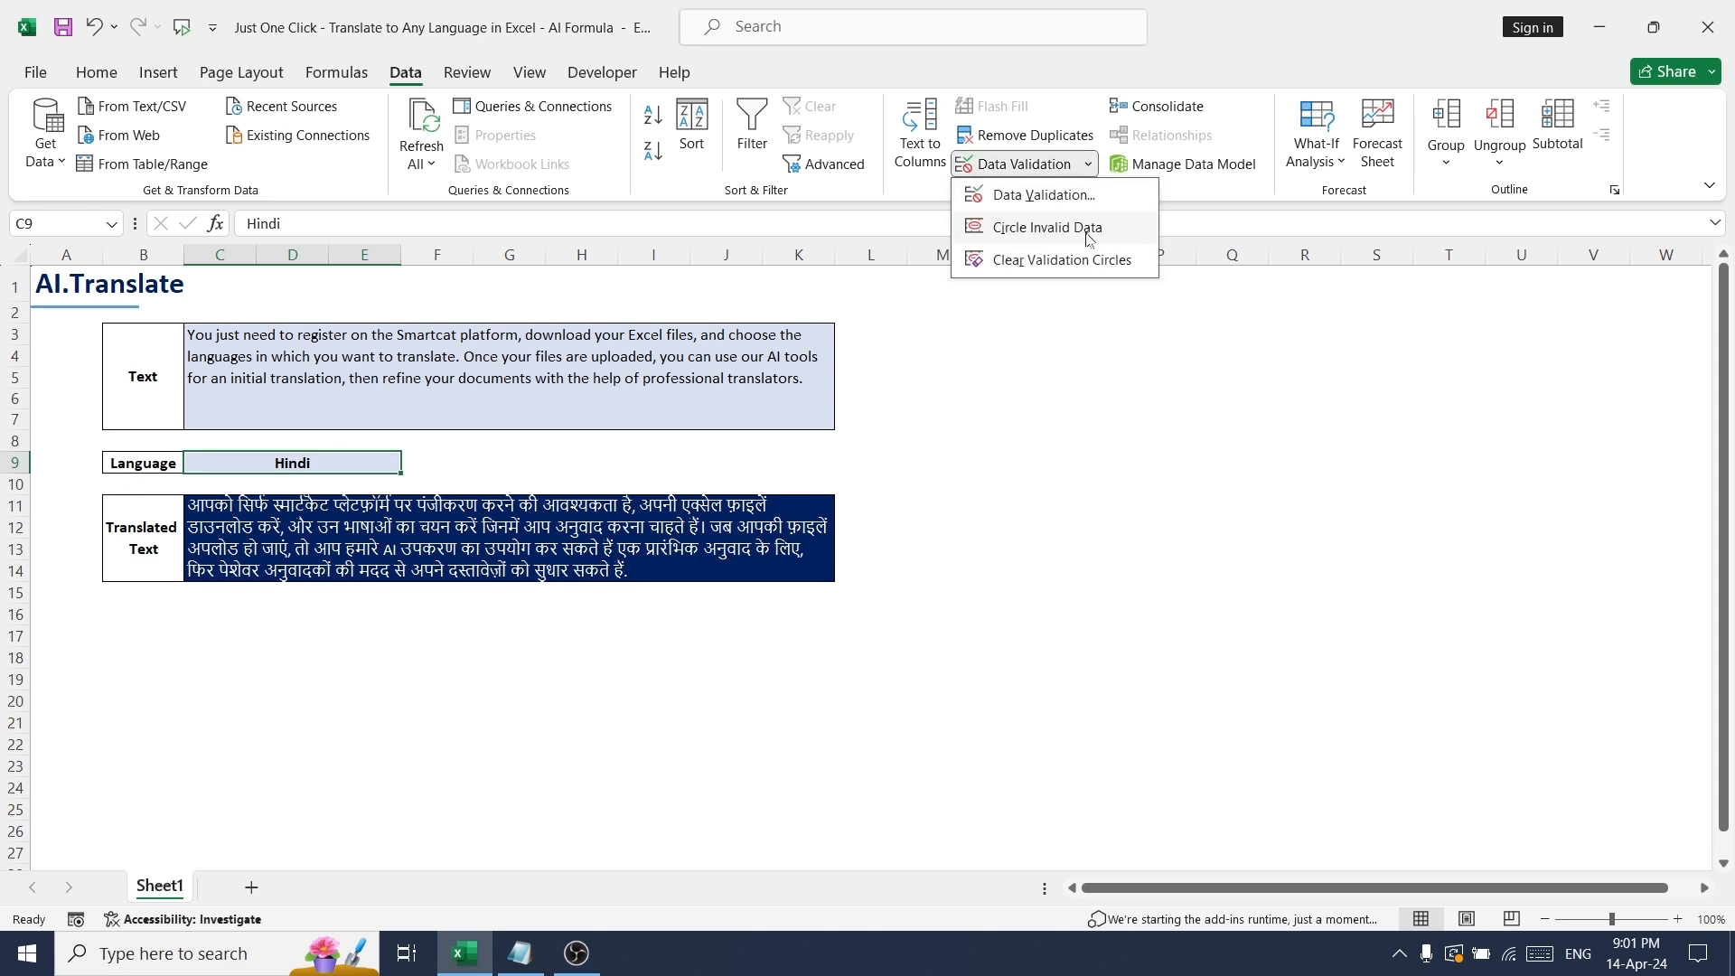
click(1040, 196)
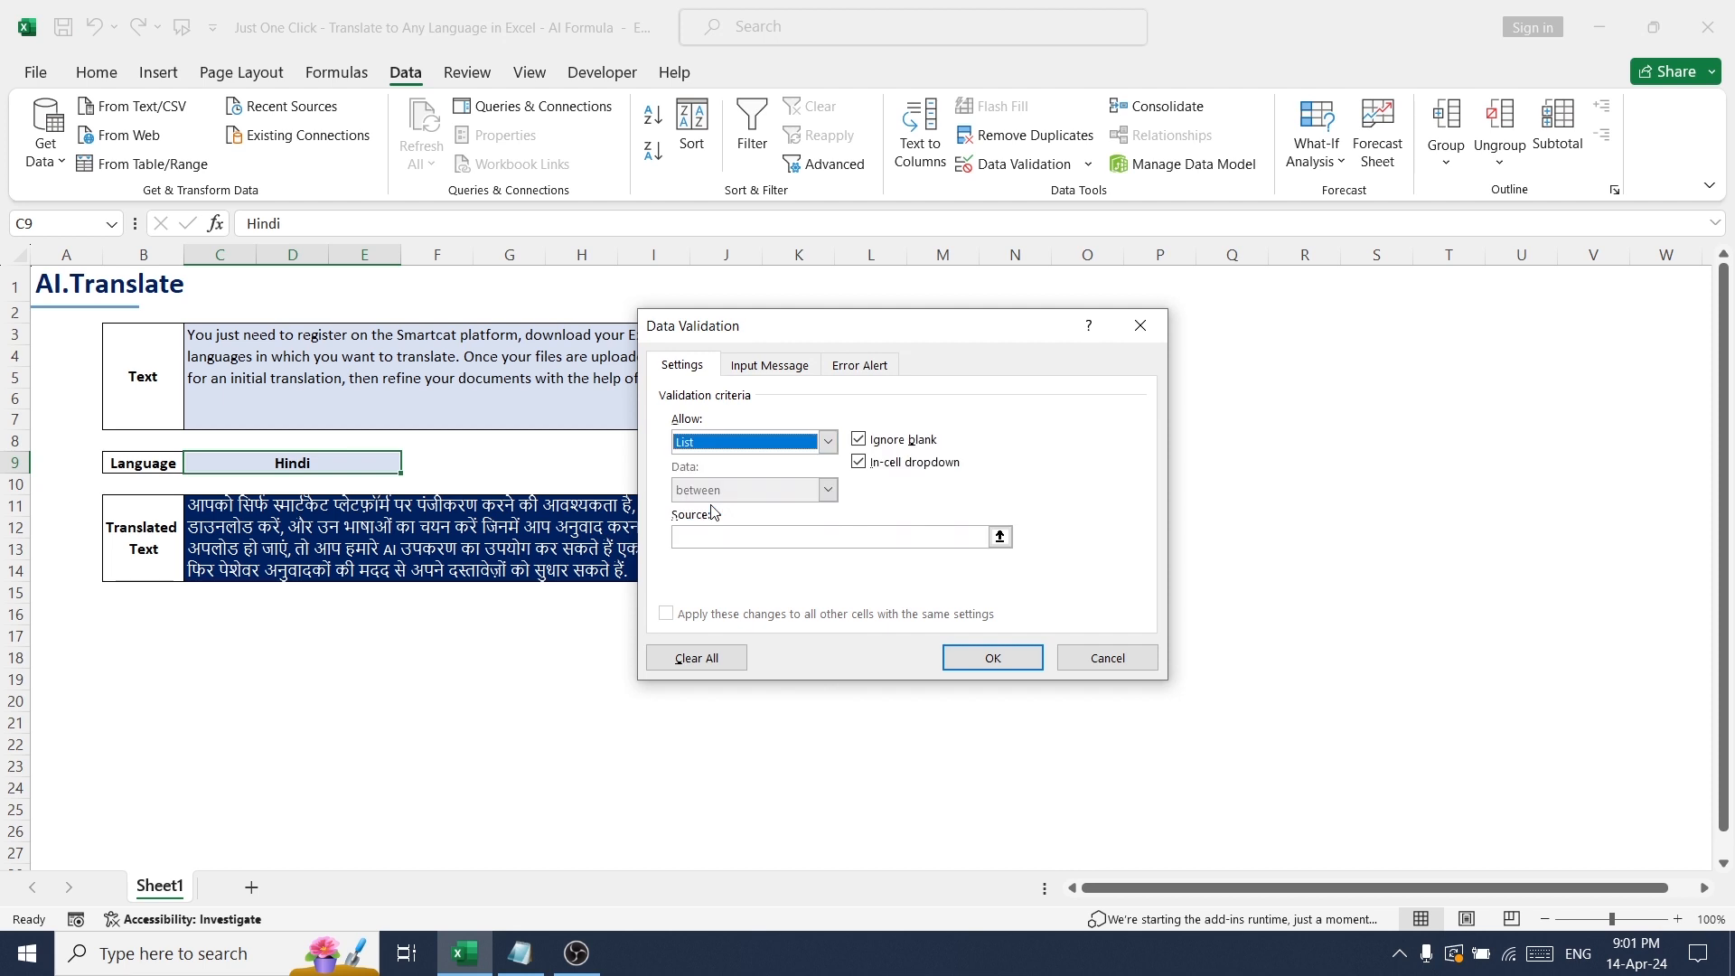
click(824, 537)
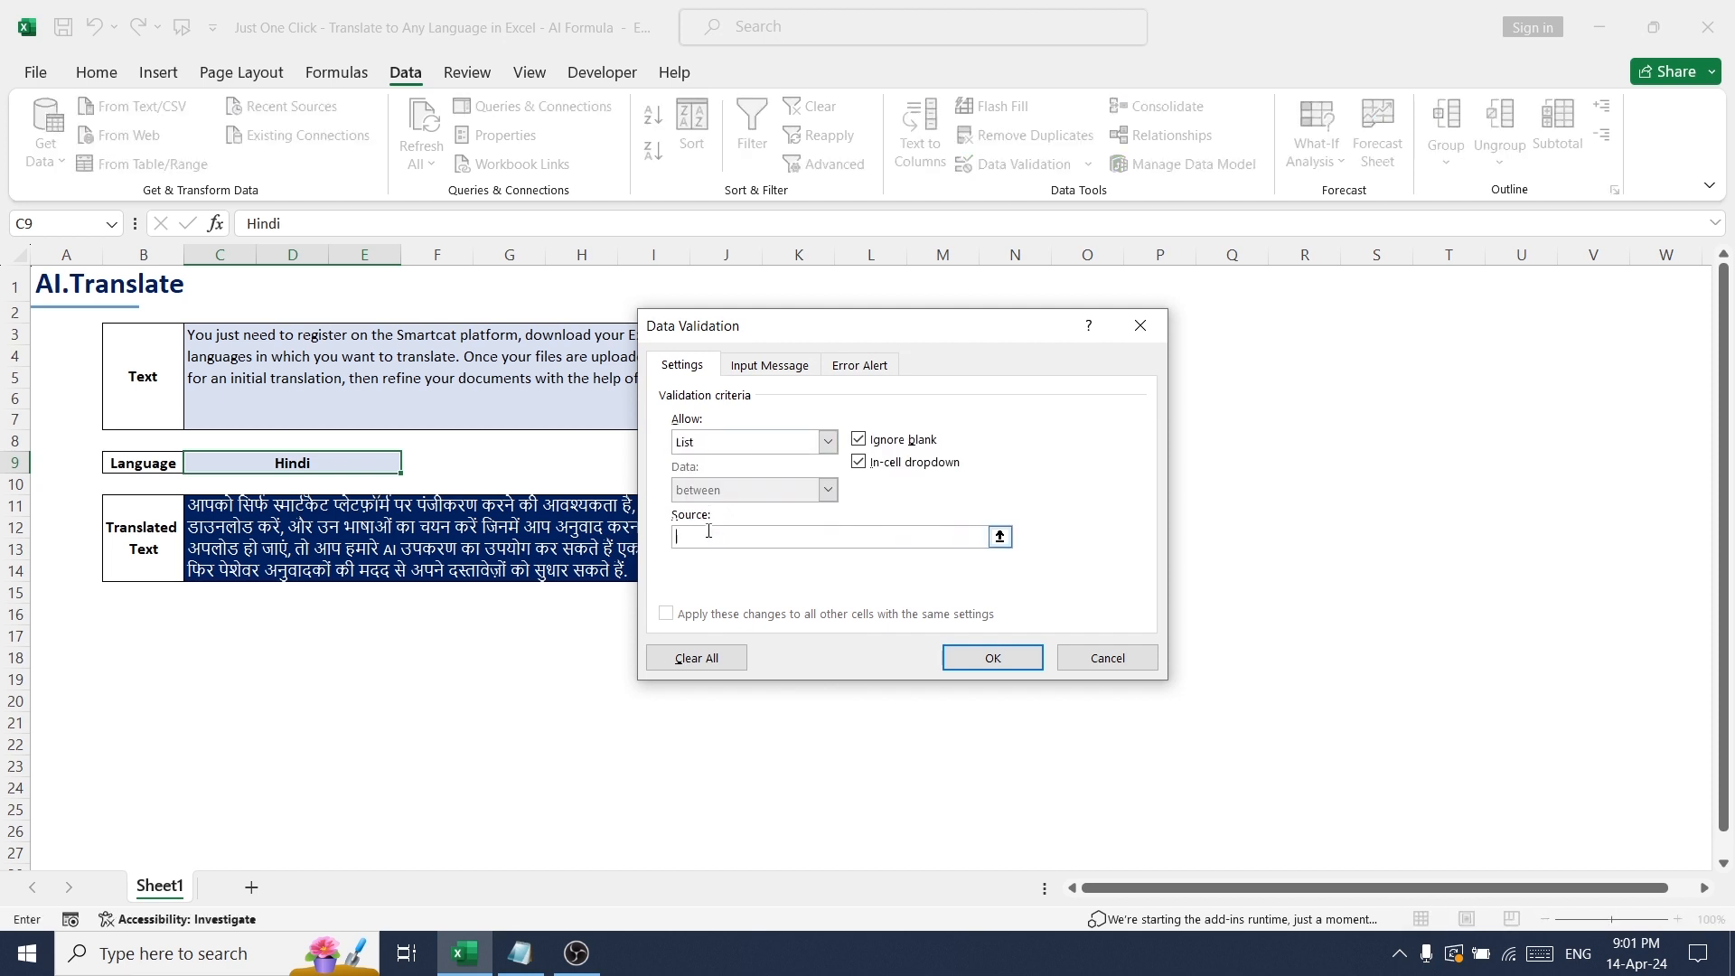
text(English)
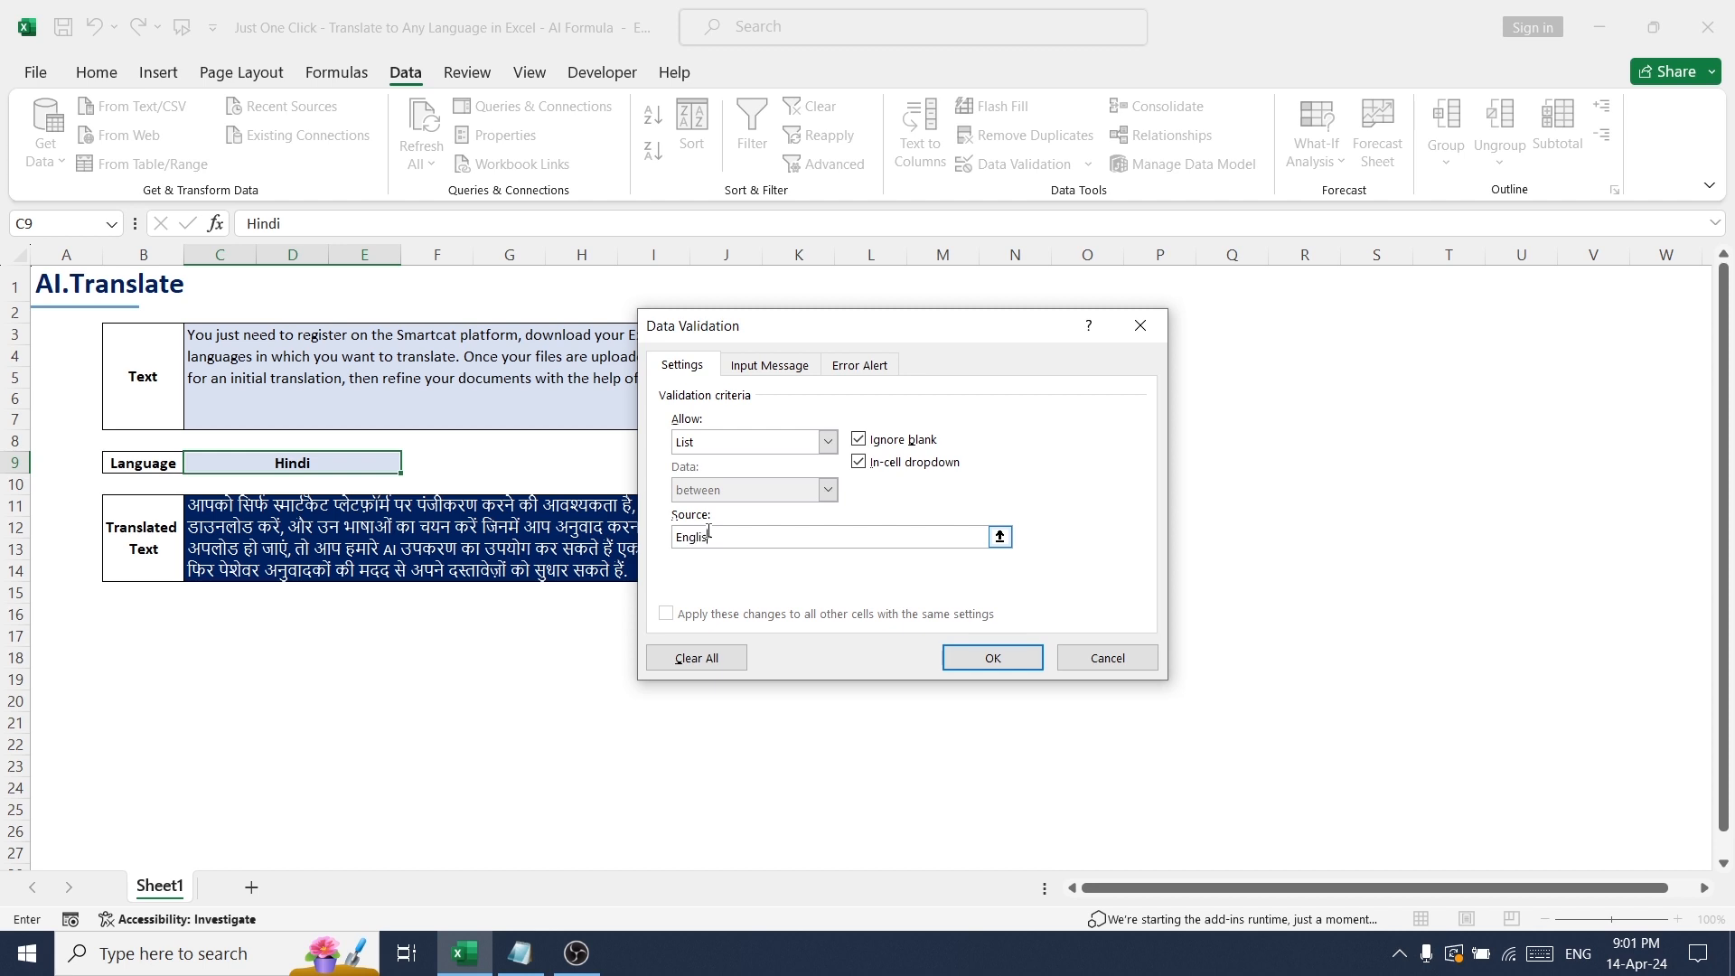
text(,)
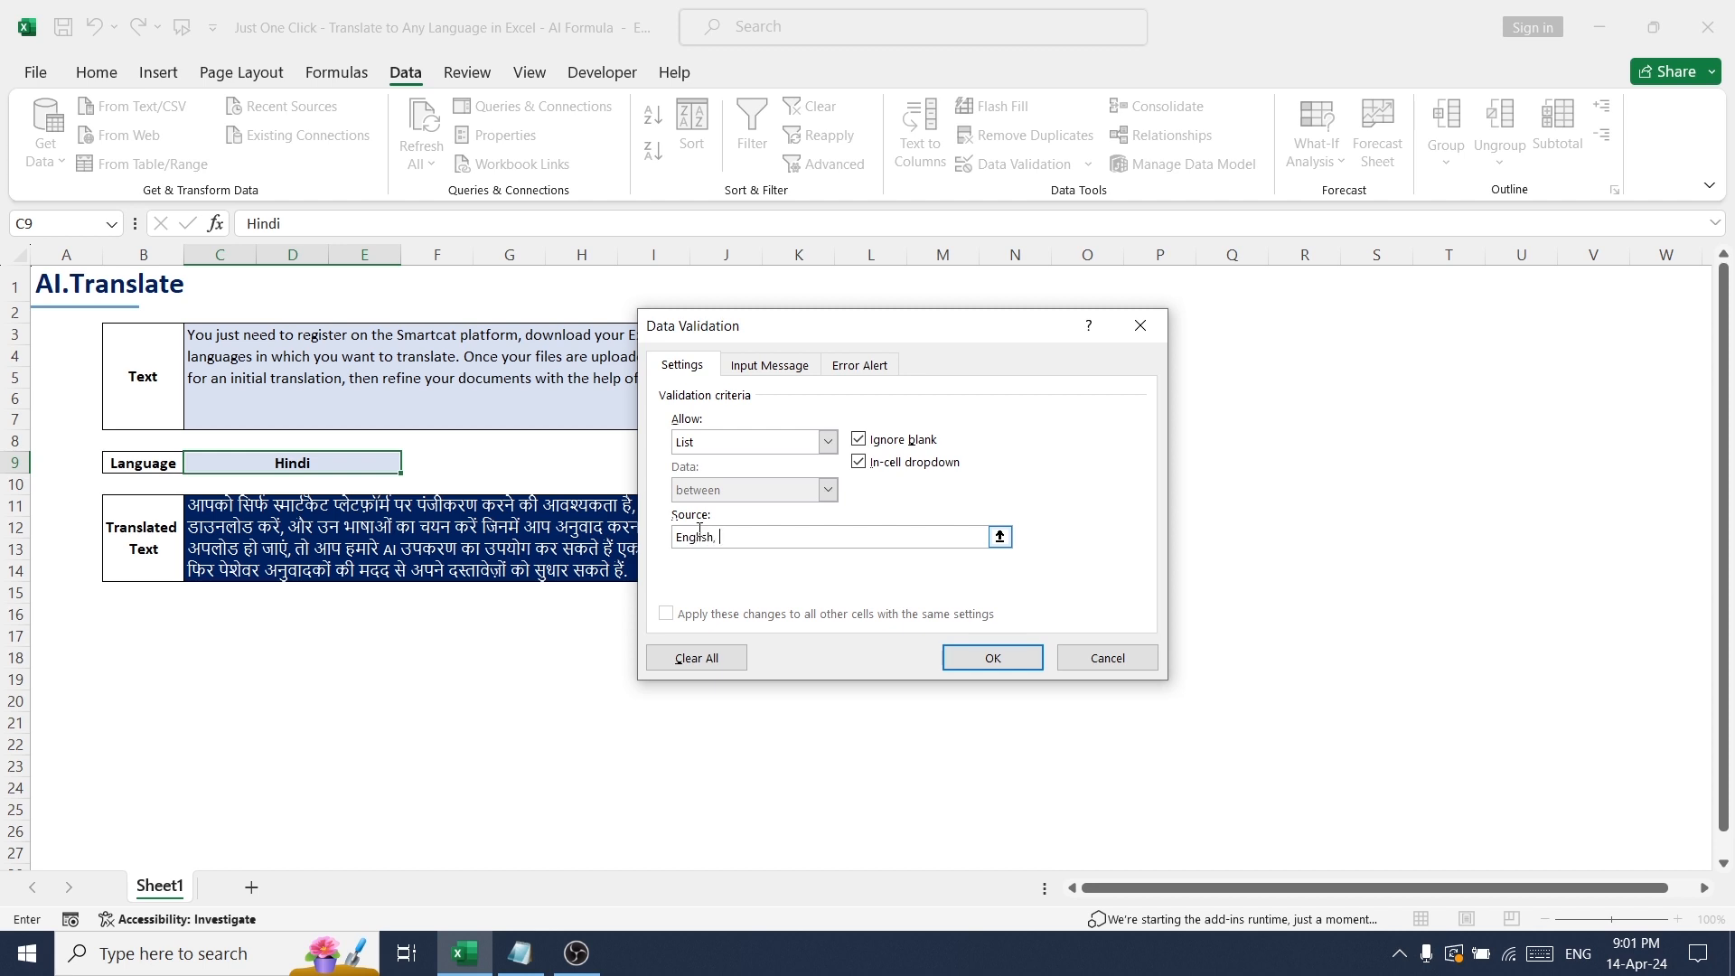
text(French)
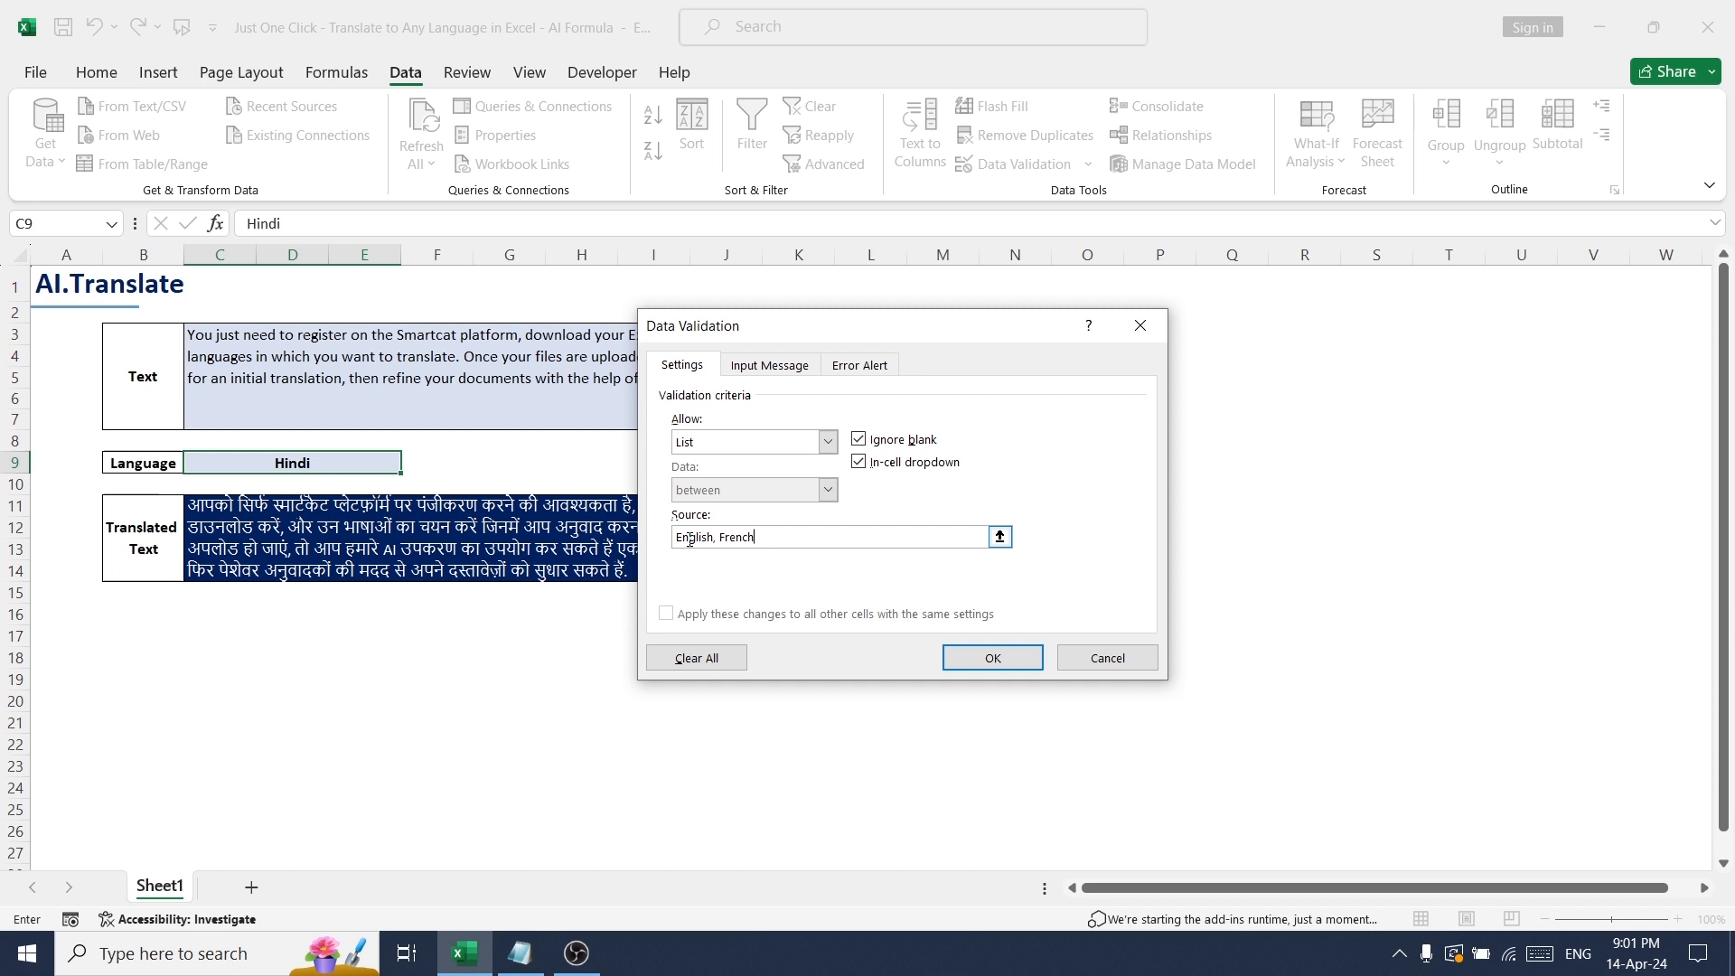
text(, Spanish)
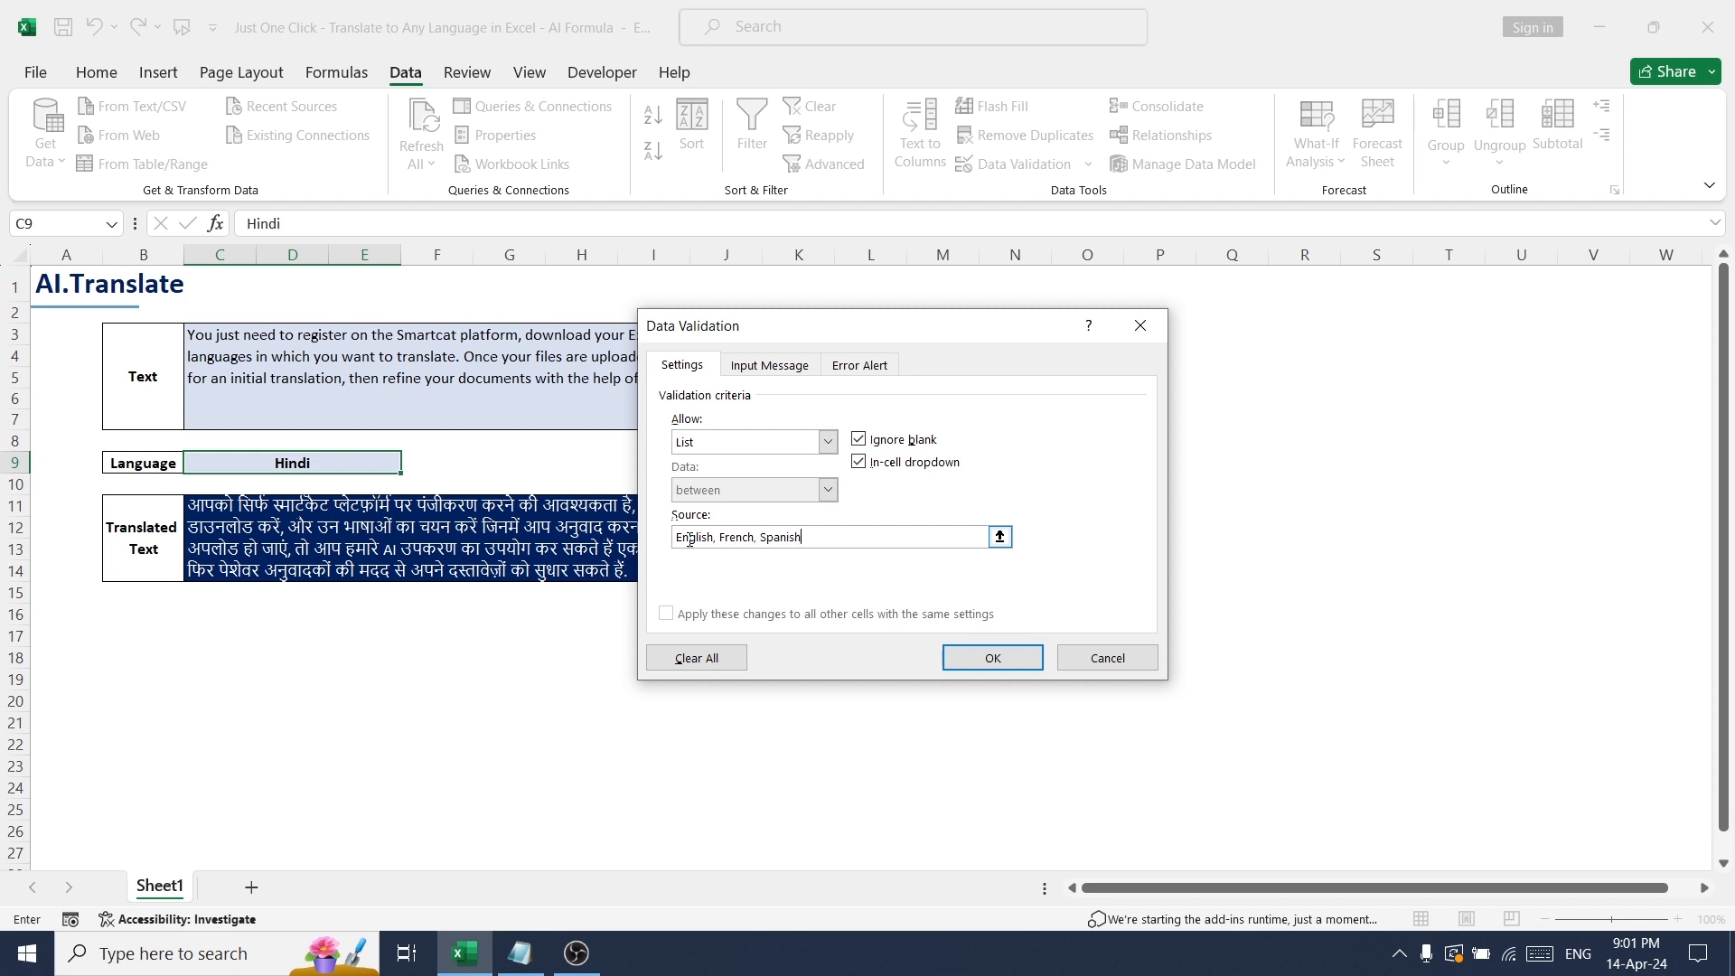
text(, Hindia)
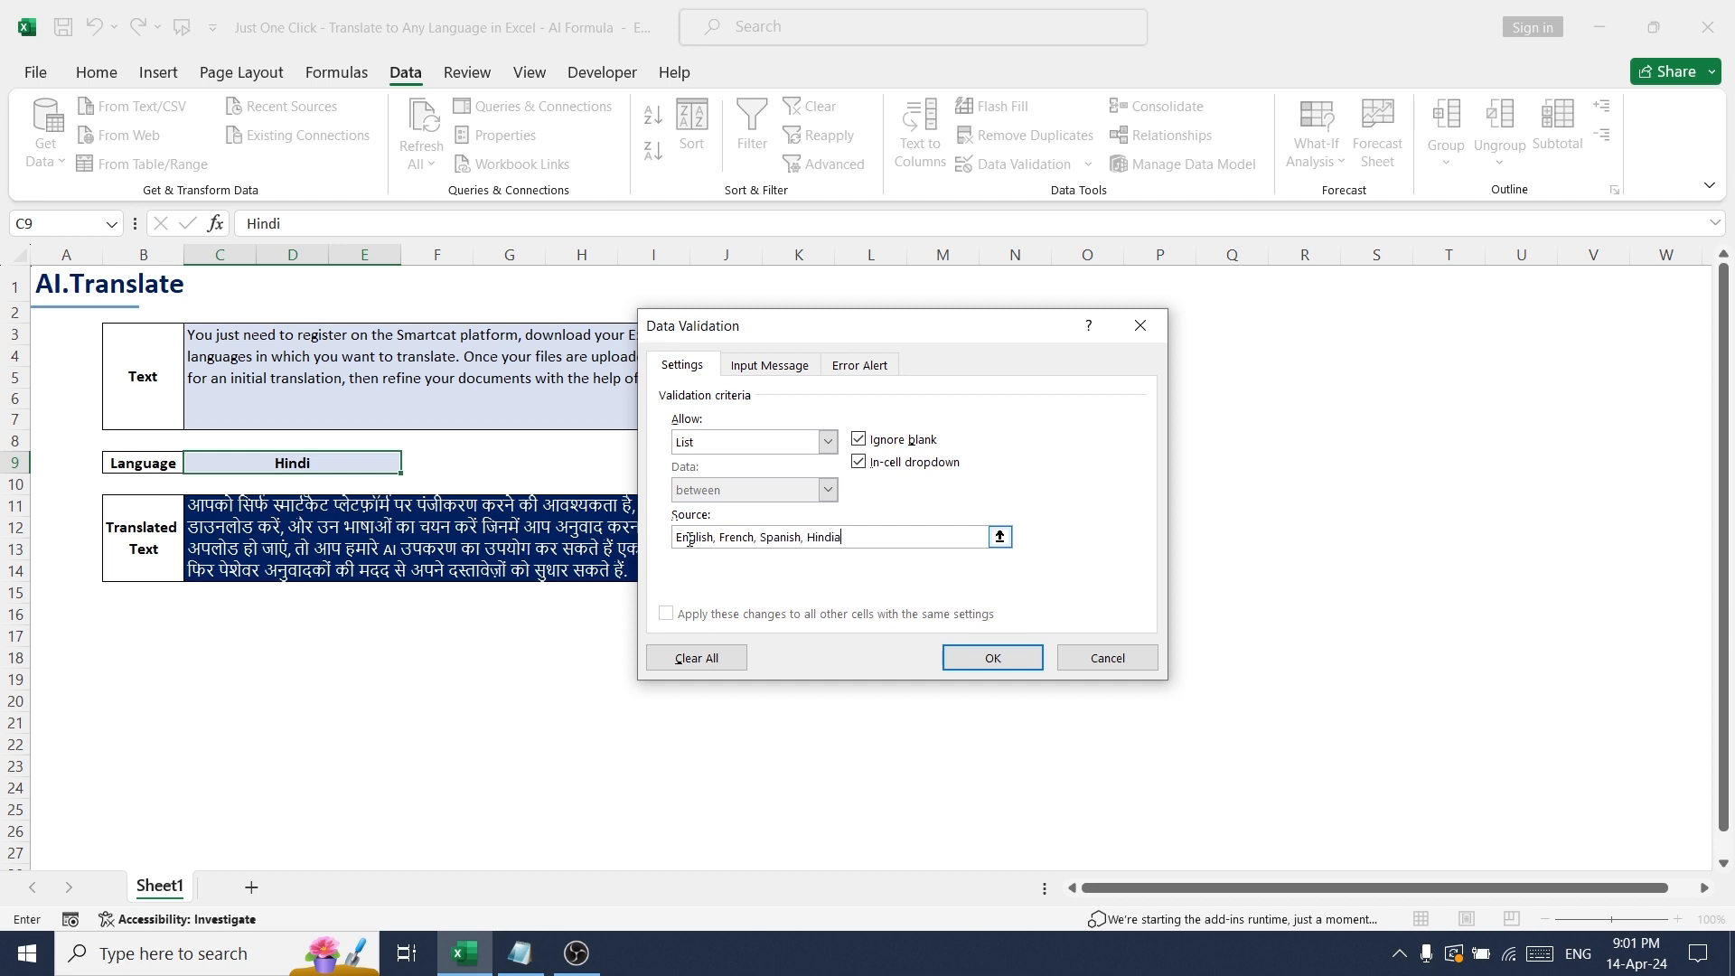
key(Backspace)
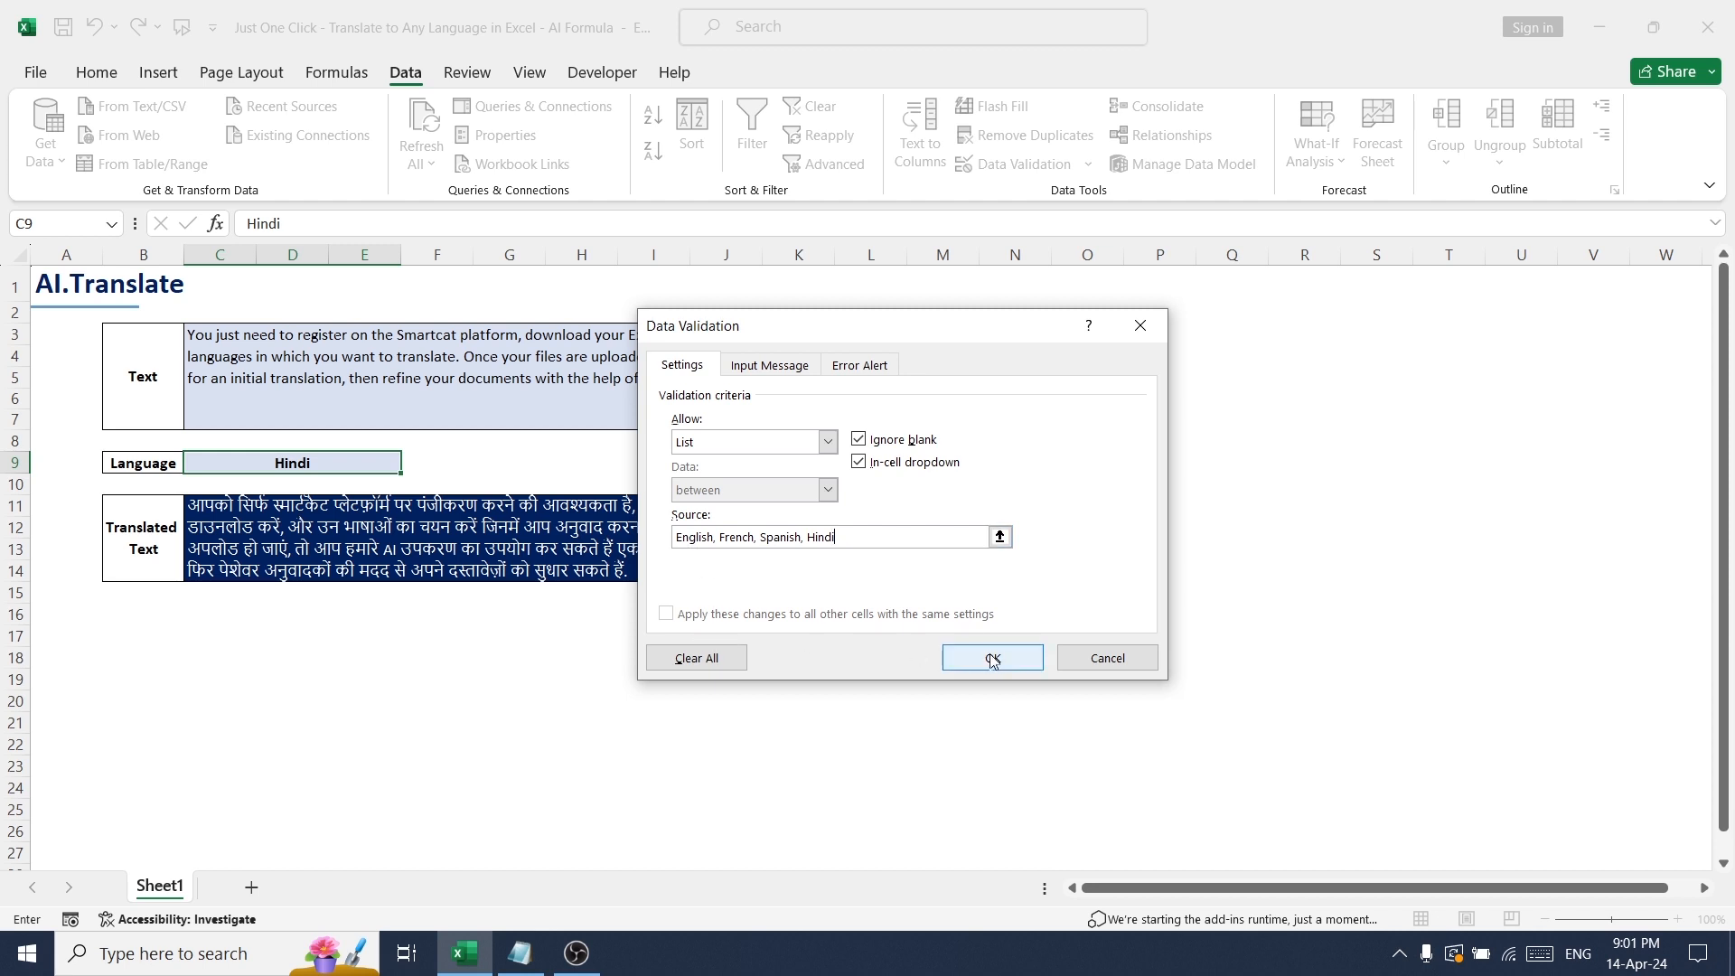
click(991, 656)
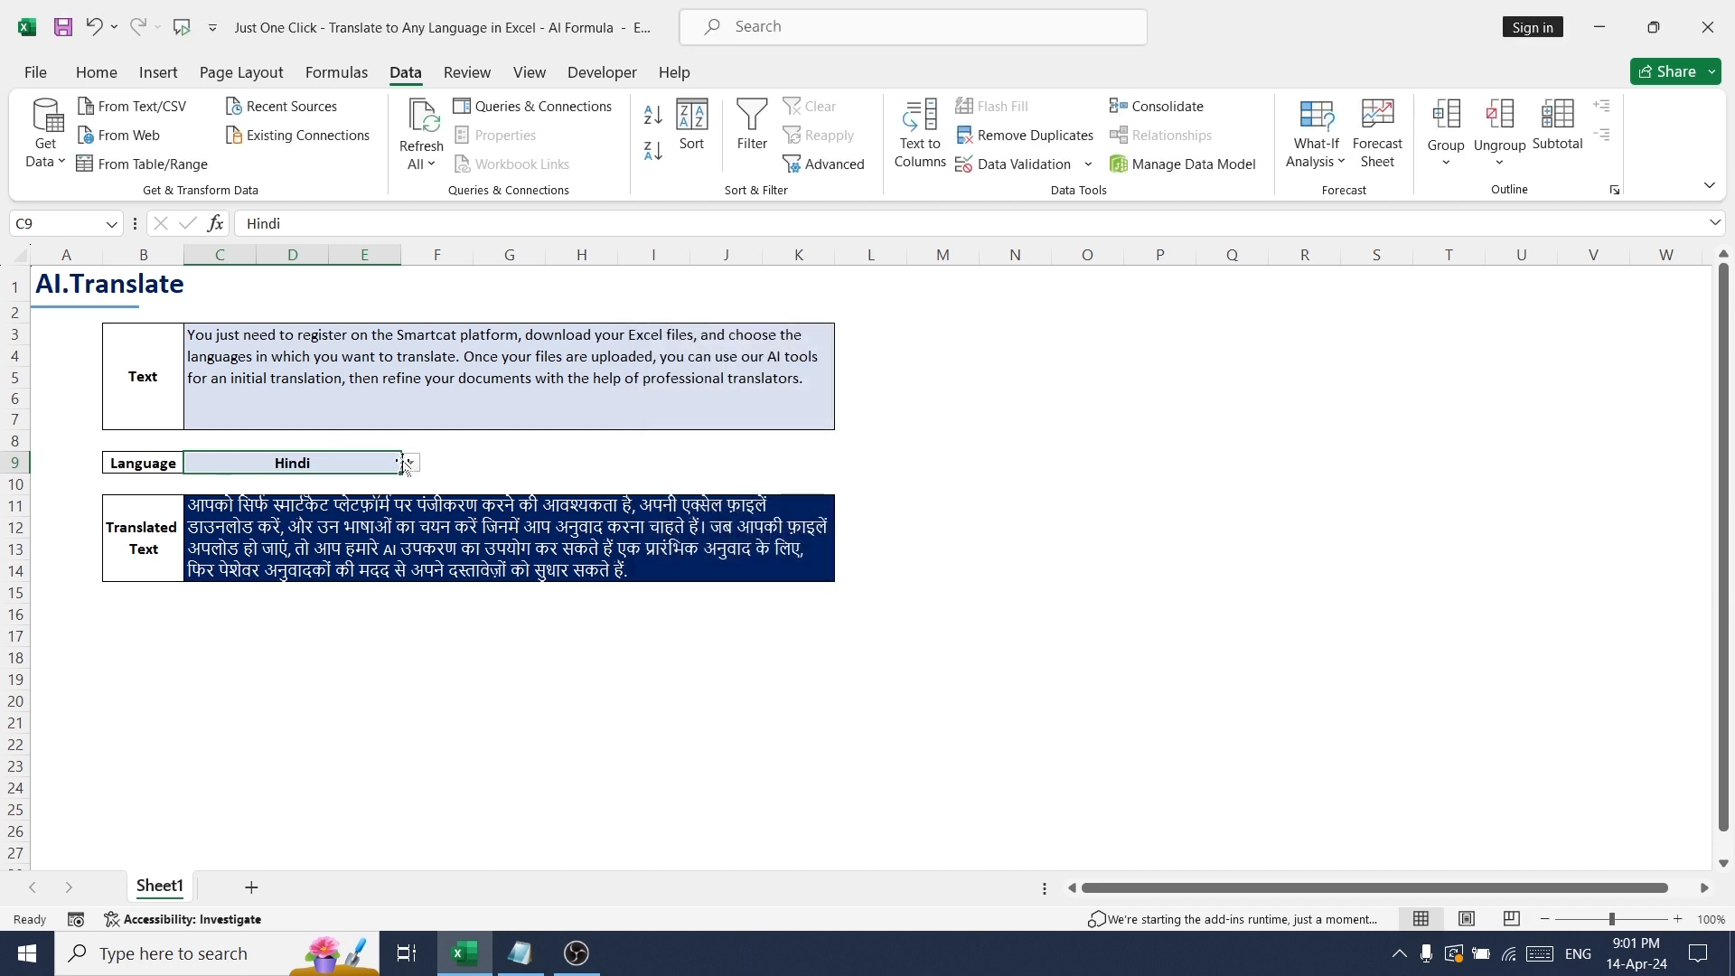
Step: Choose Spanish from the C9 language dropdown
click(408, 463)
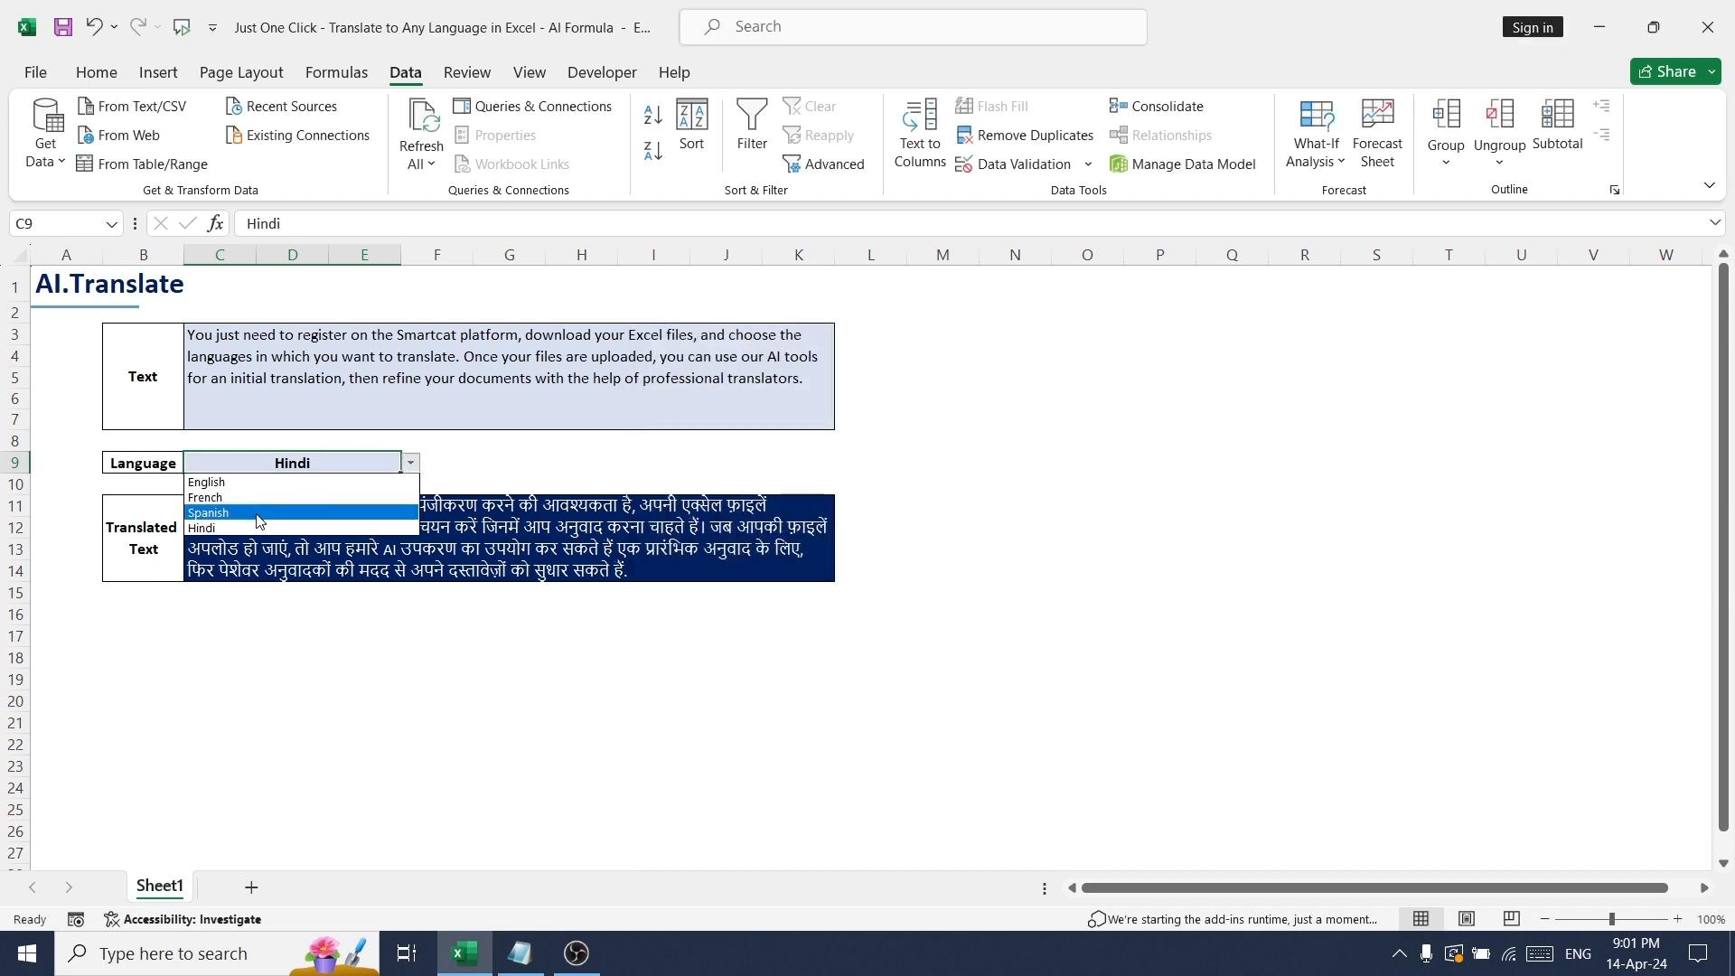
click(208, 513)
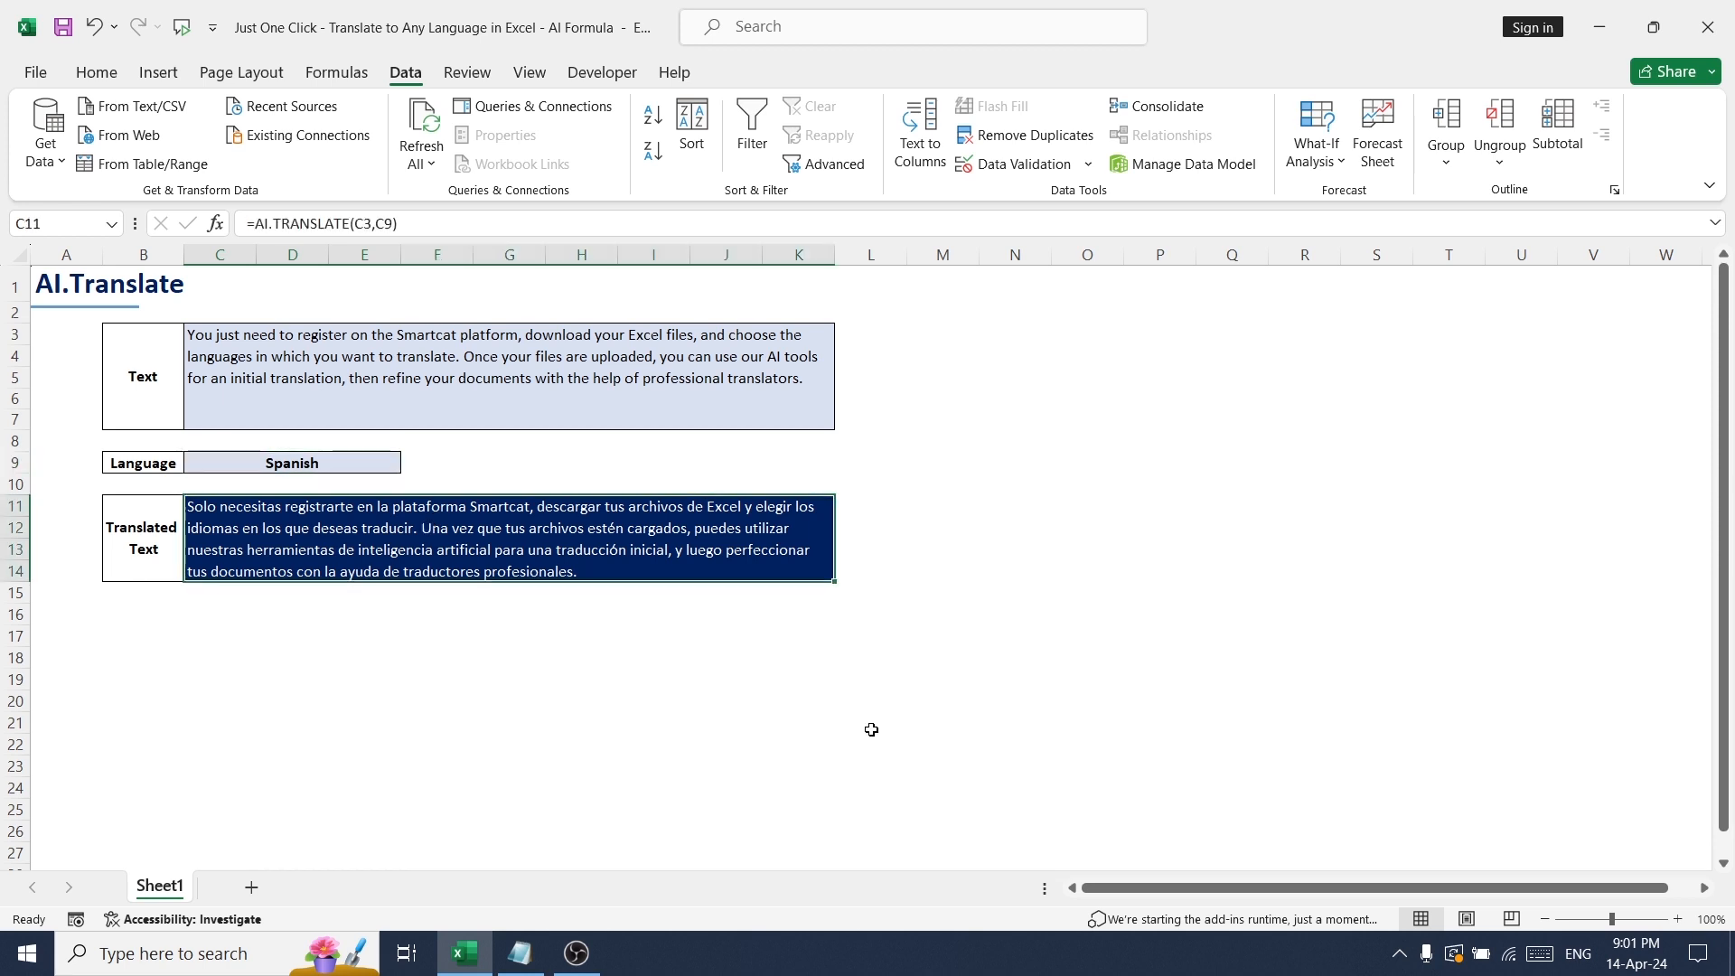
Step: Copy the Spanish translation from C11 into Notepad and select it as plain text
key(ctrl+c)
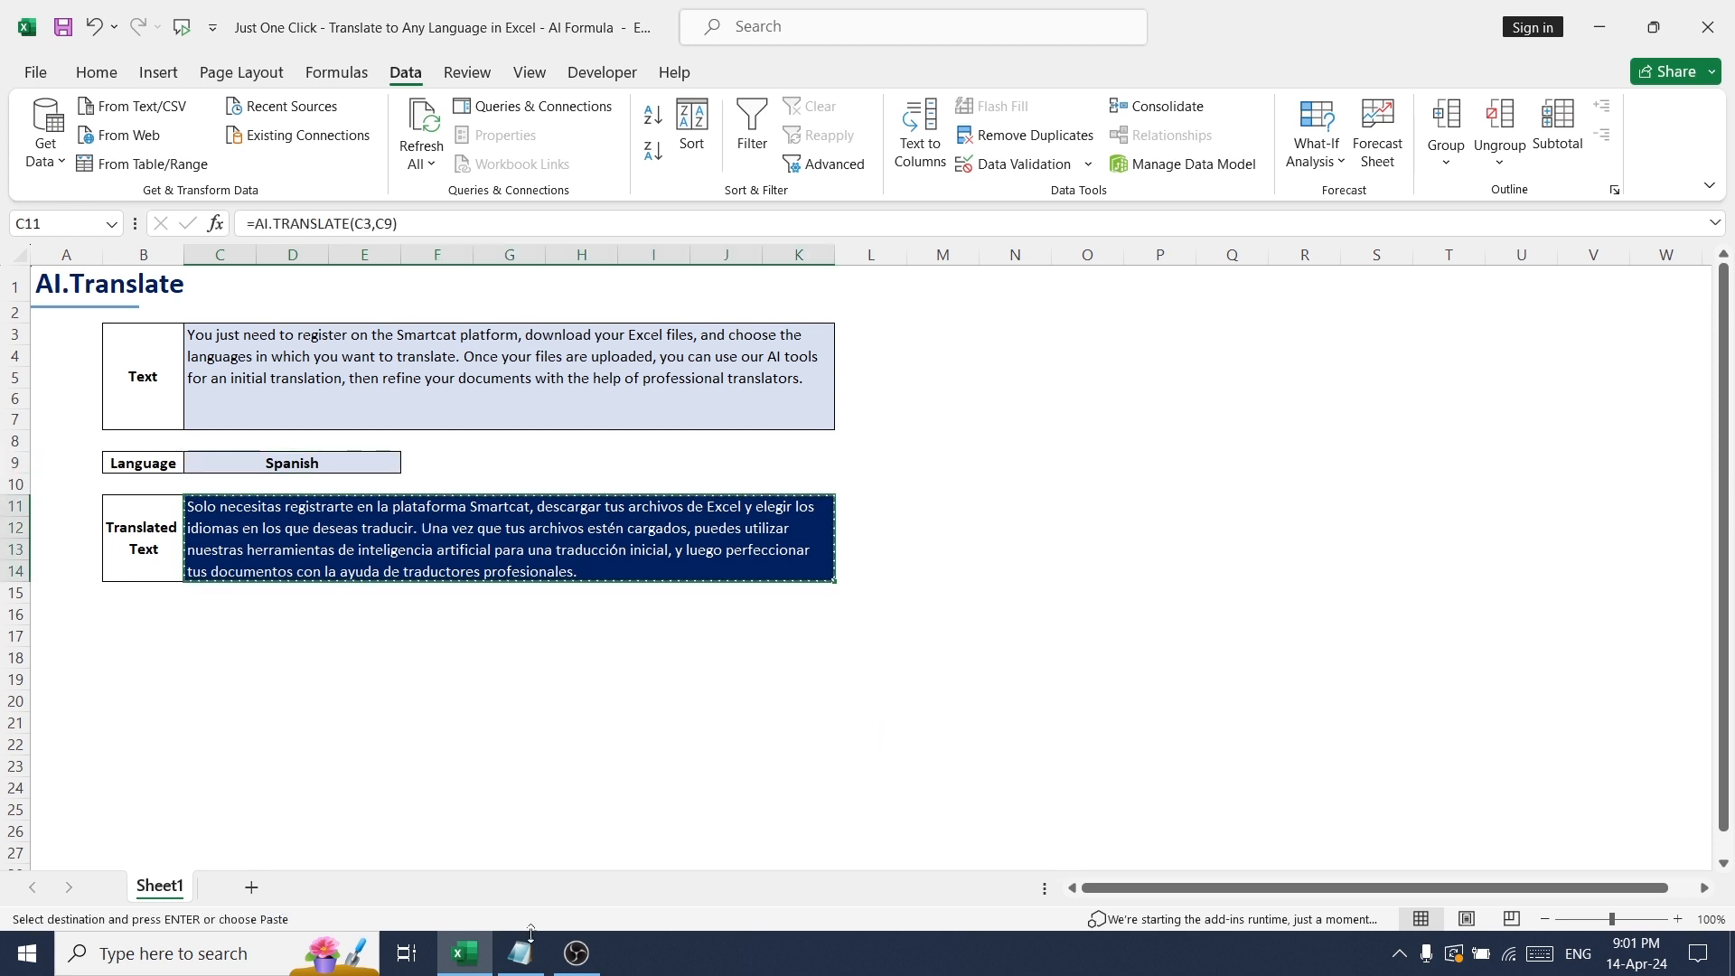
click(521, 953)
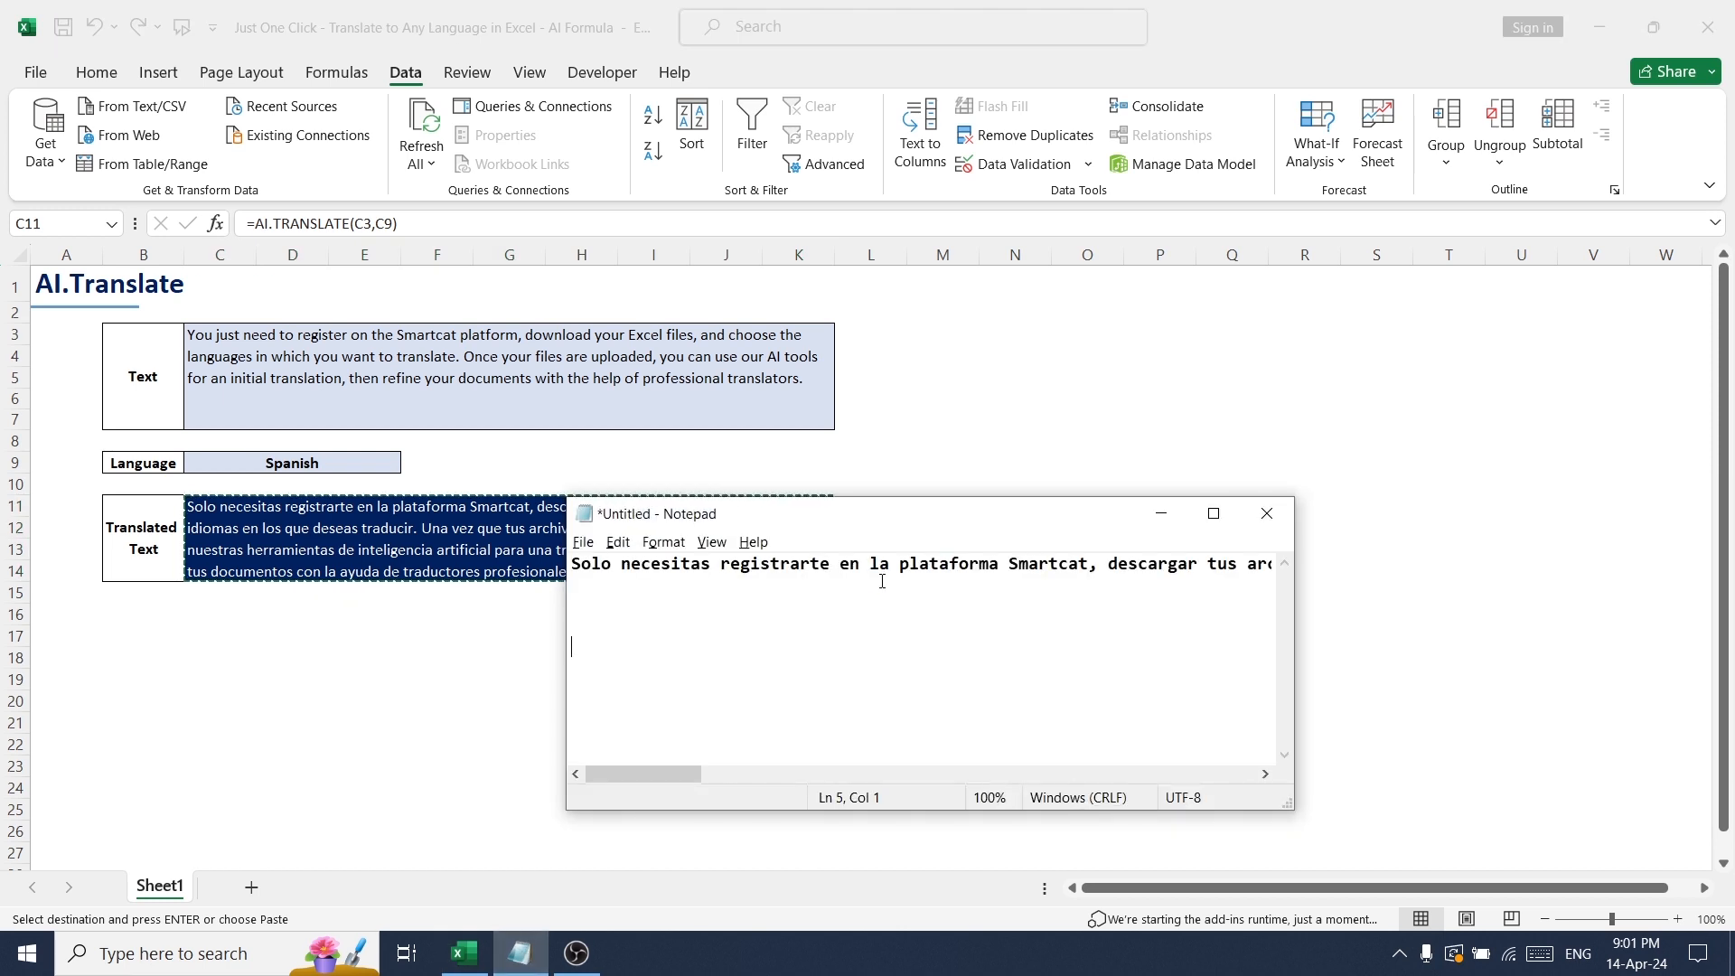
key(ctrl+a)
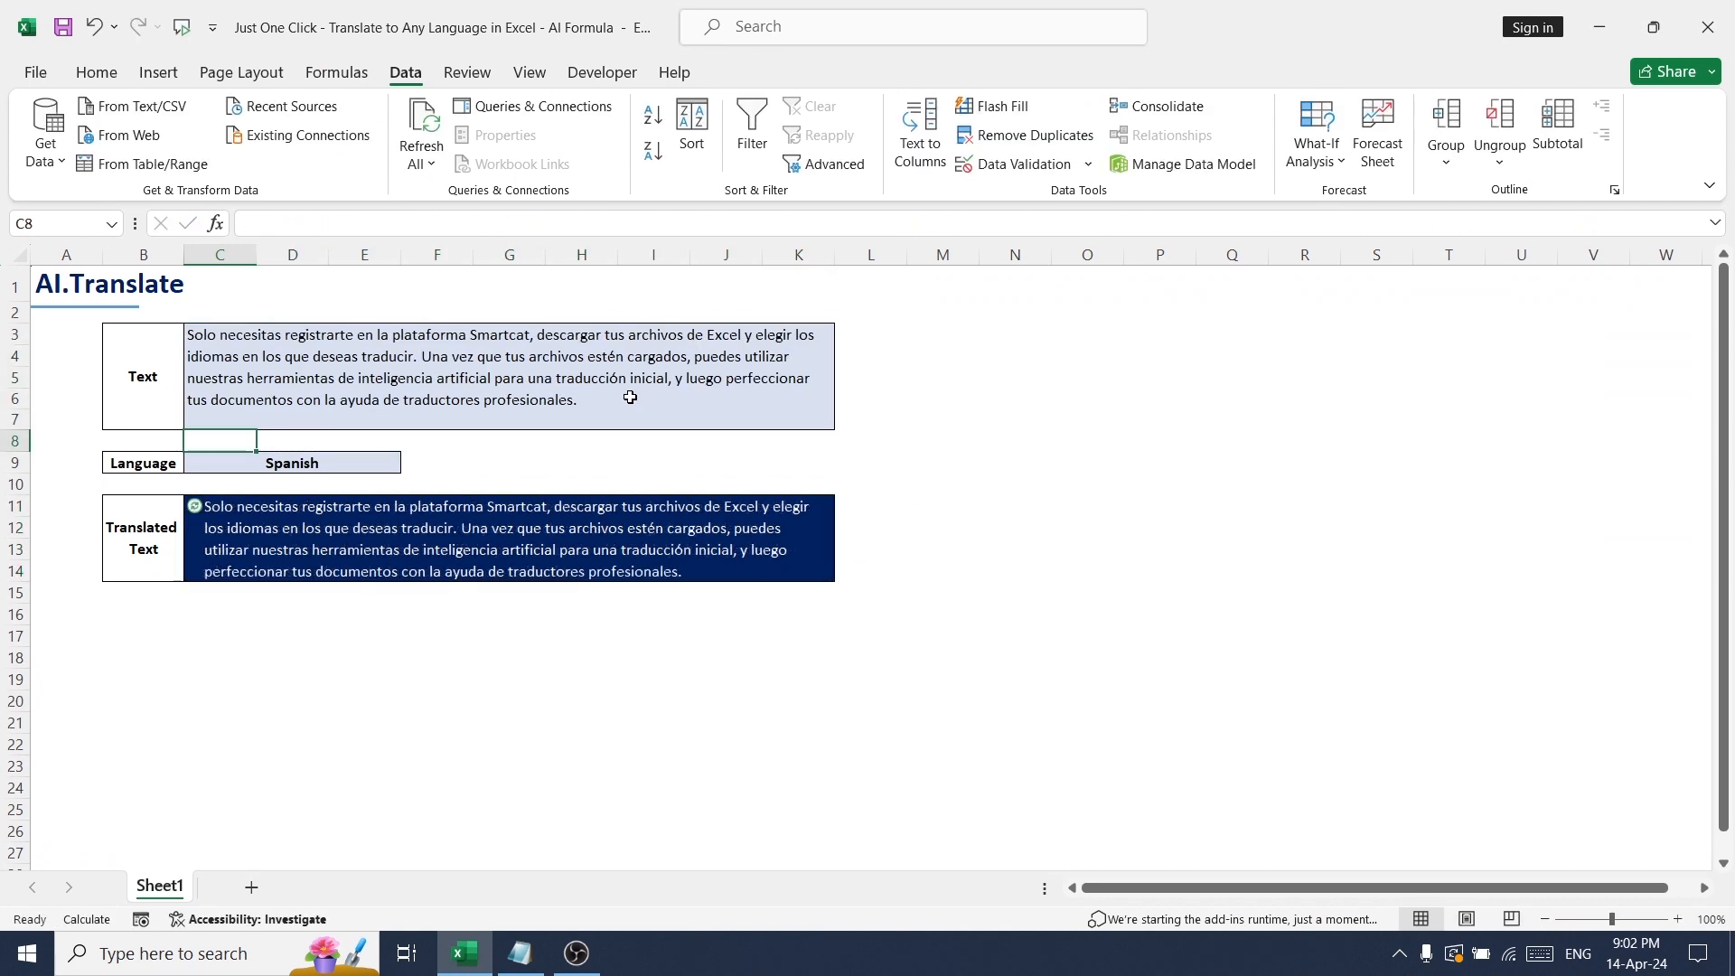
Step: Pick English from the C9 dropdown to translate the Spanish paragraph back
click(291, 463)
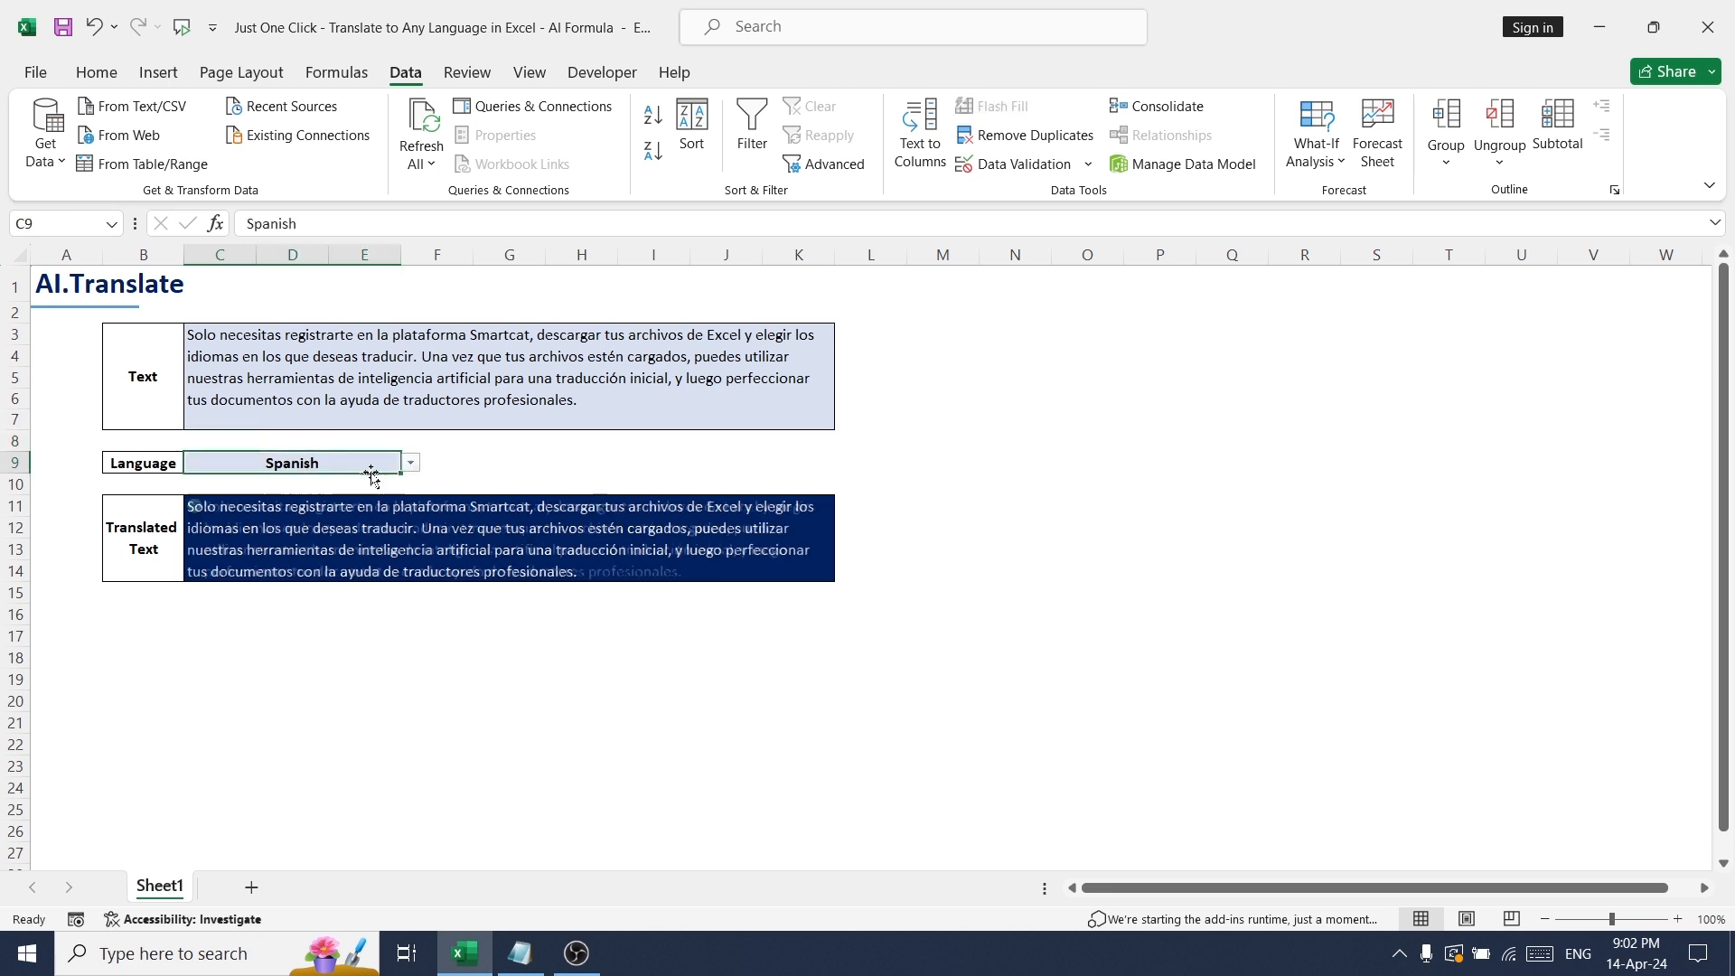
click(409, 462)
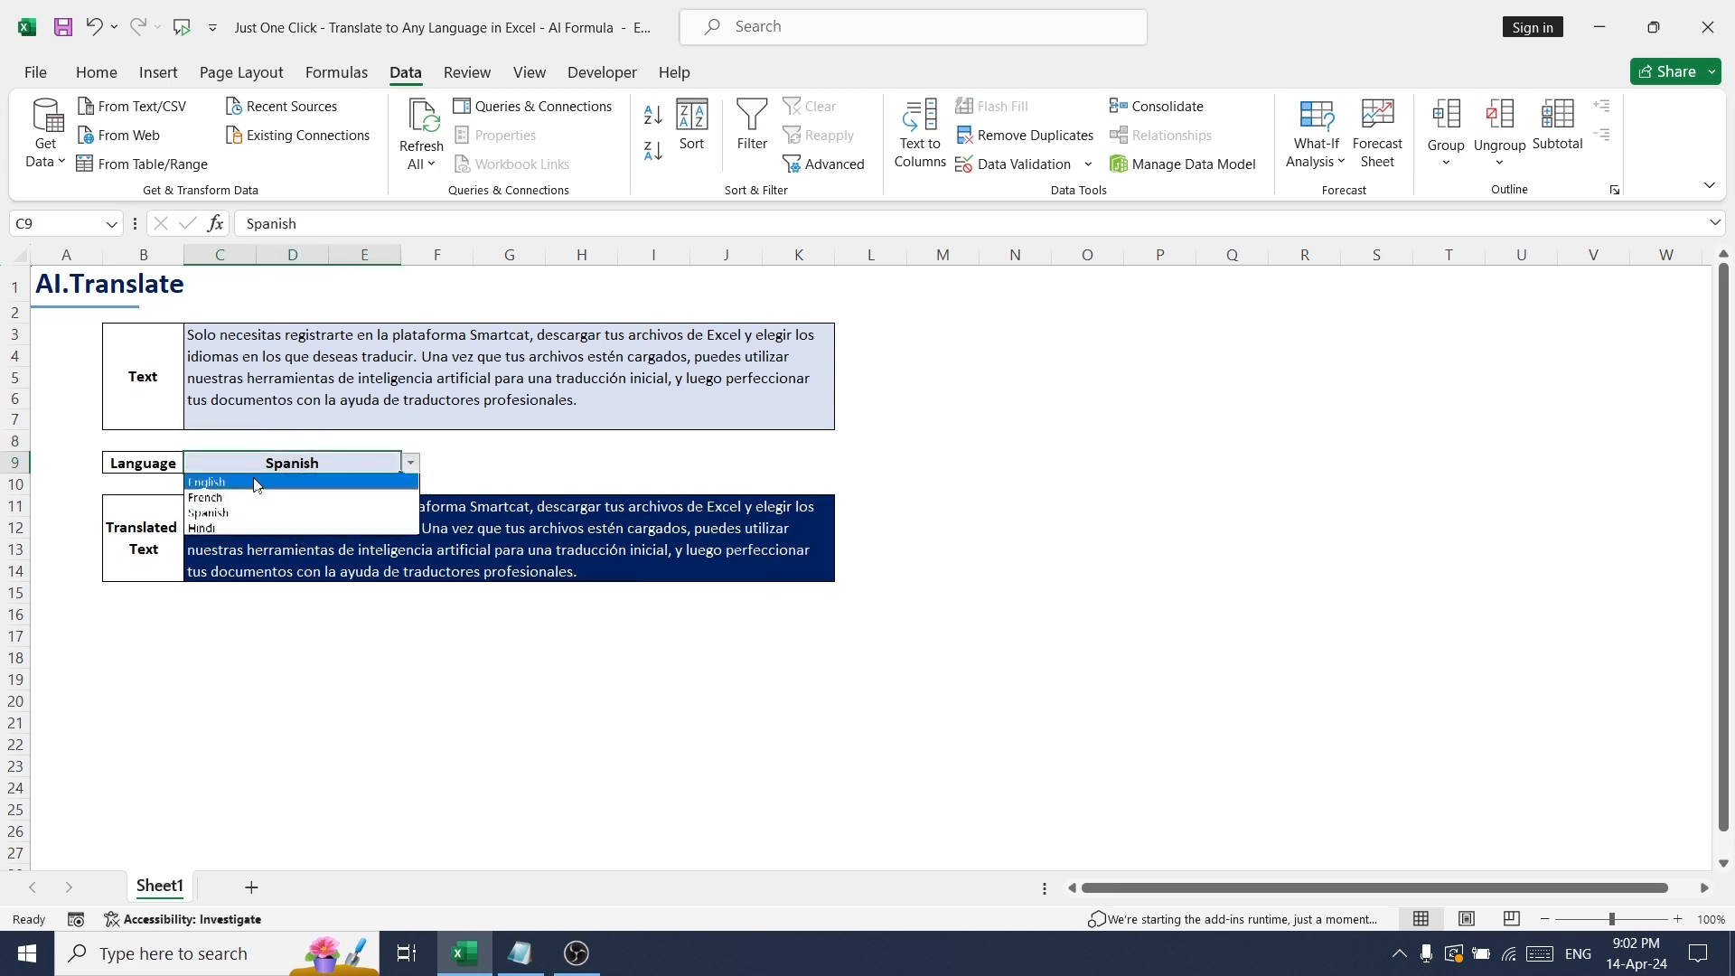
click(207, 480)
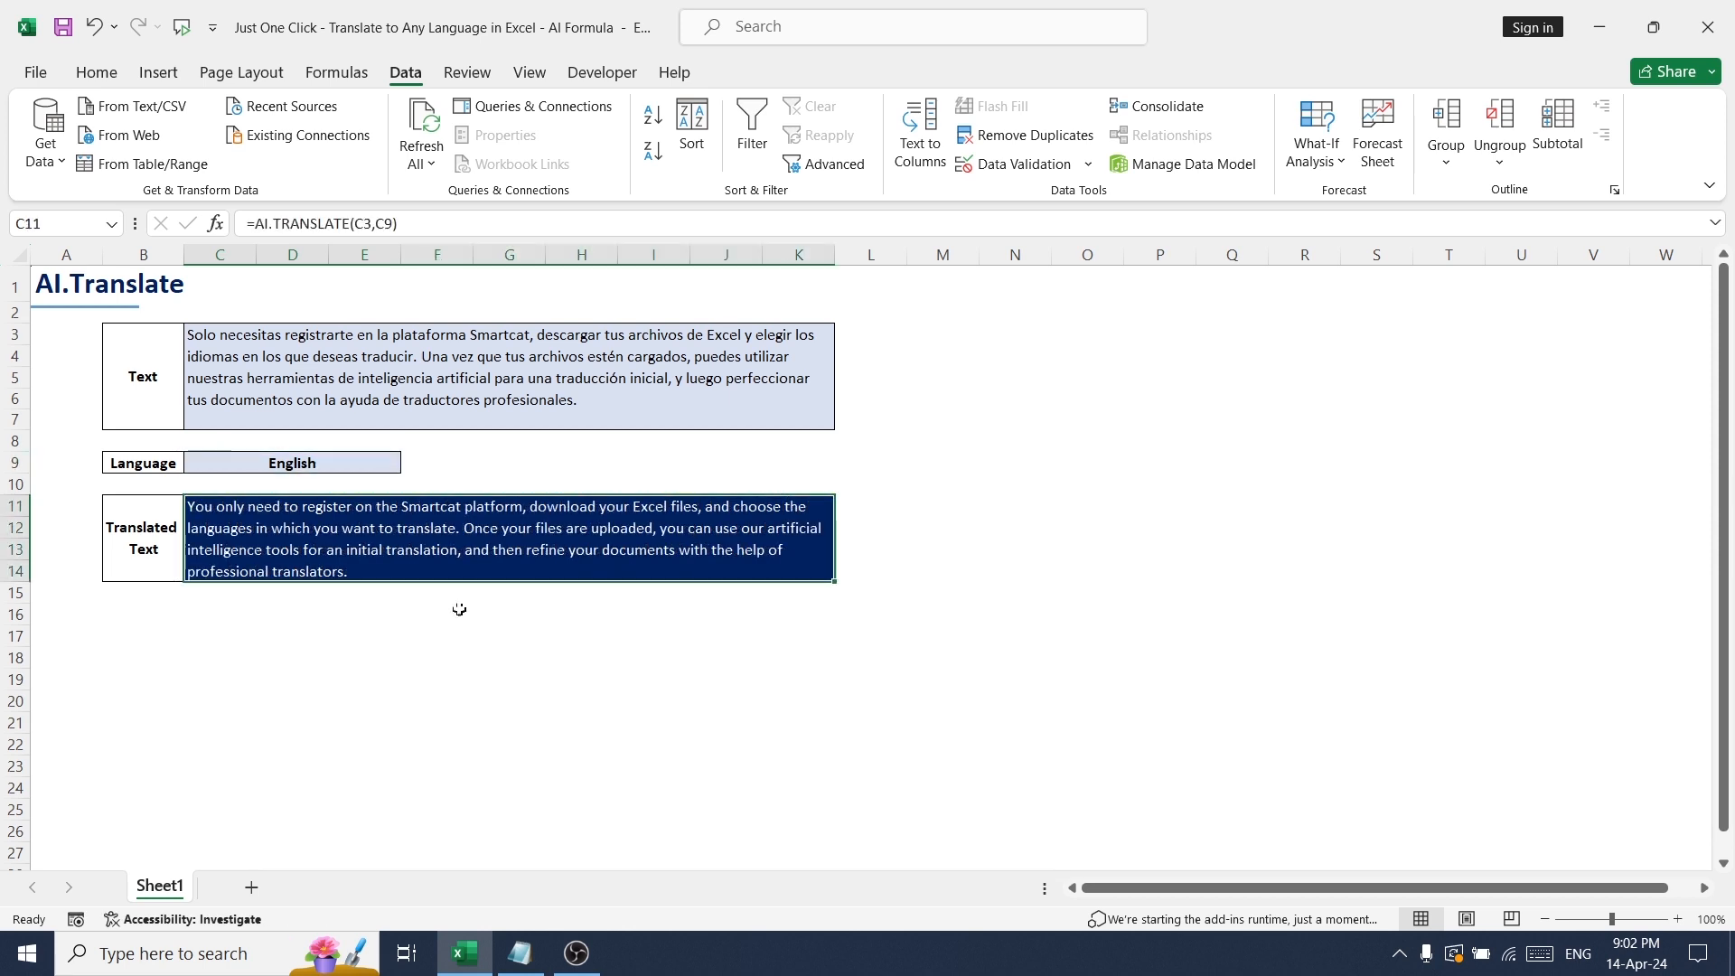
click(65, 283)
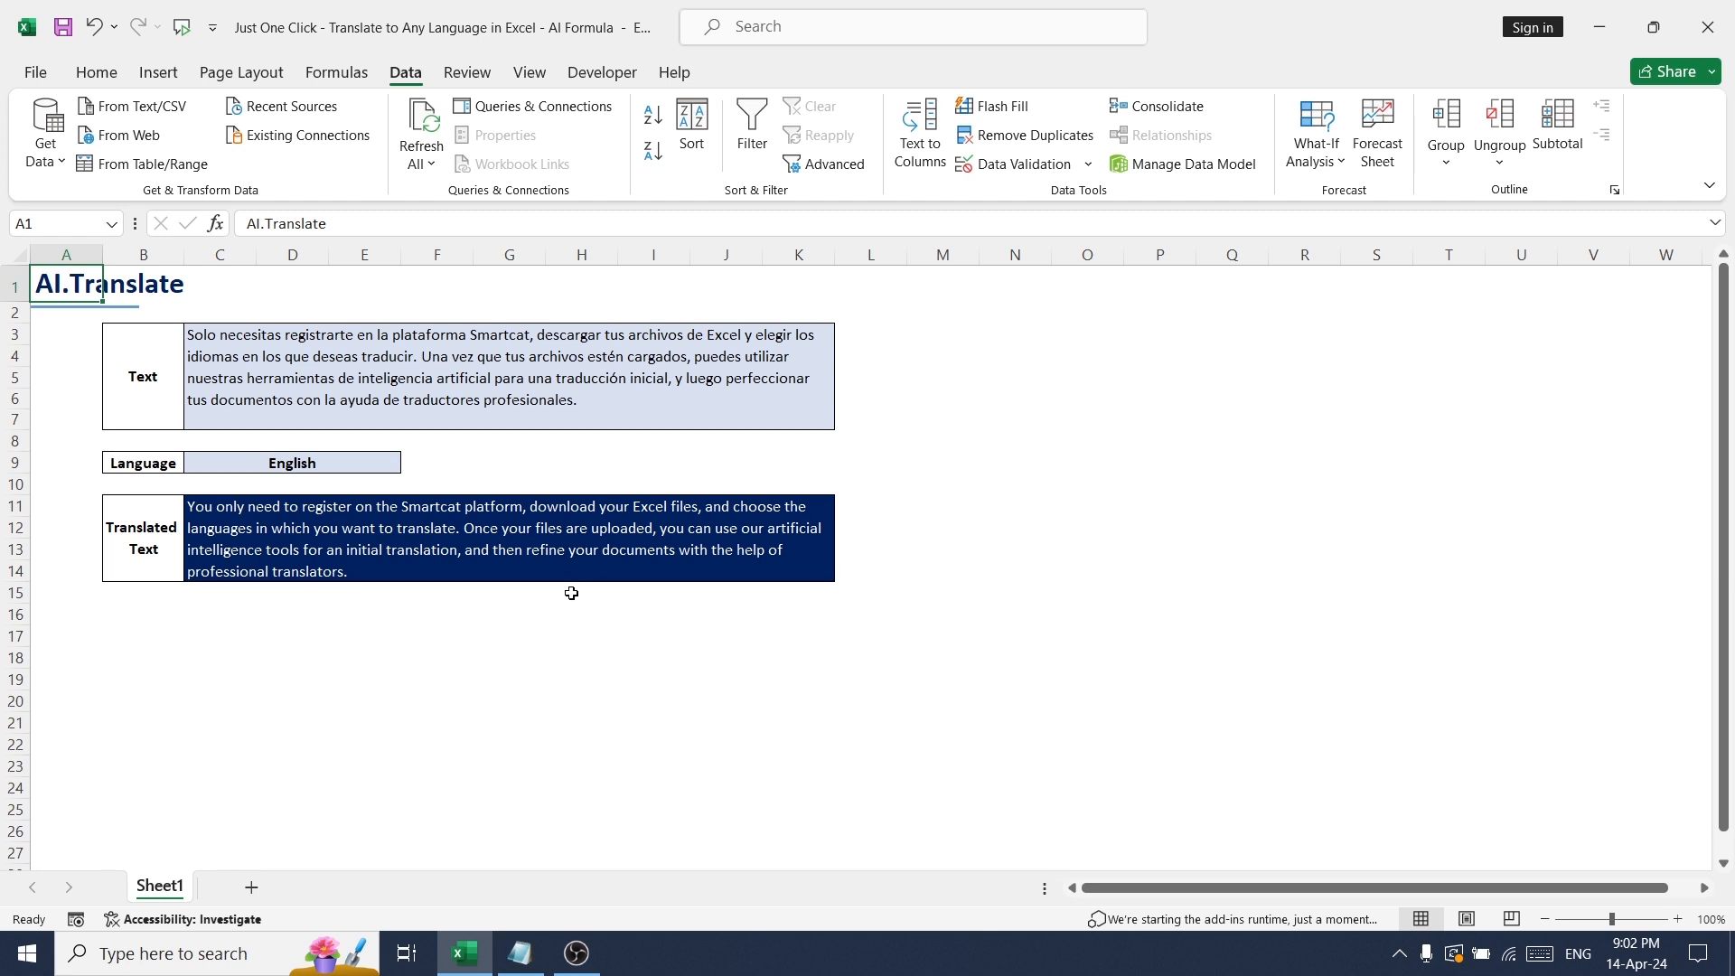
mouse_move(575, 580)
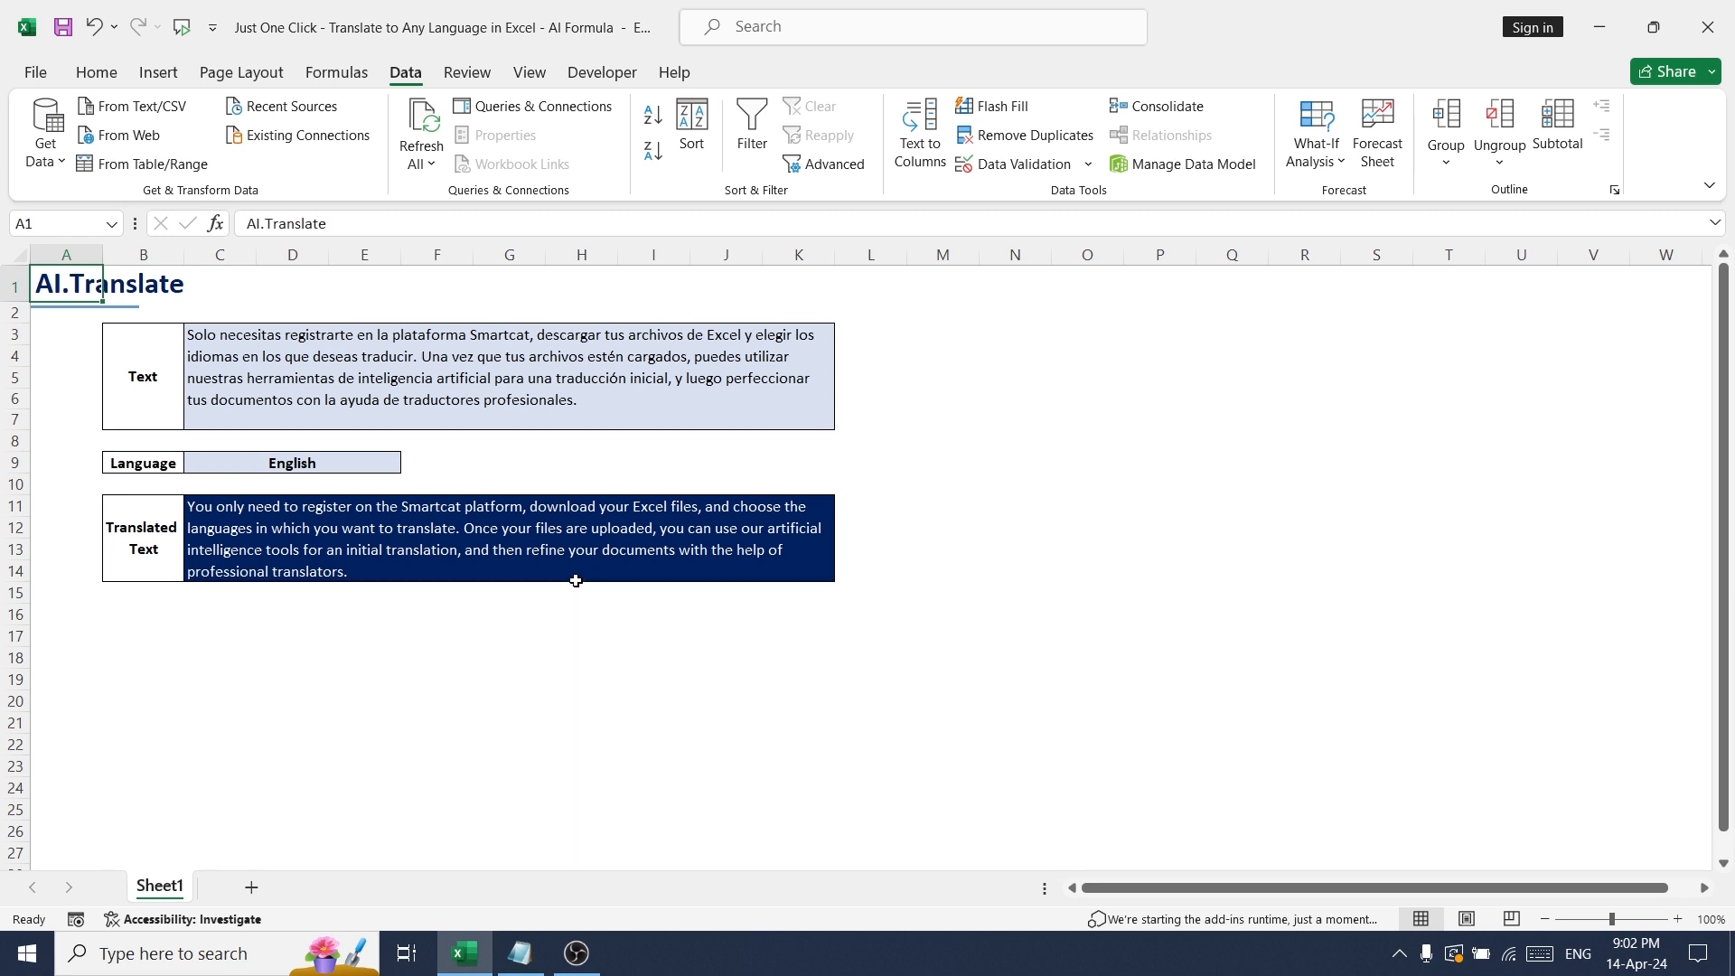
mouse_move(587, 591)
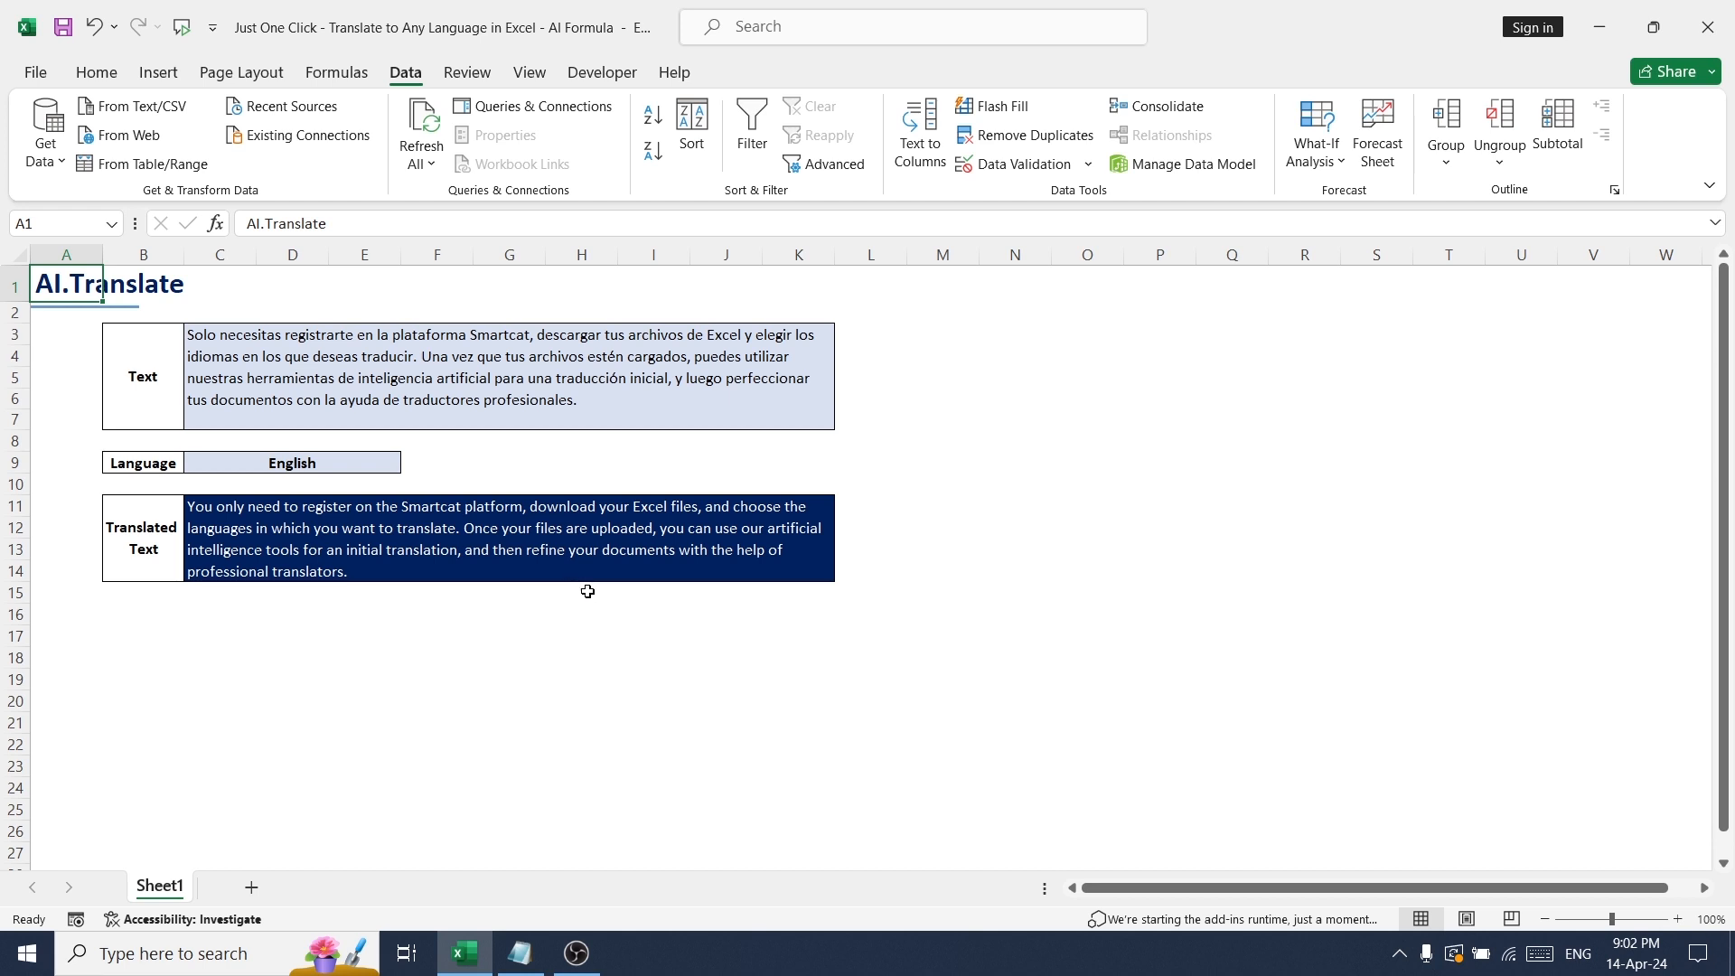
mouse_move(602, 611)
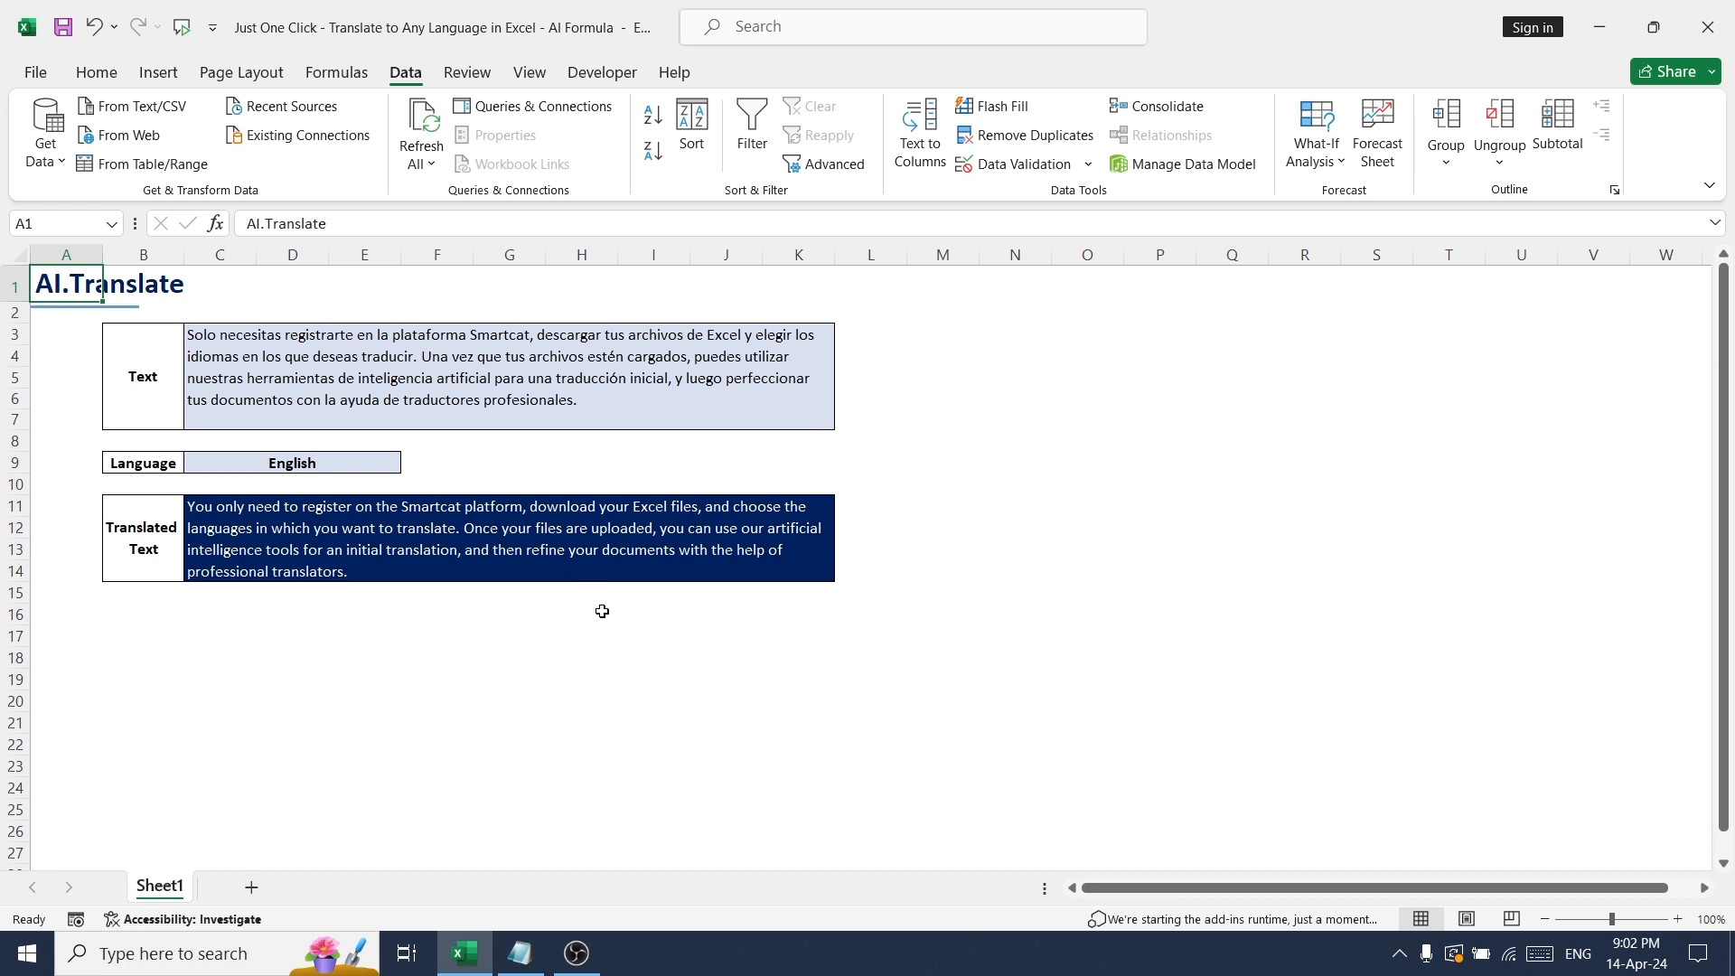